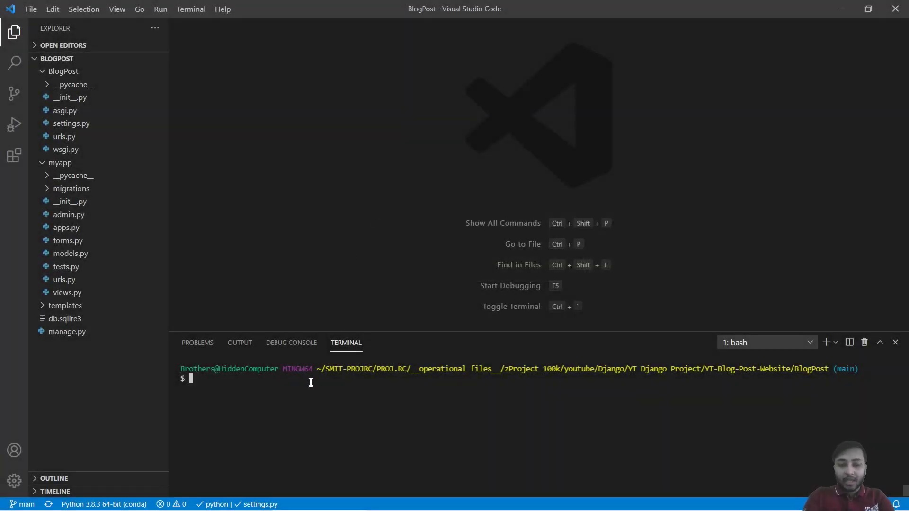
Run pip install django_taggit in the terminal, which reports the requirement already satisfied
{"action": "type", "text": "pip install dja"}
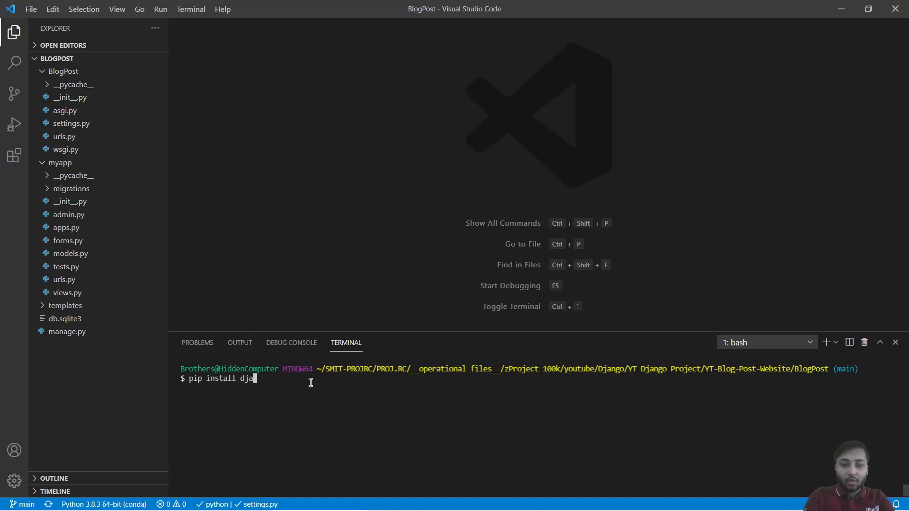
{"action": "type", "text": "ngo"}
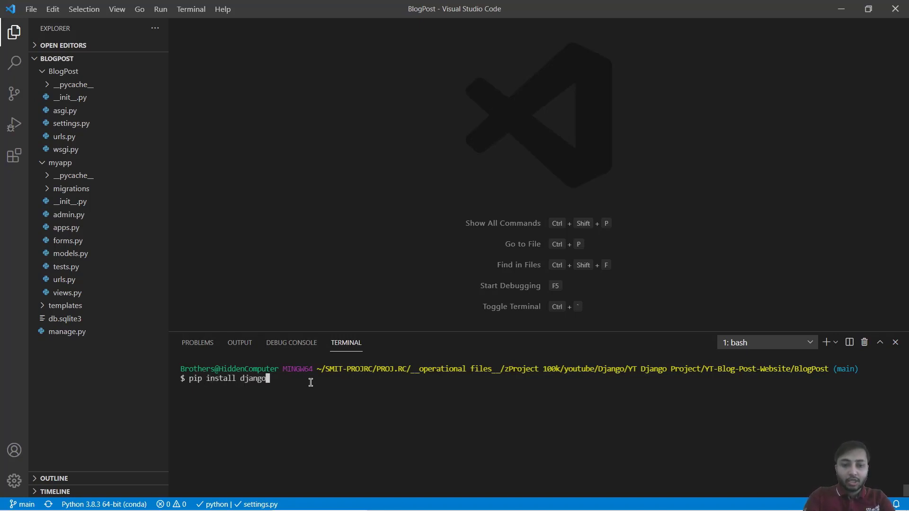
{"action": "type", "text": "_taggit"}
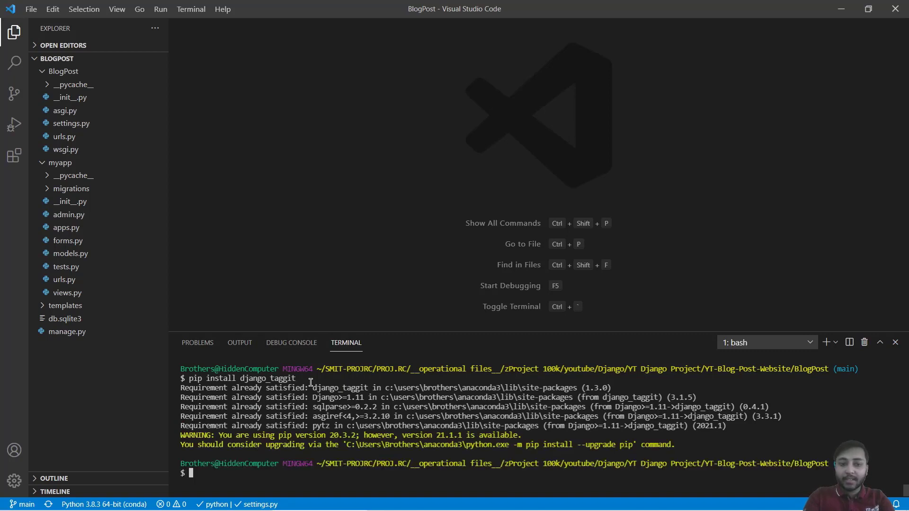
{"action": "type", "text": "c"}
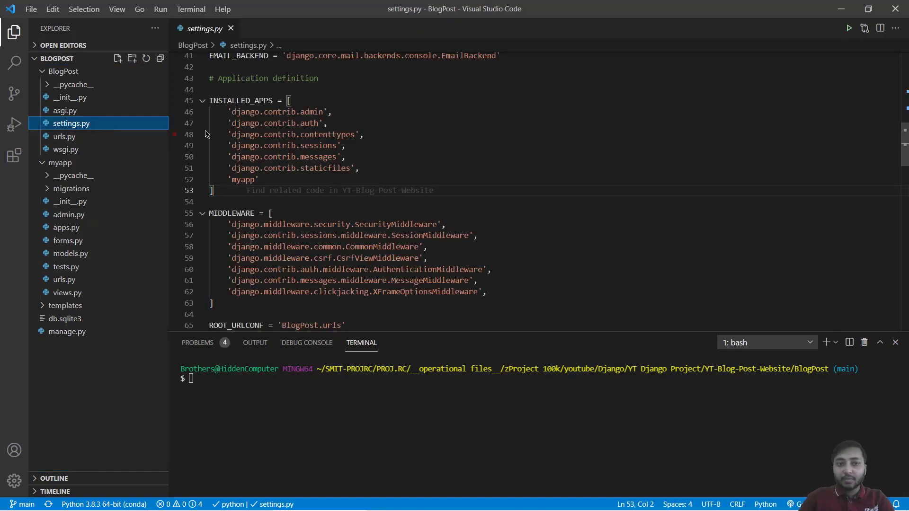
Add 'taggit' after 'myapp' in INSTALLED_APPS in settings.py and save
{"action": "double_click", "coordinate": [240, 100]}
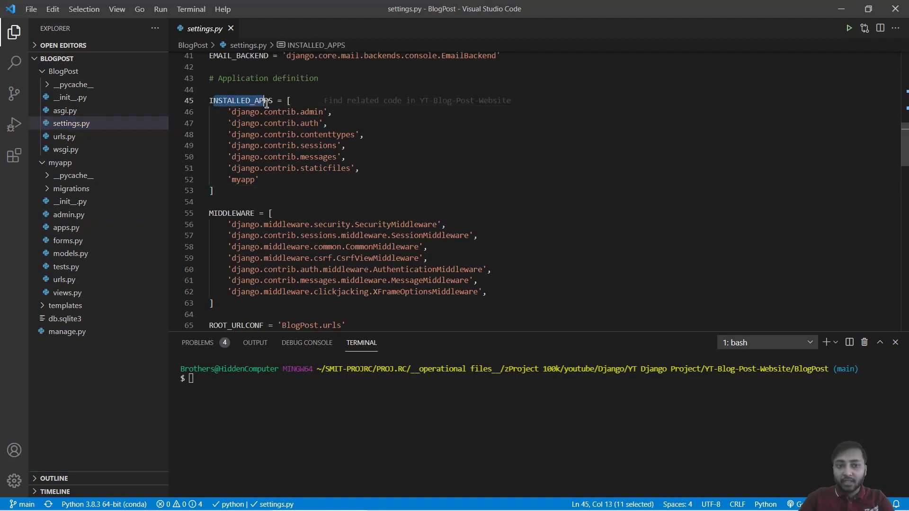
{"action": "left_click", "coordinate": [260, 180]}
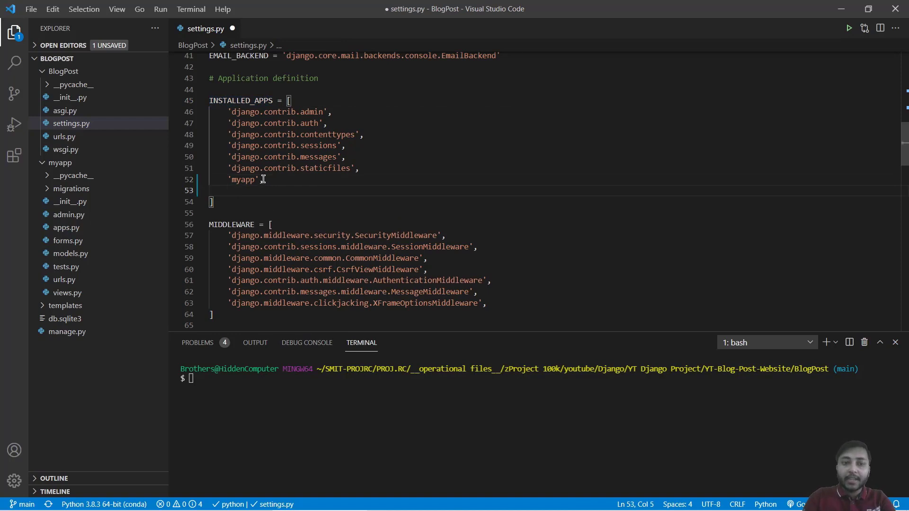
{"action": "type", "text": "'taggit"}
{"action": "left_click", "coordinate": [247, 180]}
{"action": "type", "text": ","}
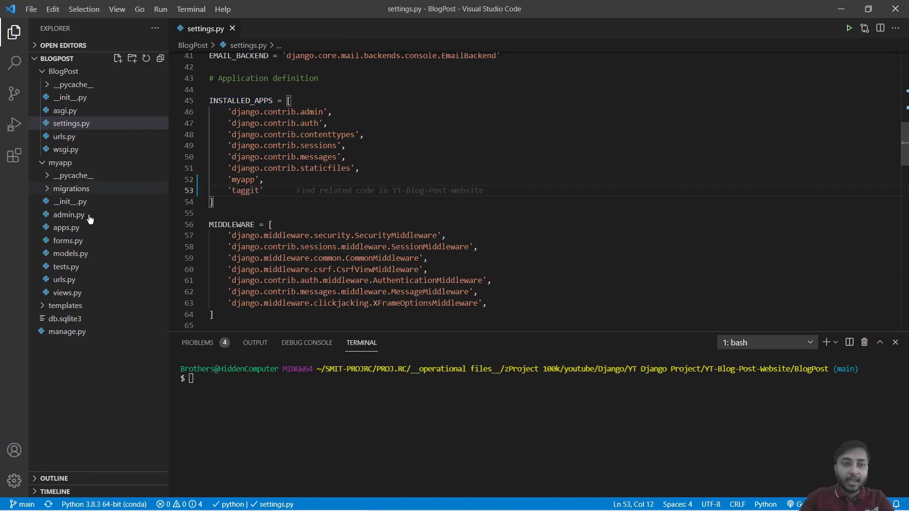
In models.py, add the import 'from taggit.managers import TaggableManager'
{"action": "left_click", "coordinate": [70, 253]}
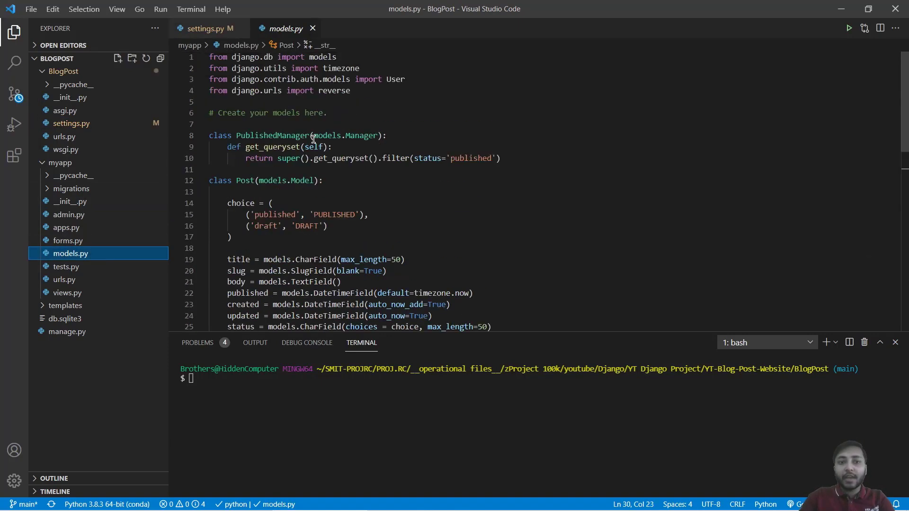
{"action": "key", "text": "Enter"}
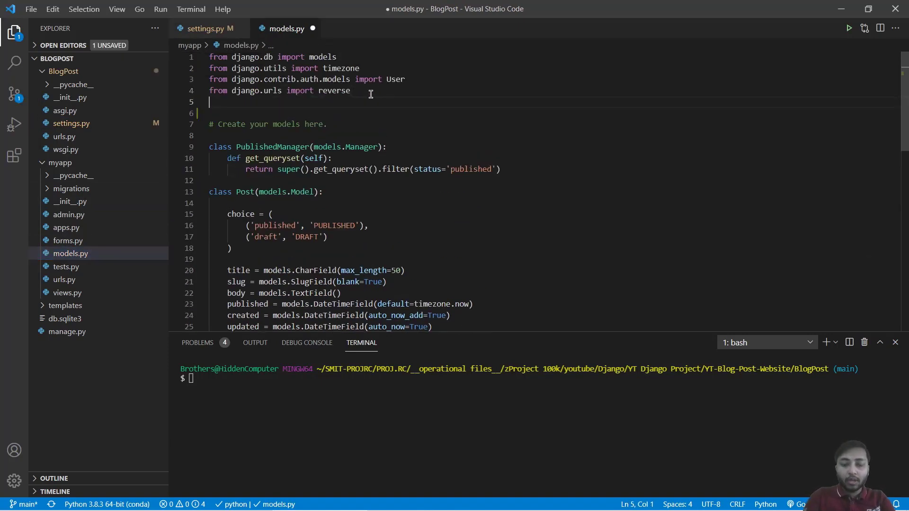
{"action": "type", "text": "from ta"}
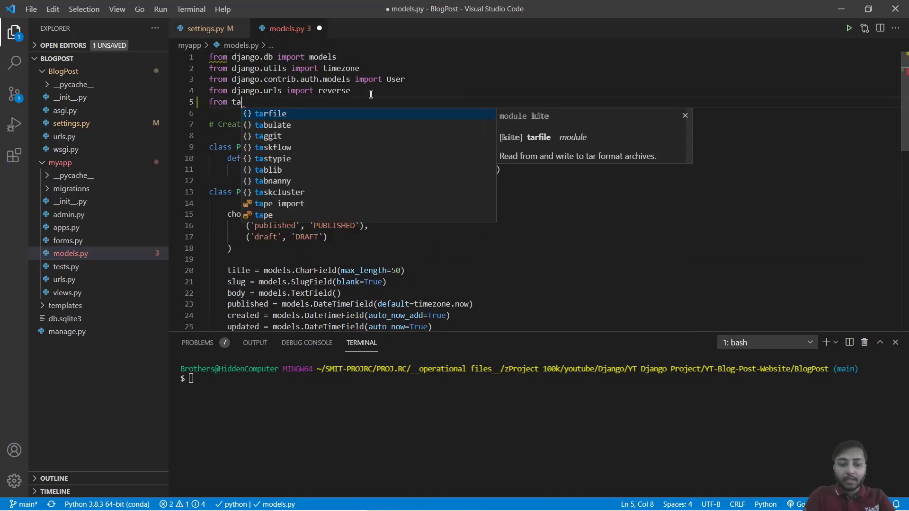
{"action": "type", "text": "ggit.ma"}
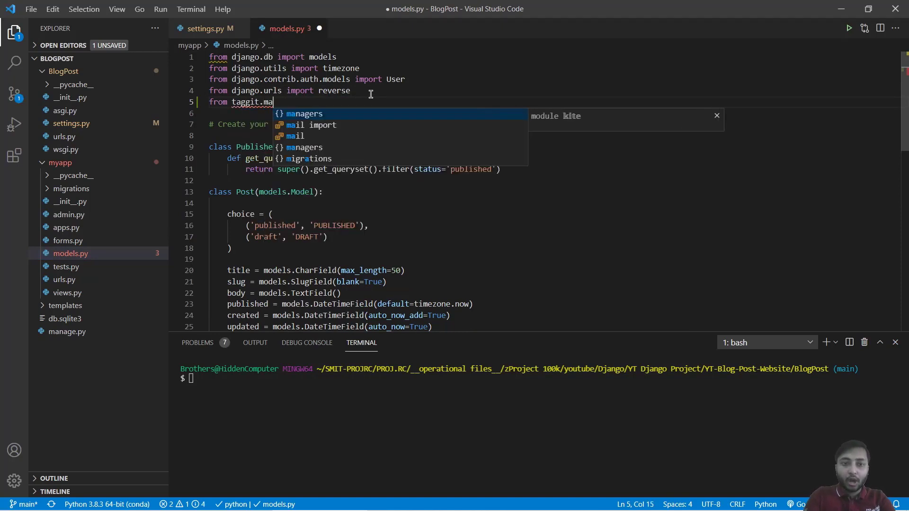
{"action": "type", "text": "nagers import"}
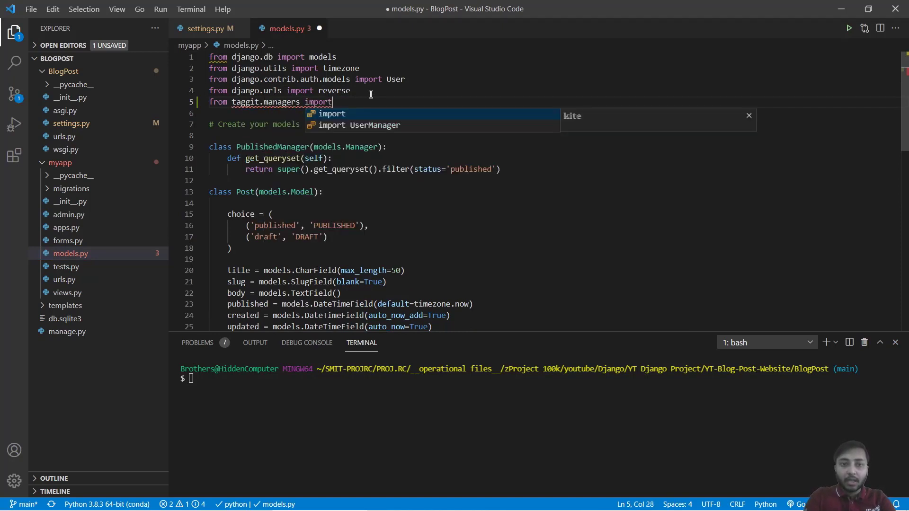
{"action": "type", "text": "Taggable"}
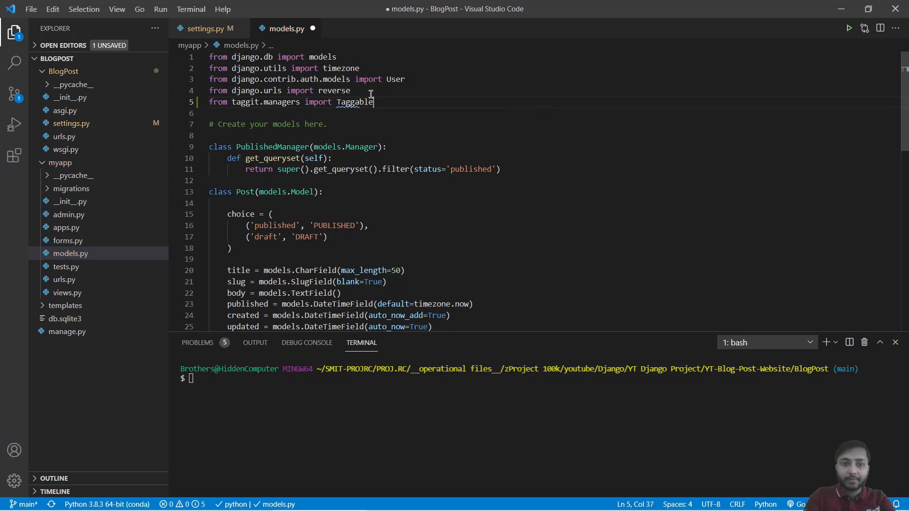
{"action": "type", "text": "Manager"}
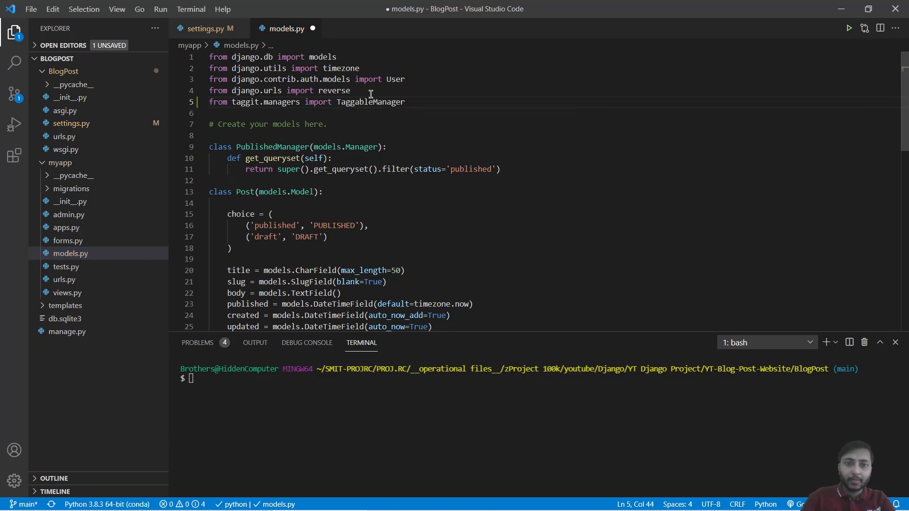
Add tags = TaggableManager() to the Post model, then close the saved file
{"action": "scroll", "scroll_direction": "down", "scroll_amount": 3}
{"action": "type", "text": "t"}
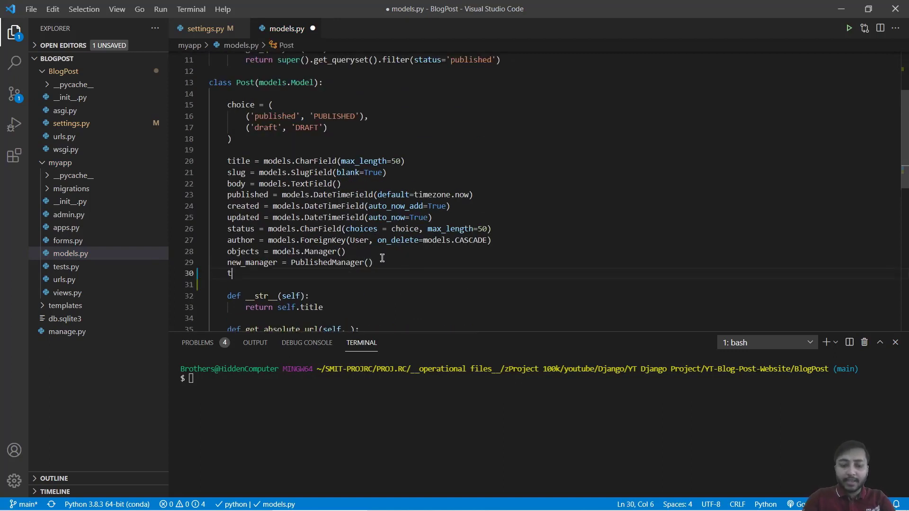
{"action": "type", "text": "ags = Ta"}
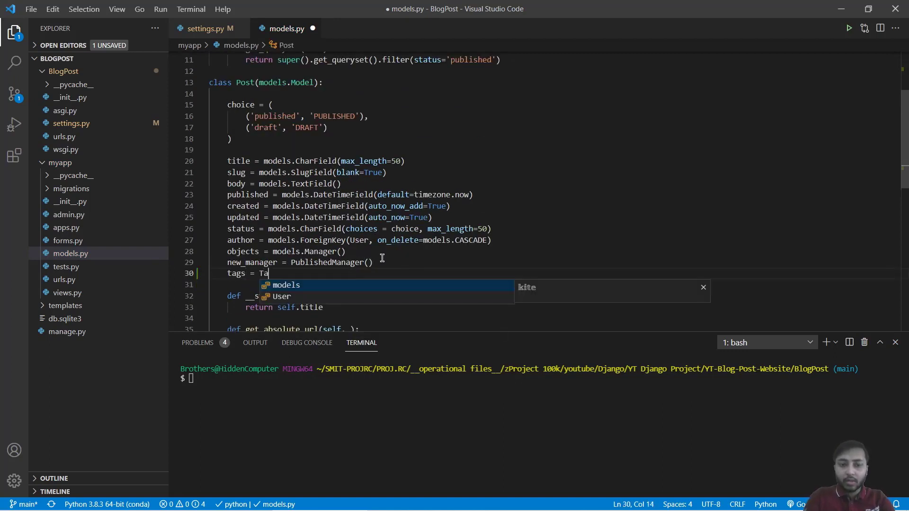
{"action": "type", "text": "ggableManager()"}
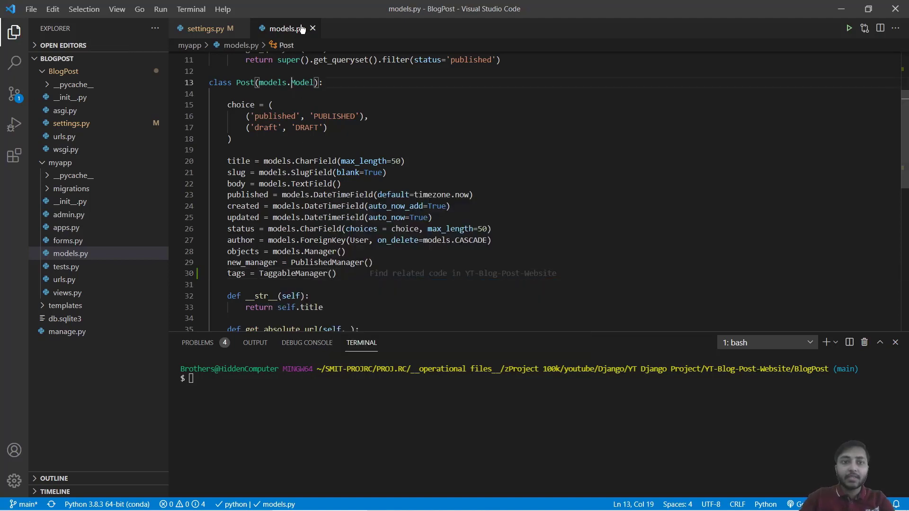
{"action": "left_click", "coordinate": [205, 29]}
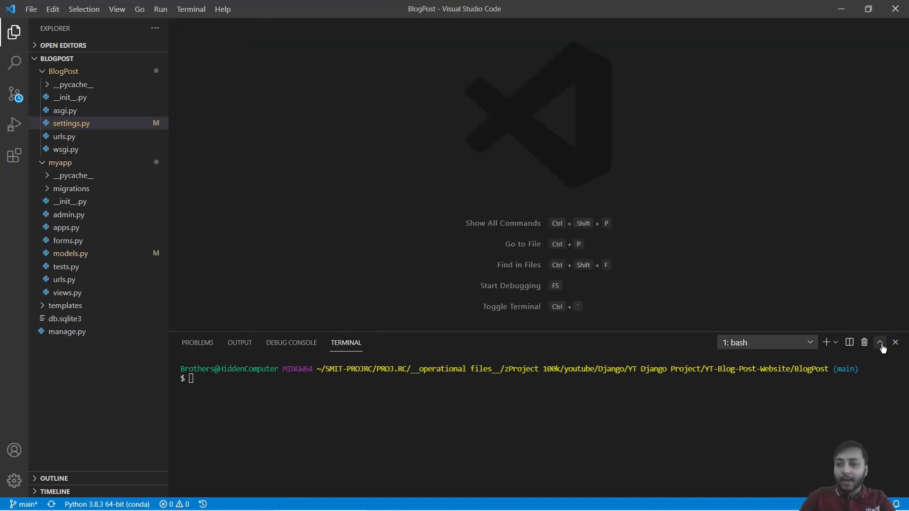
Maximize the terminal, run python manage.py shell, and import Post from myapp.models
{"action": "left_click", "coordinate": [880, 342]}
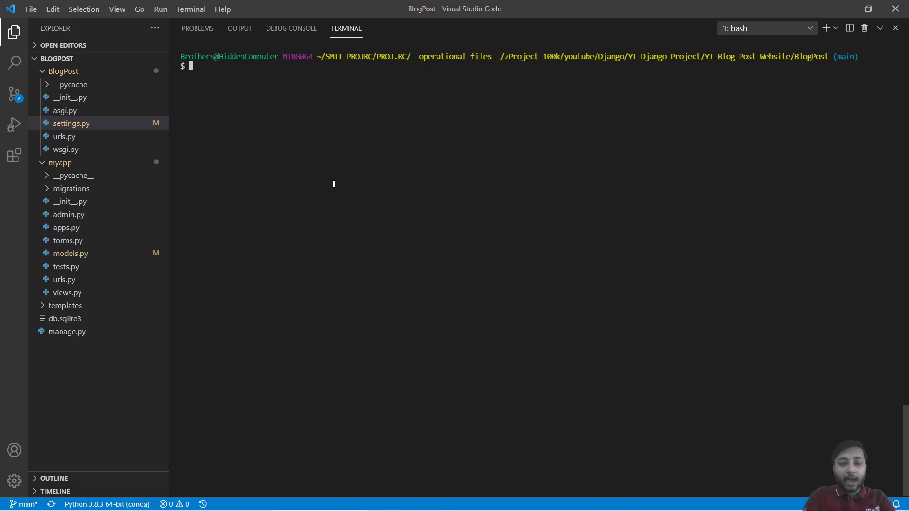
{"action": "type", "text": "python manage.py"}
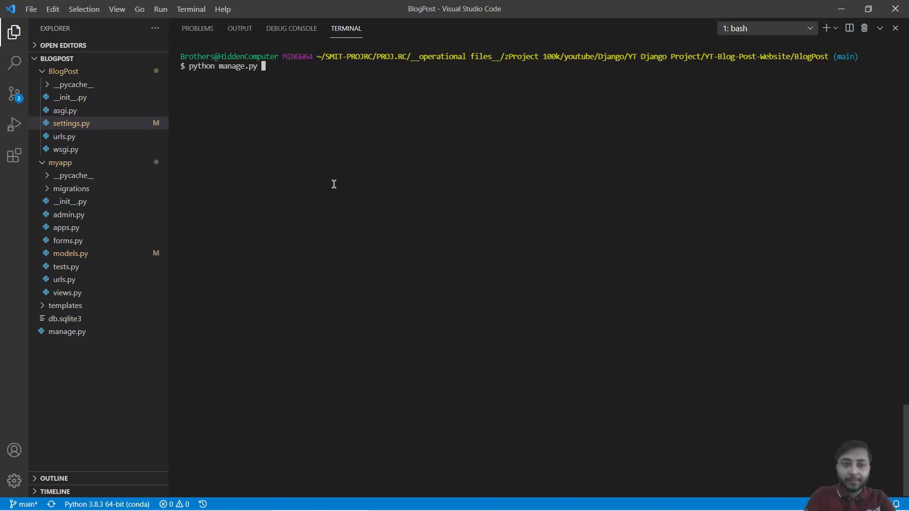
{"action": "type", "text": "shell"}
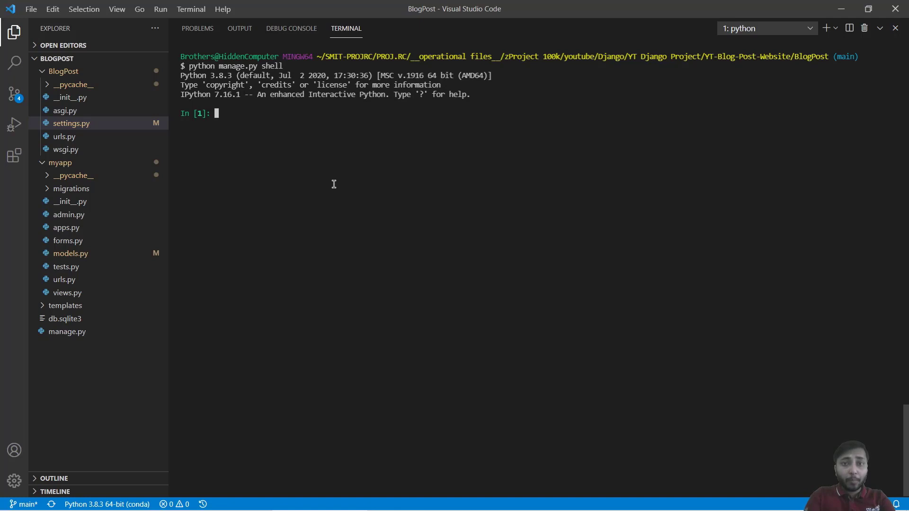
{"action": "type", "text": "from"}
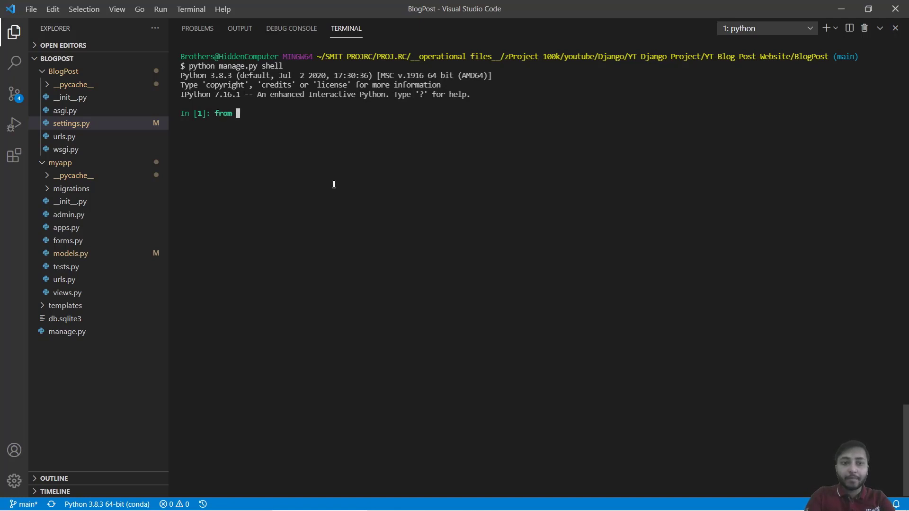
{"action": "type", "text": "myapp."}
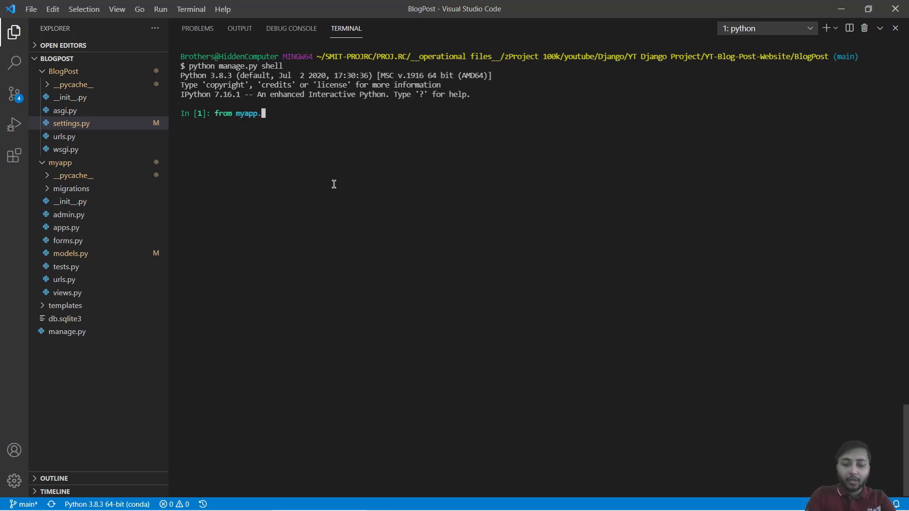
{"action": "type", "text": "models import Post"}
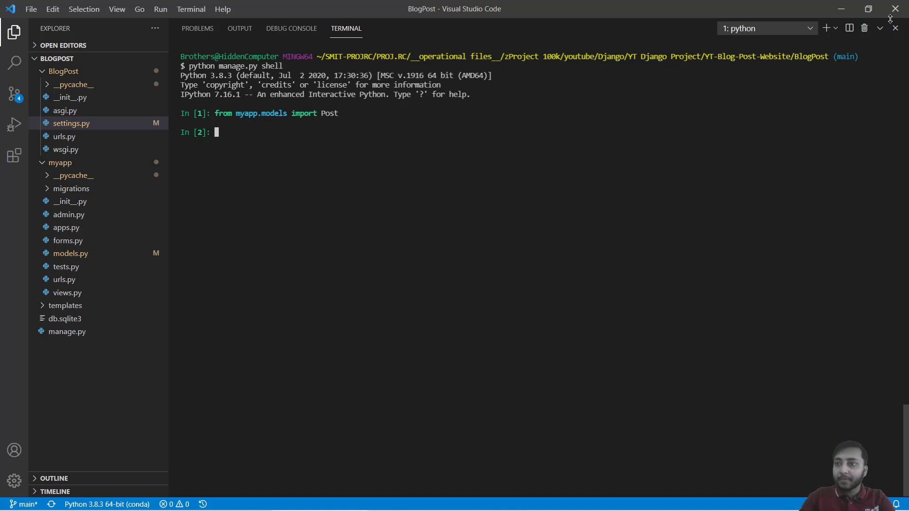
{"action": "left_click", "coordinate": [71, 254]}
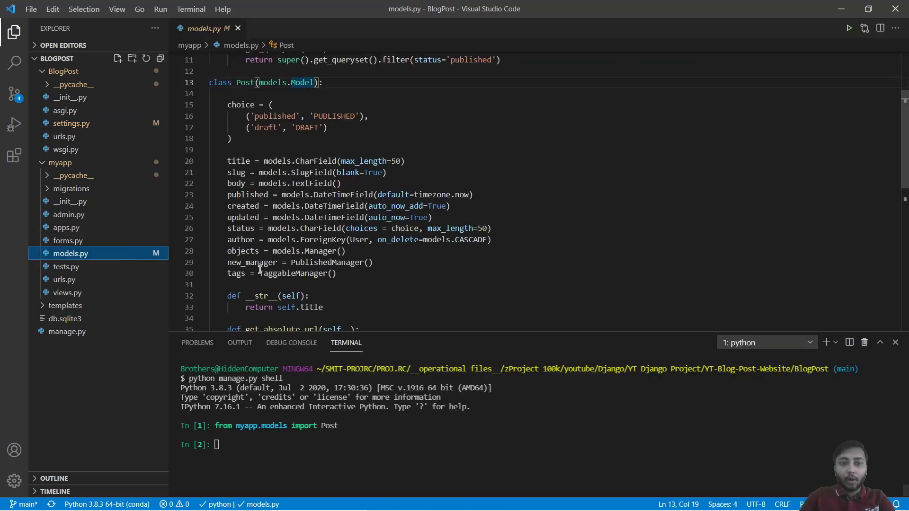
{"action": "double_click", "coordinate": [241, 239]}
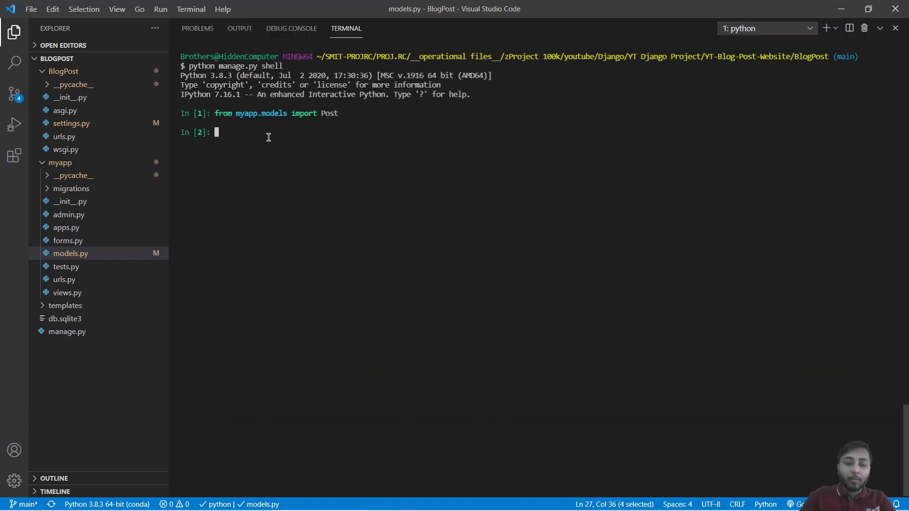
Import User from django.contrib.auth.models in the Django shell
{"action": "type", "text": "f"}
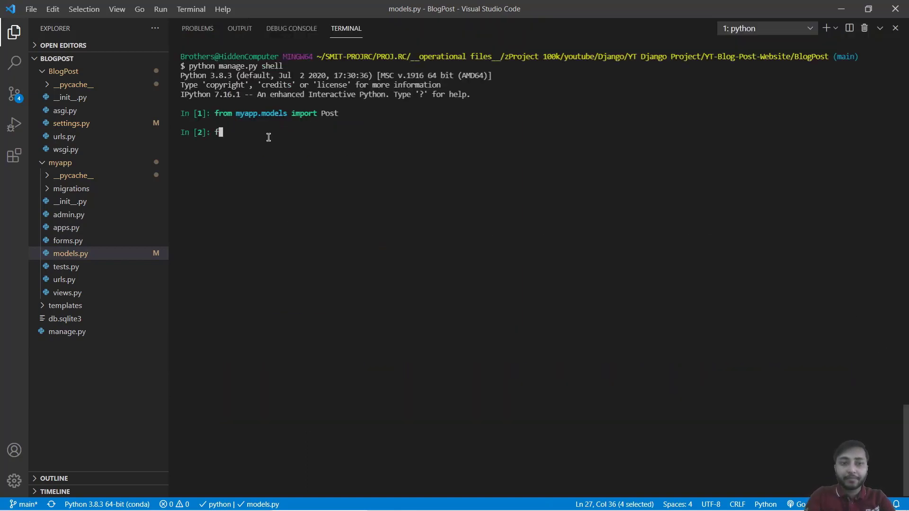
{"action": "type", "text": "rom djagno"}
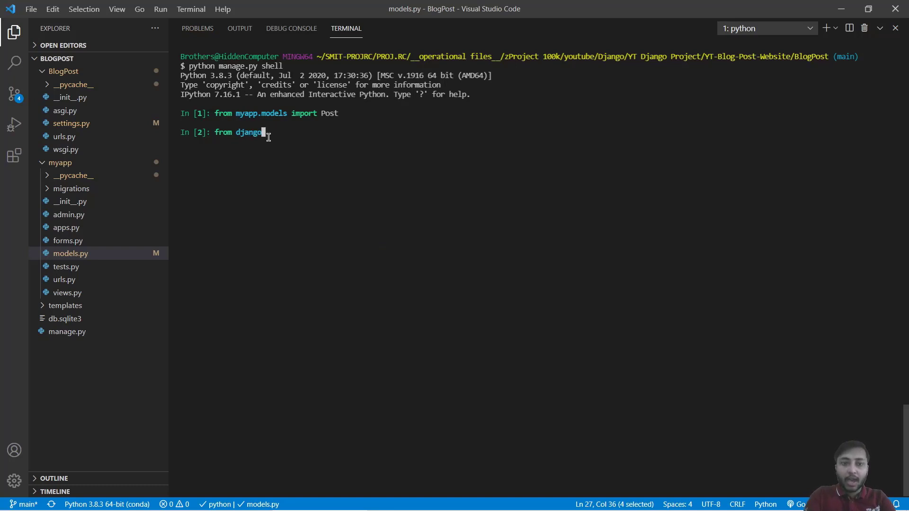
{"action": "type", "text": ".contrib"}
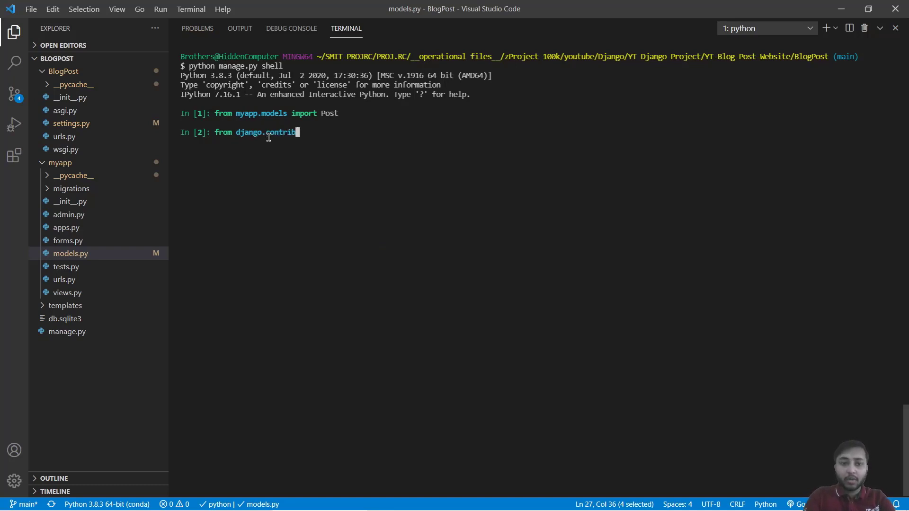
{"action": "type", "text": ".auth"}
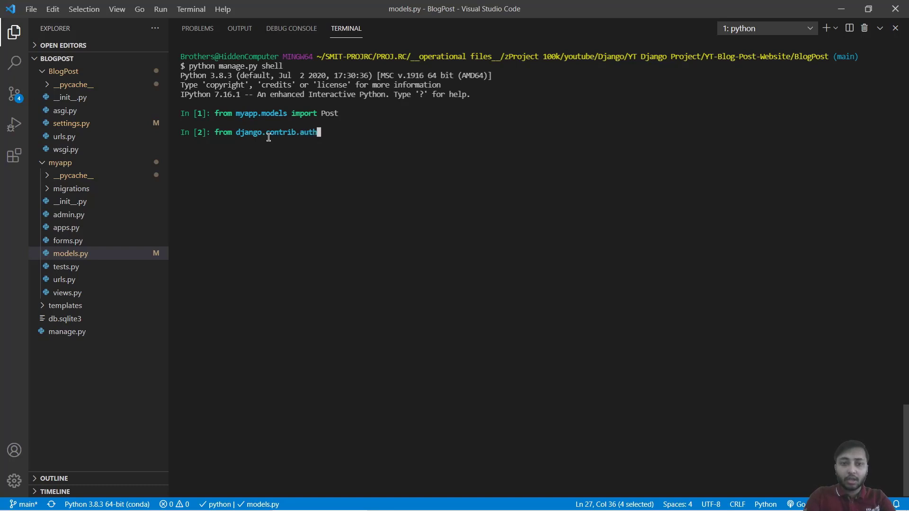
{"action": "type", "text": ".model"}
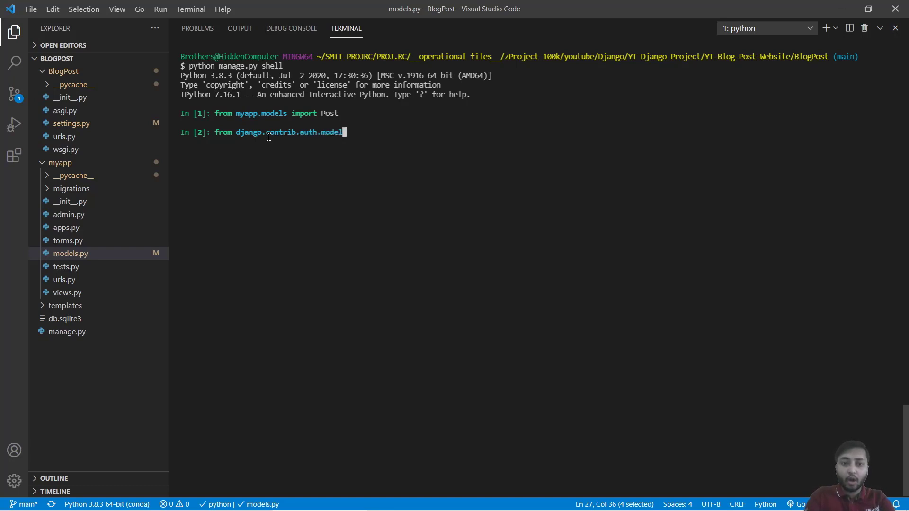
{"action": "type", "text": "s import User"}
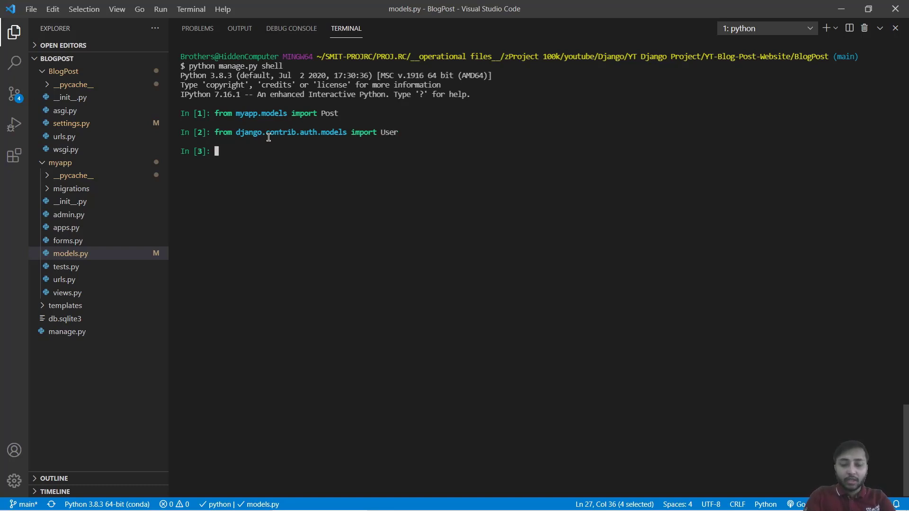
Fetch user 'harsh' into author, dismiss the event-loop error, and display author
{"action": "type", "text": "author ="}
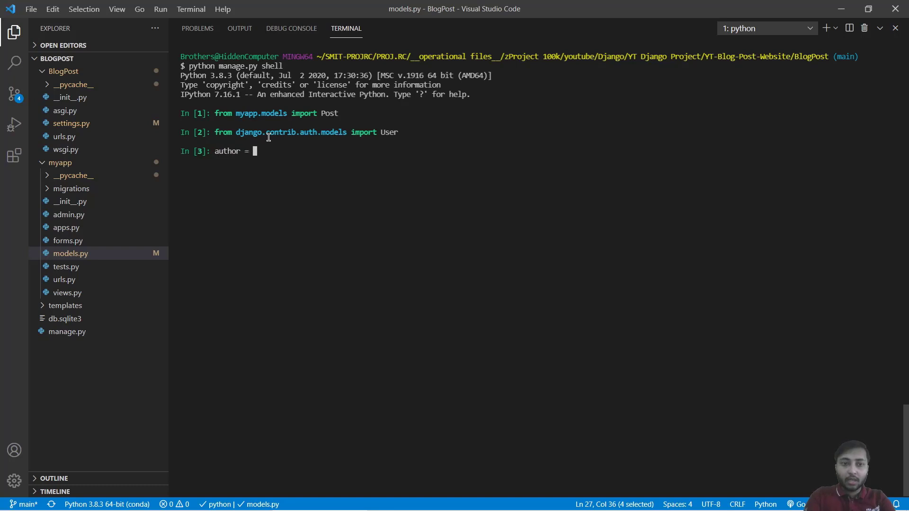
{"action": "type", "text": "User"}
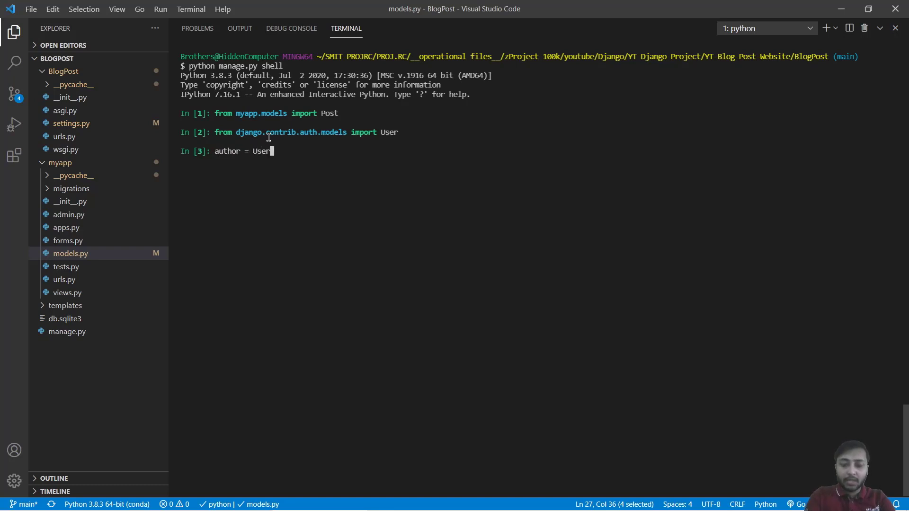
{"action": "type", "text": ".objects"}
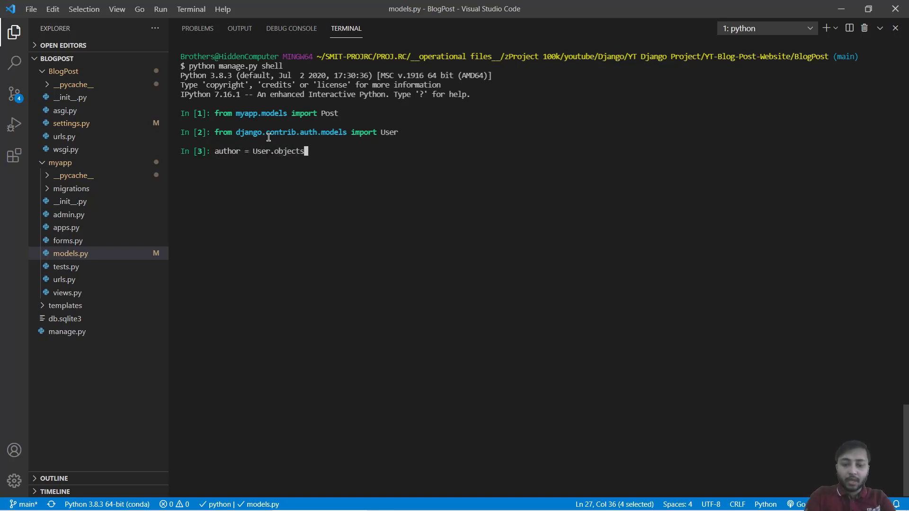
{"action": "type", "text": ".get("}
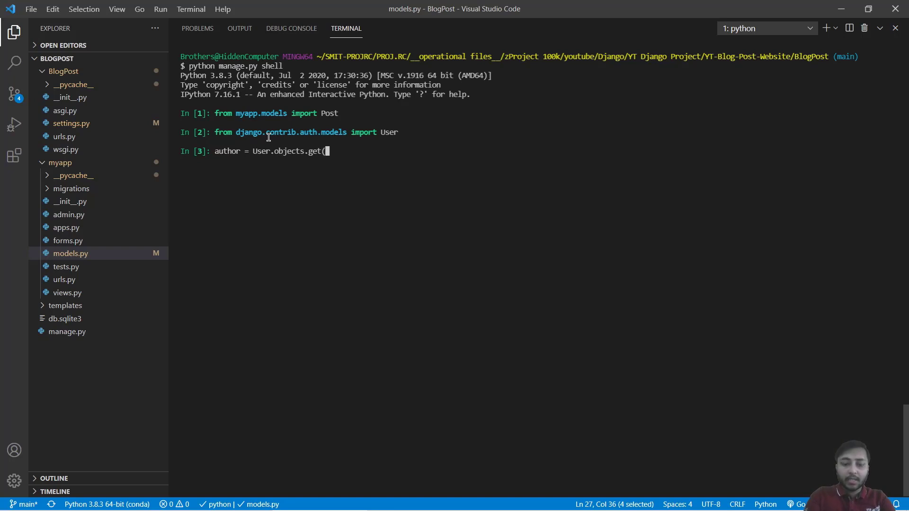
{"action": "type", "text": "username"}
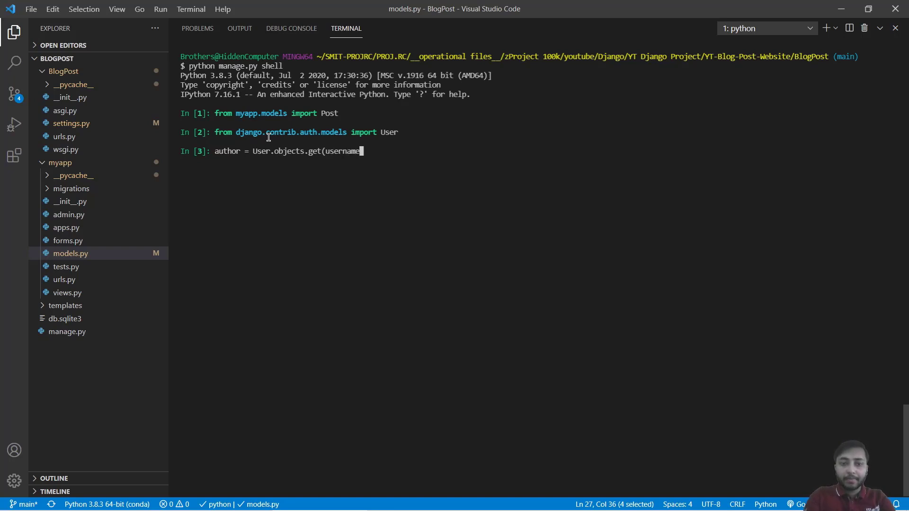
{"action": "type", "text": "='harsh"}
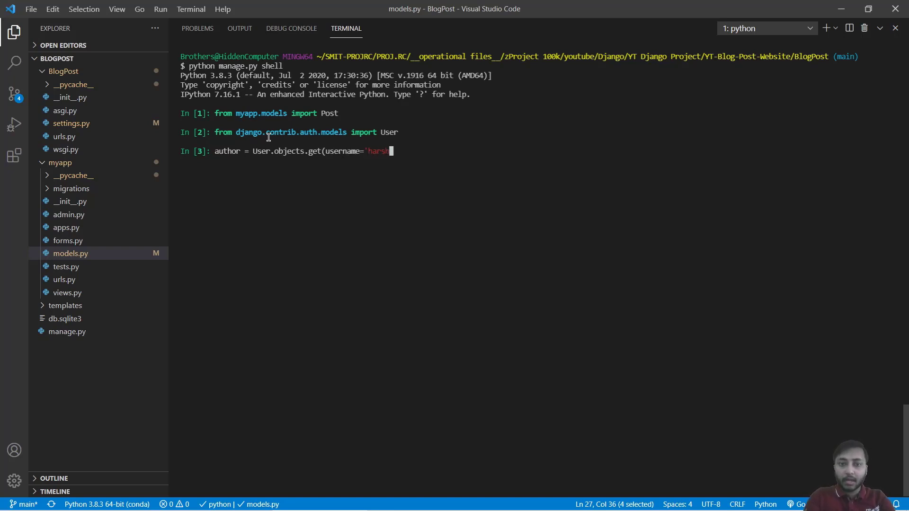
{"action": "type", "text": "')"}
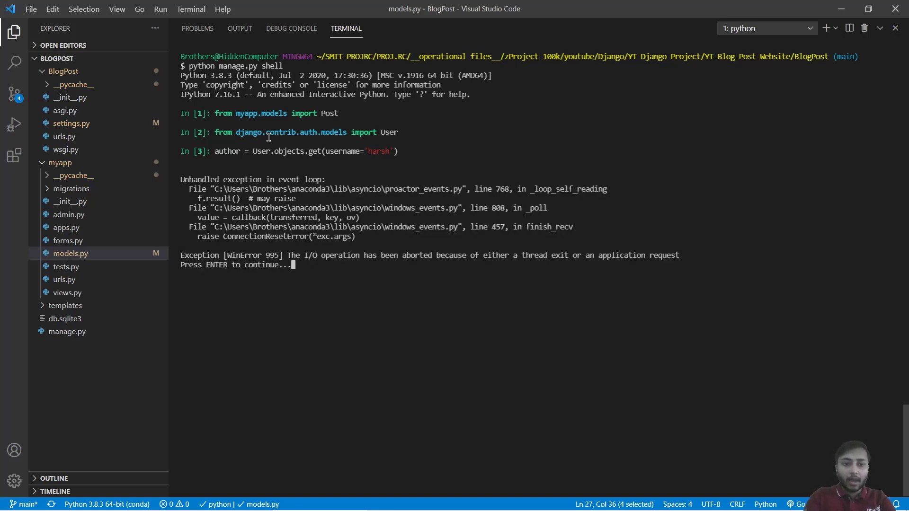
{"action": "key", "text": "Enter"}
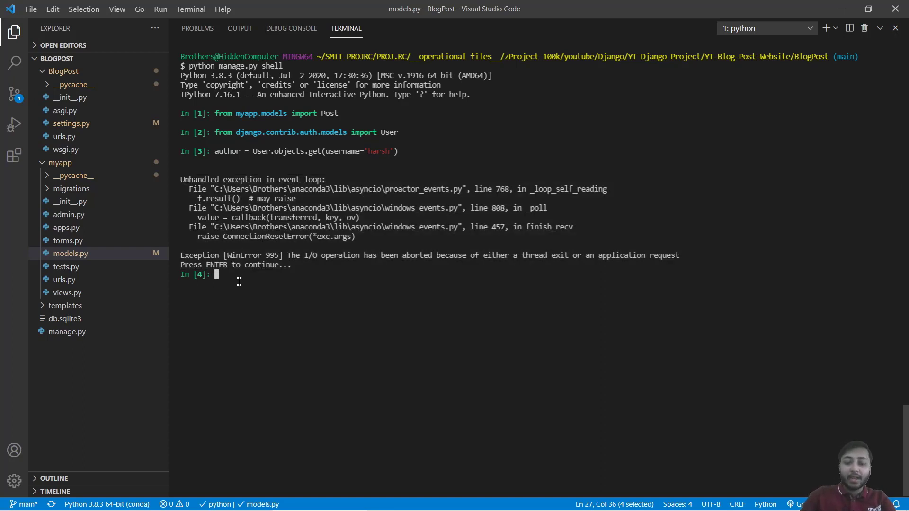
{"action": "type", "text": "autho"}
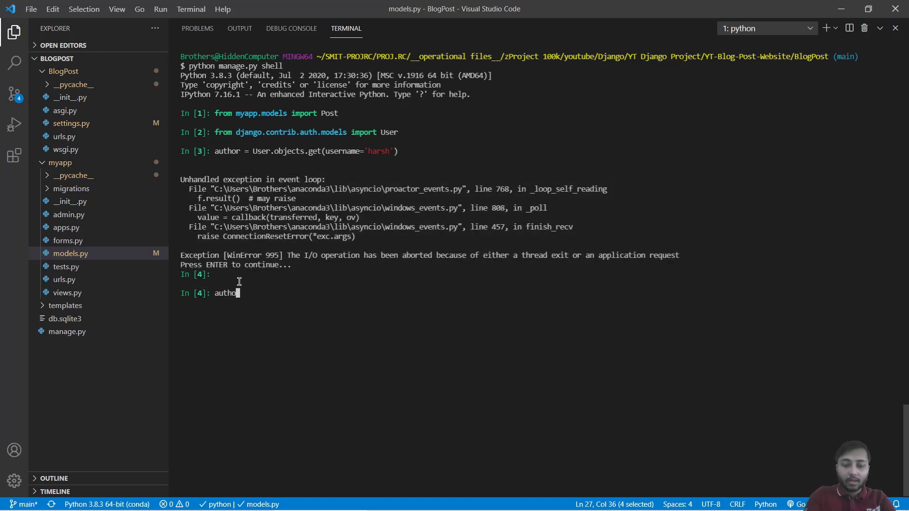
{"action": "key", "text": "Enter"}
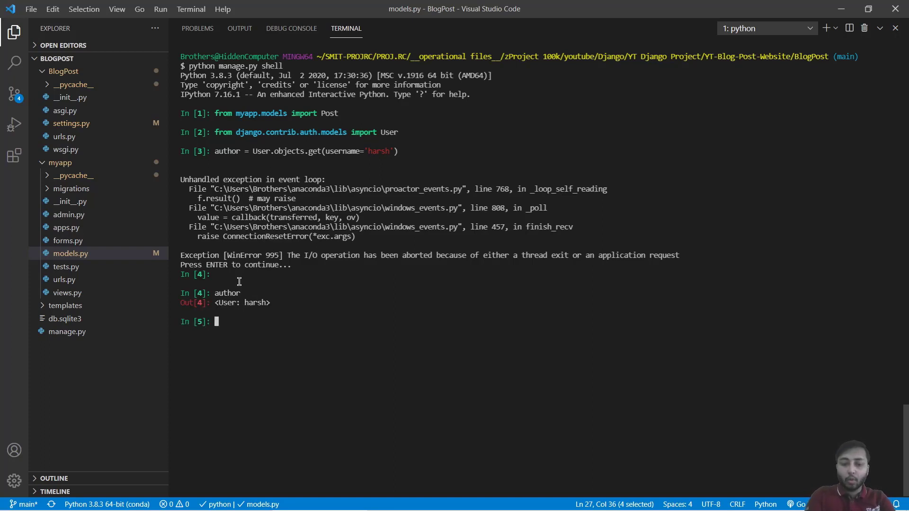
Create post = Post(title='new title', author=author) in the shell
{"action": "type", "text": "post ="}
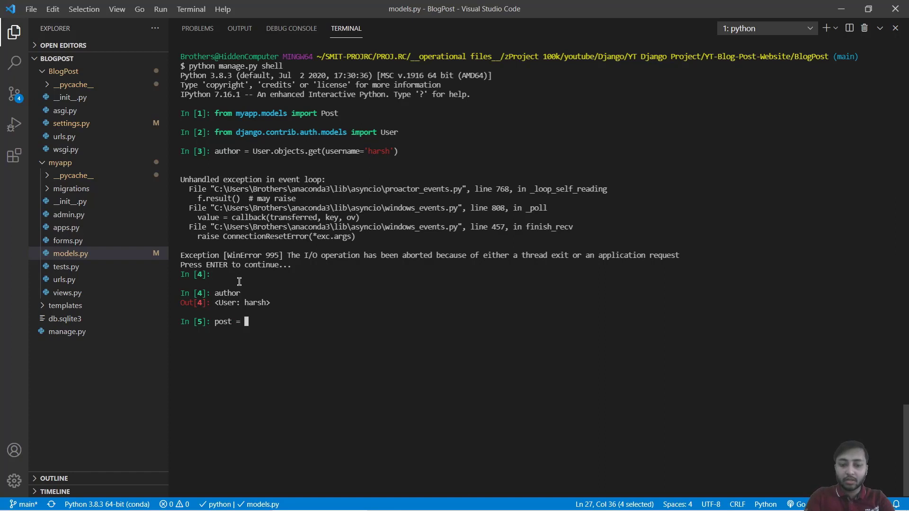
{"action": "type", "text": "Post("}
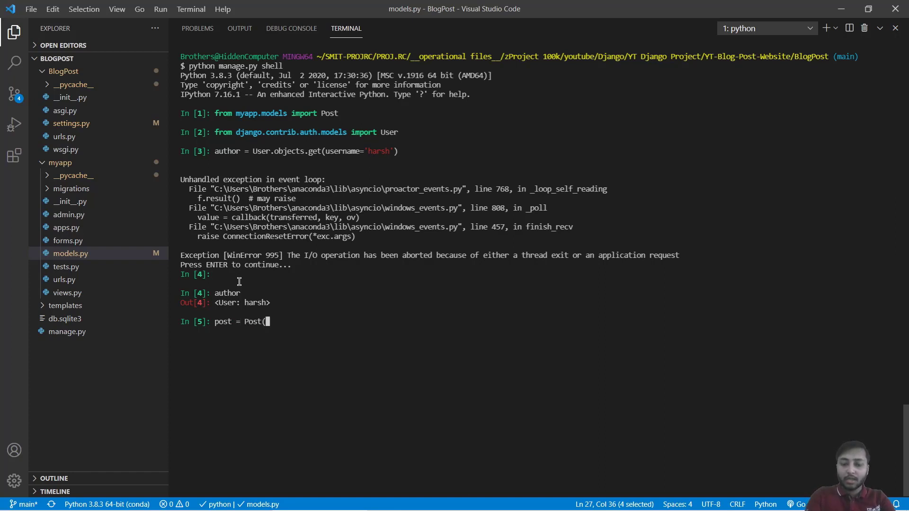
{"action": "type", "text": "title="}
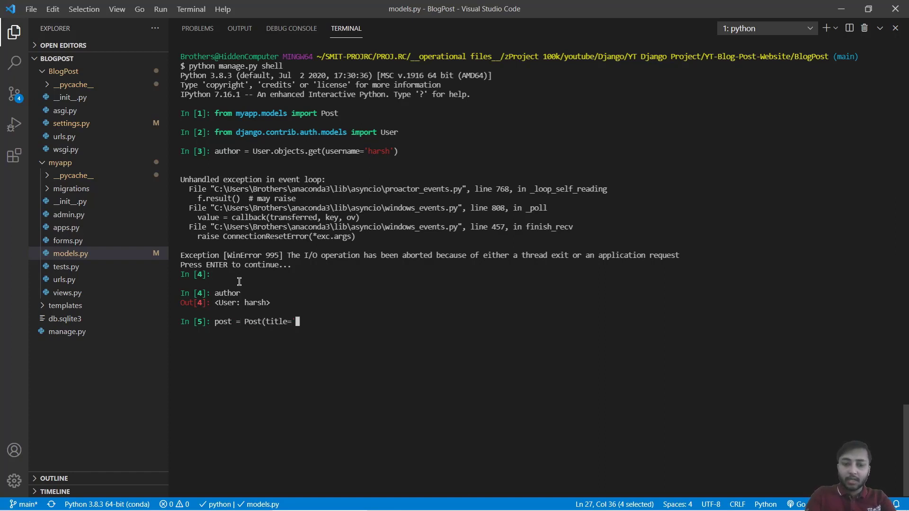
{"action": "type", "text": "'new"}
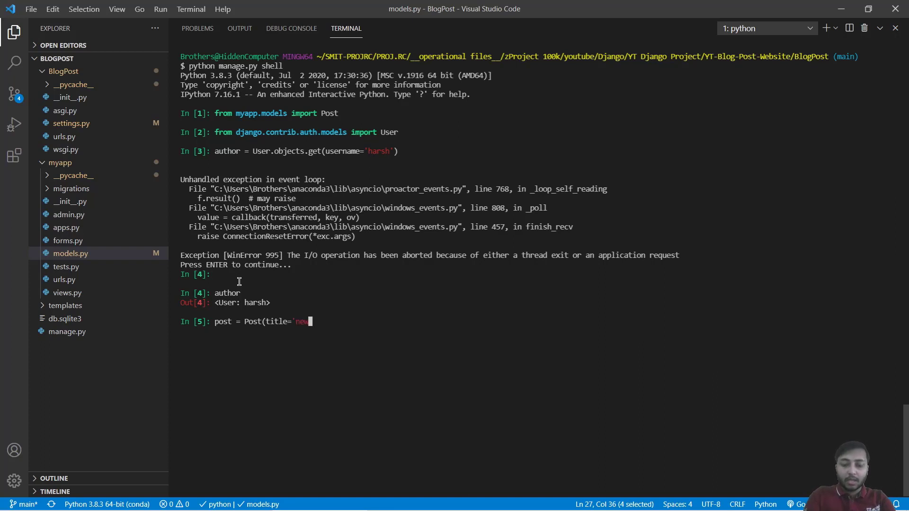
{"action": "type", "text": "title',"}
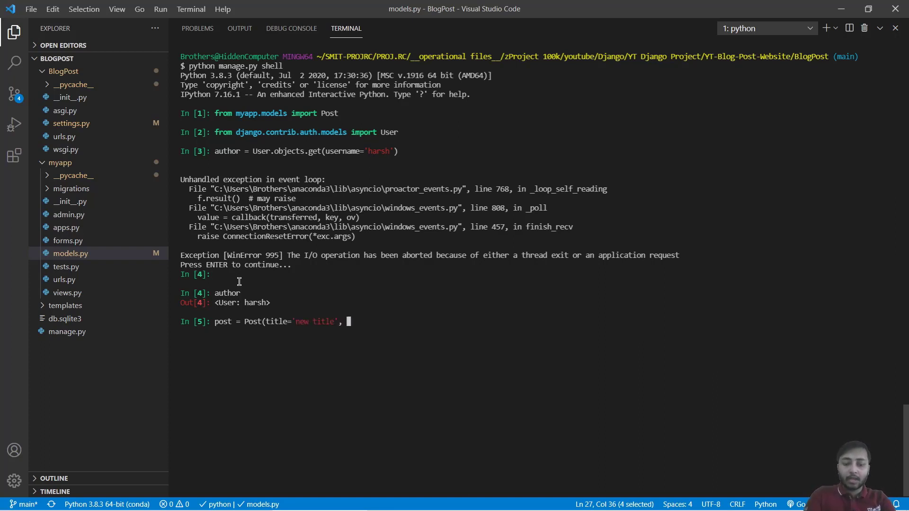
{"action": "type", "text": "author="}
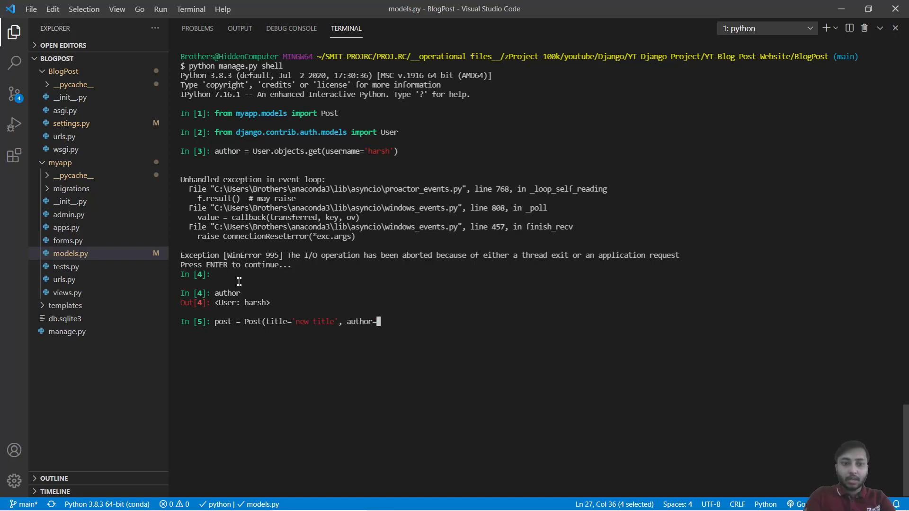
{"action": "type", "text": "author)"}
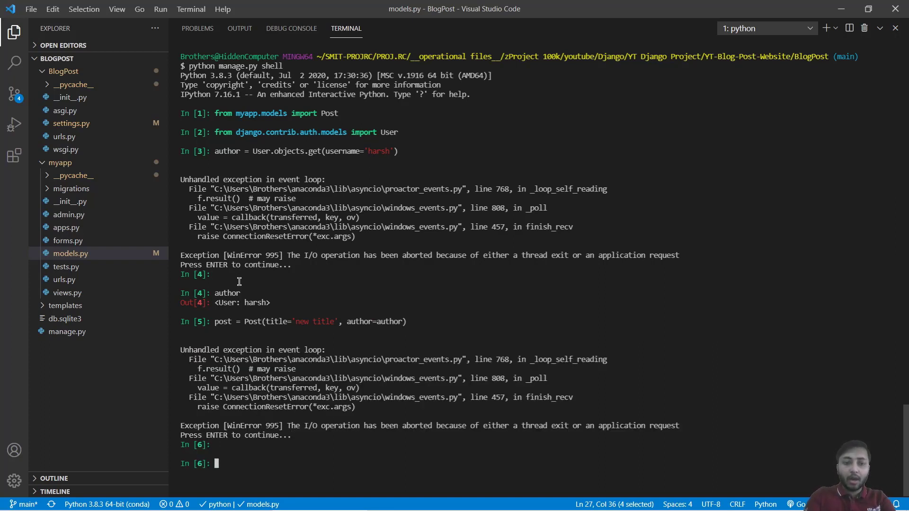
Save the post and list all Post objects
{"action": "type", "text": "post"}
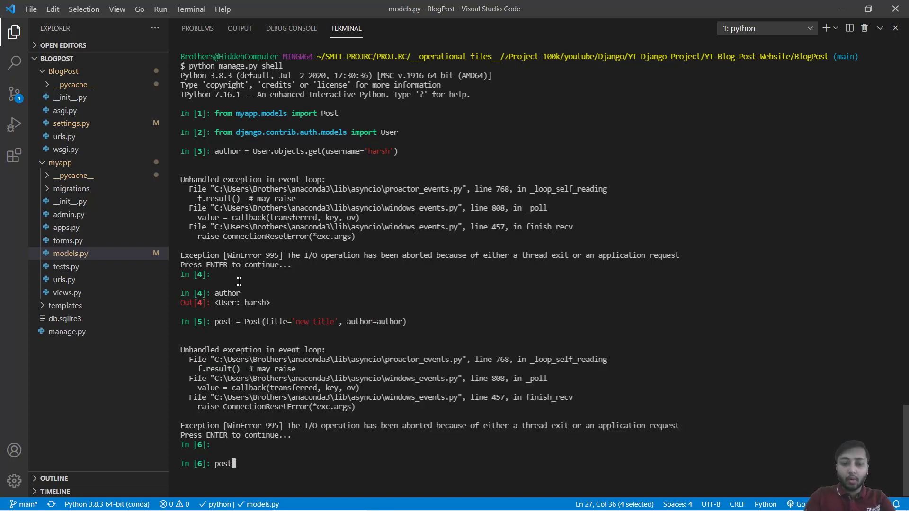
{"action": "type", "text": ".saev"}
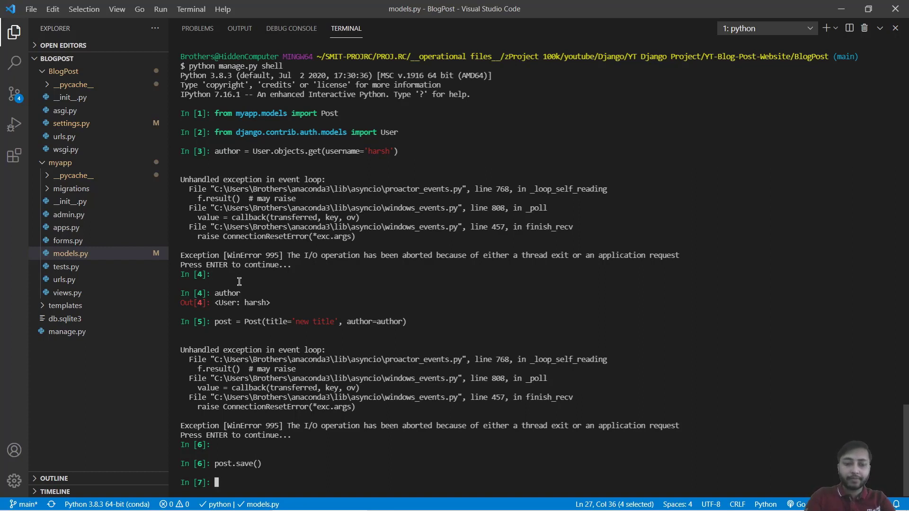
{"action": "type", "text": "Po"}
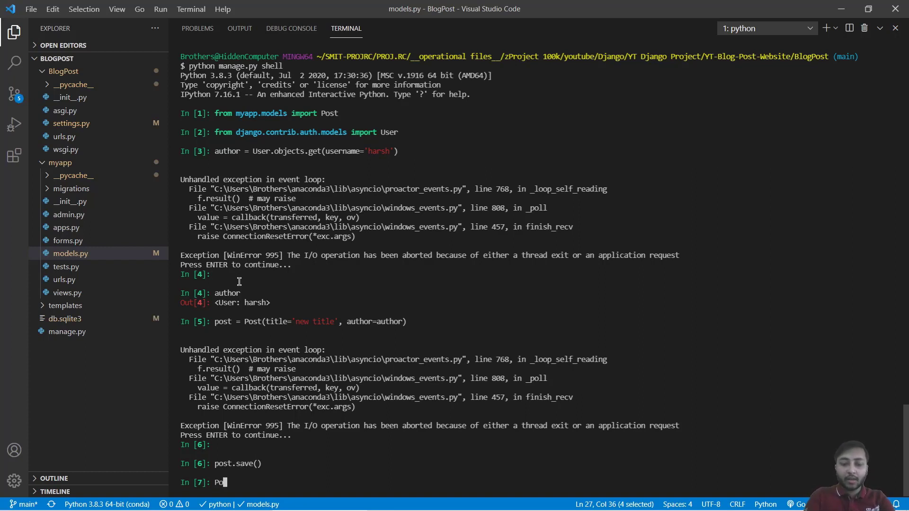
{"action": "type", "text": "st.objects.all("}
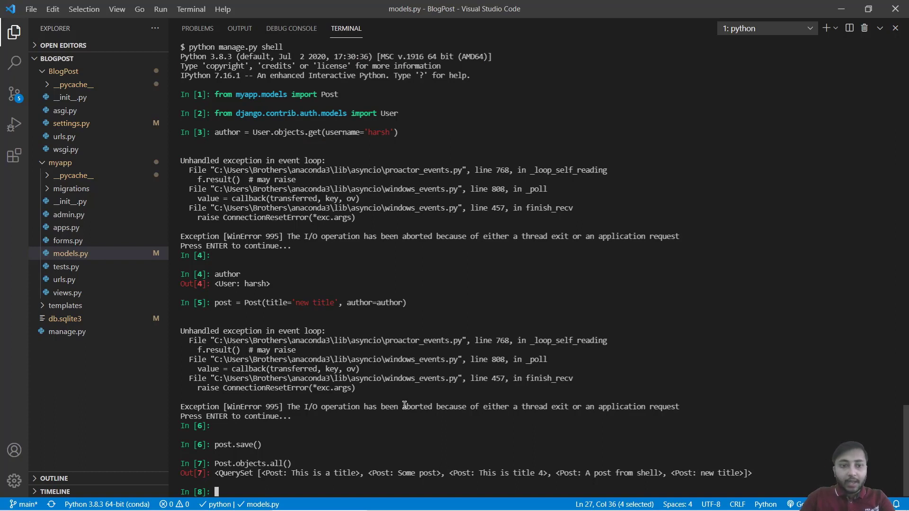
{"action": "mouse_move", "coordinate": [325, 349]}
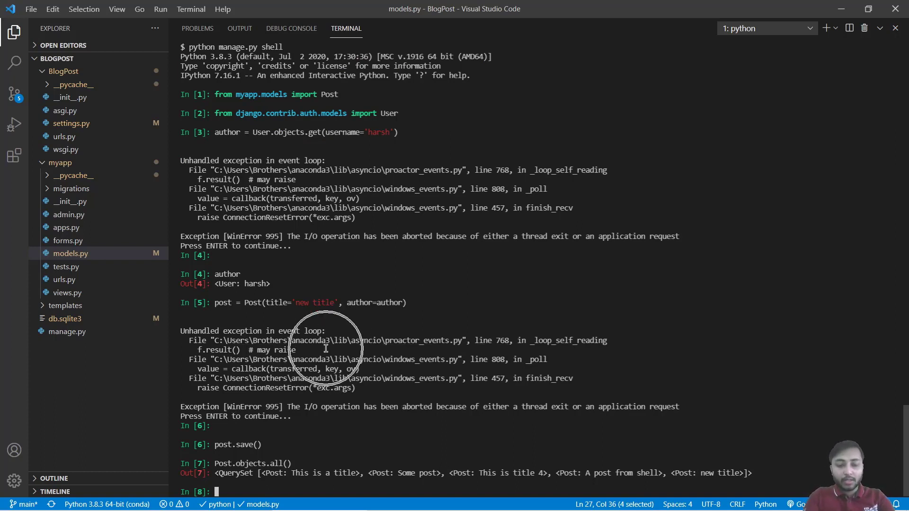
Restart the Django shell, import Post, and re-enter the 'new title' Post creation line
{"action": "type", "text": "exit"}
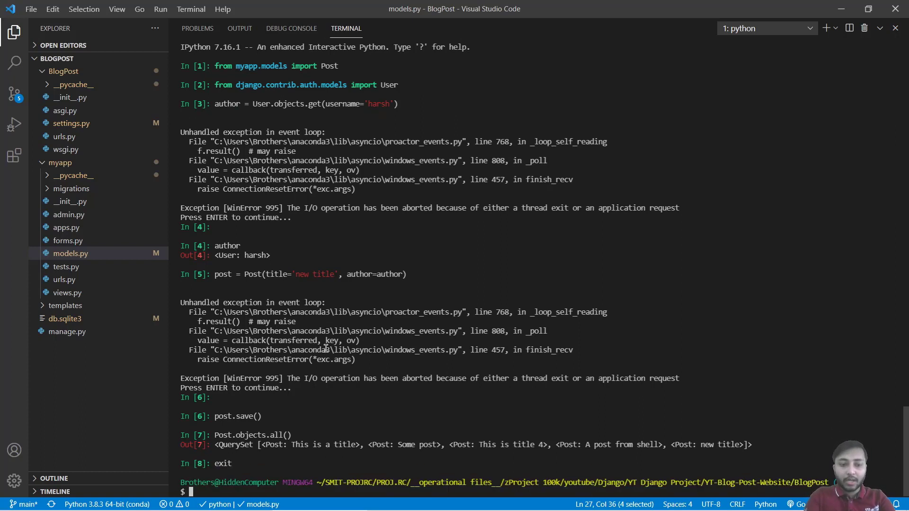
{"action": "type", "text": "python manage.py shell"}
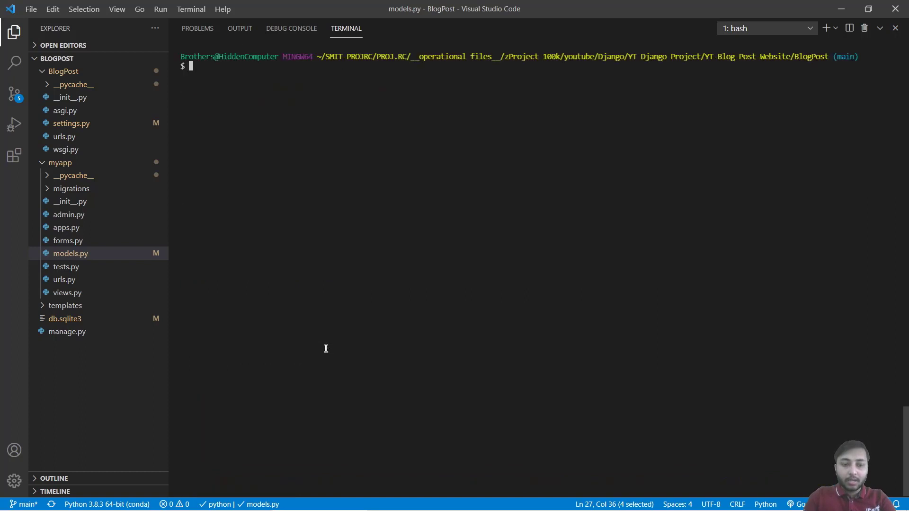
{"action": "type", "text": "python manage.py shell"}
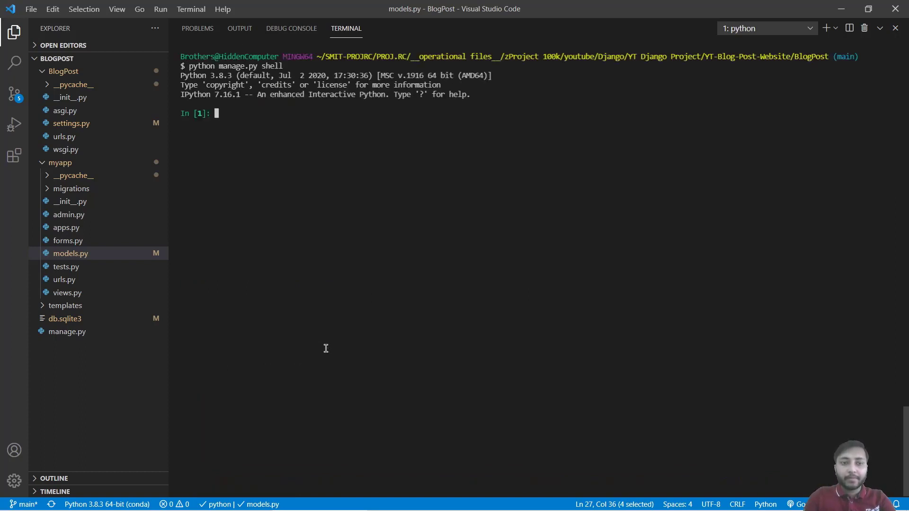
{"action": "type", "text": "from myapp.models import Post"}
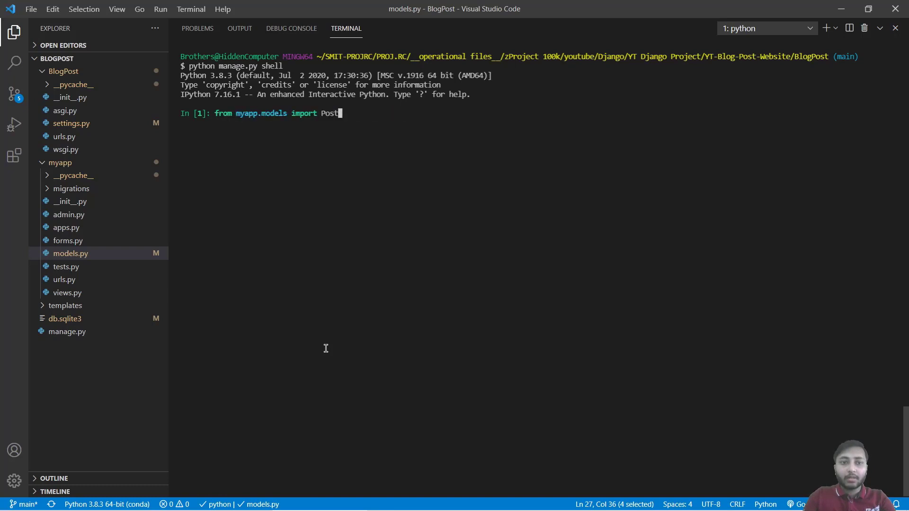
{"action": "type", "text": "post = Post(title='new title', author=author)"}
{"action": "type", "text": "from django.contrib.auth.models import User"}
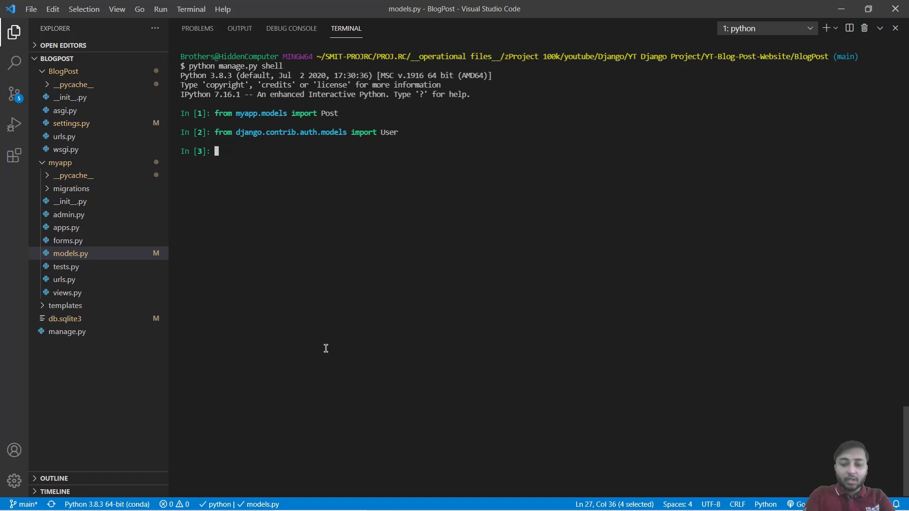
Run Post.objects.get(title='new title') and start assigning it to post
{"action": "type", "text": "Post."}
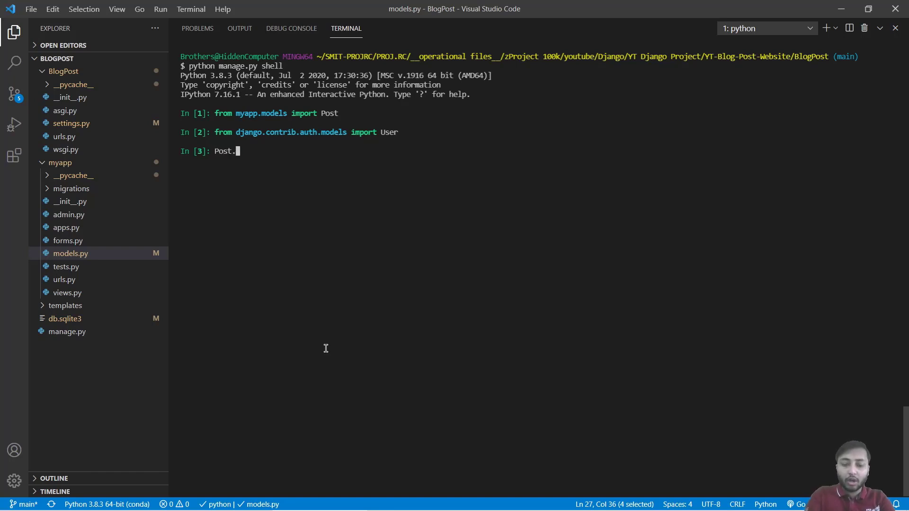
{"action": "type", "text": "objects.ge"}
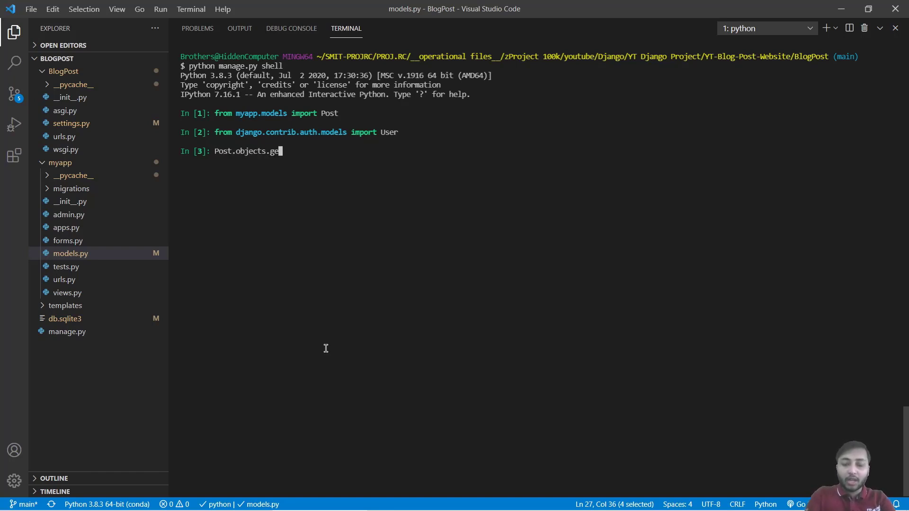
{"action": "type", "text": "t("}
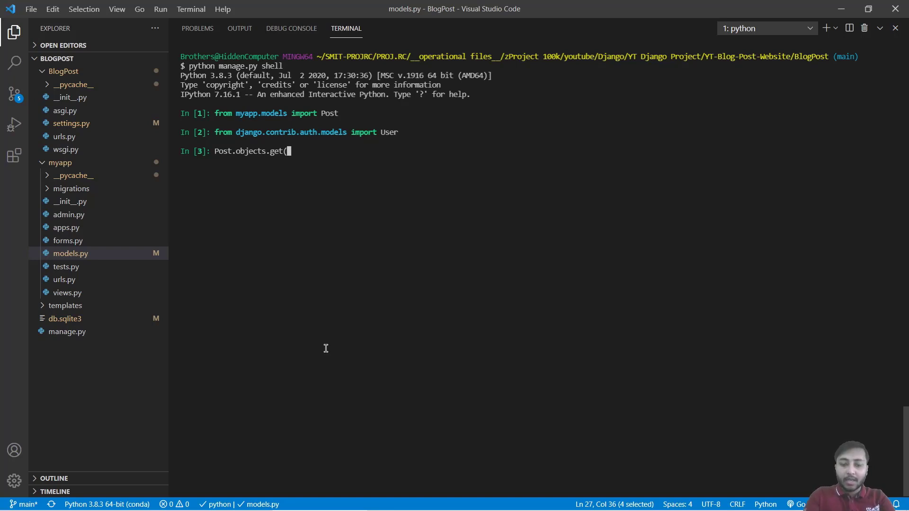
{"action": "type", "text": "title"}
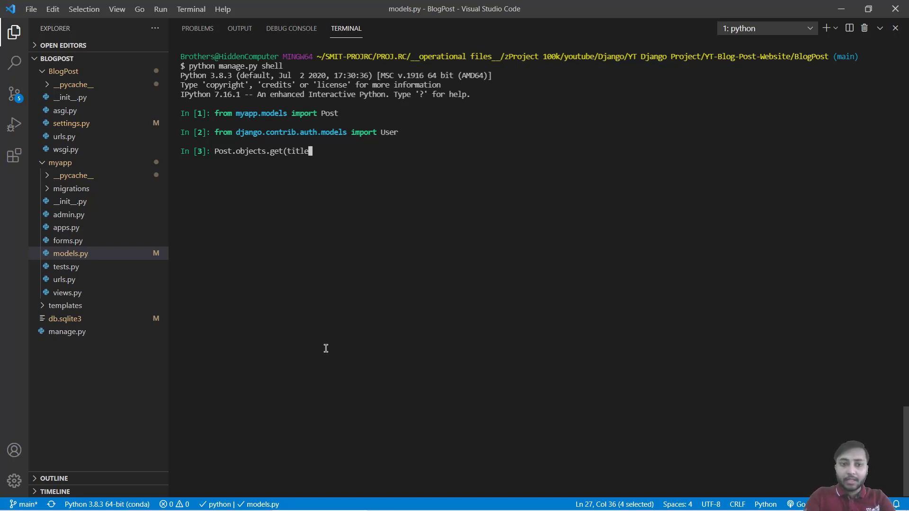
{"action": "type", "text": "='new"}
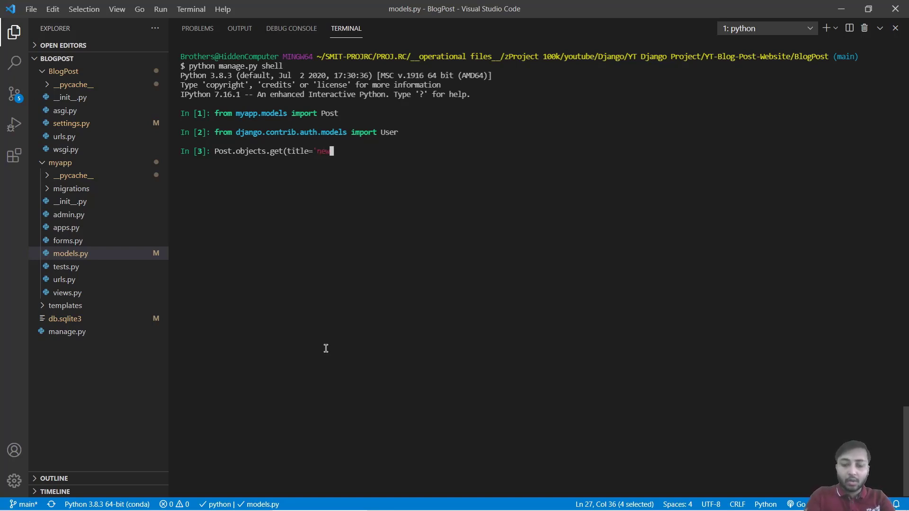
{"action": "type", "text": "title ')"}
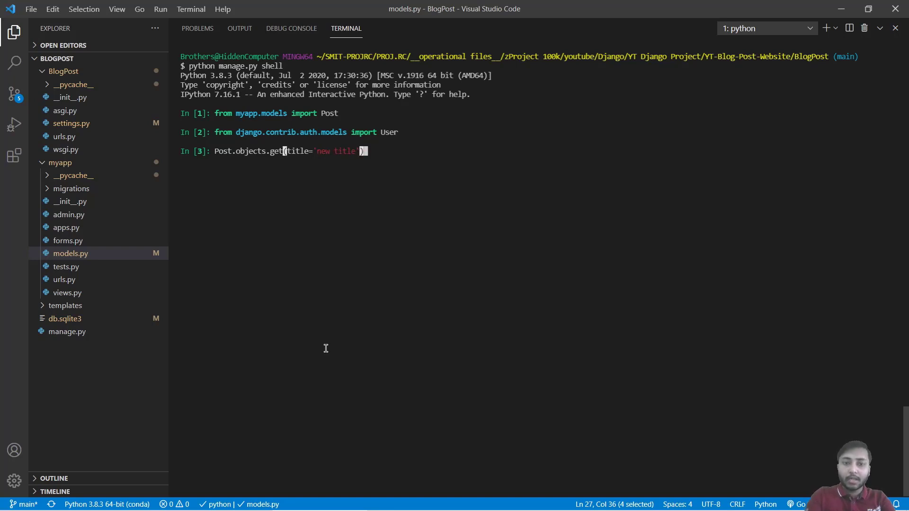
{"action": "key", "text": "Enter"}
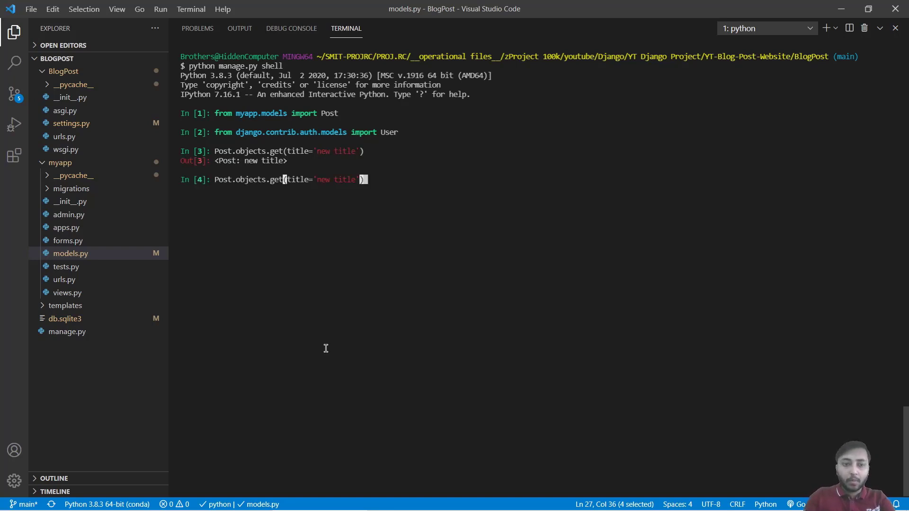
{"action": "type", "text": "post ="}
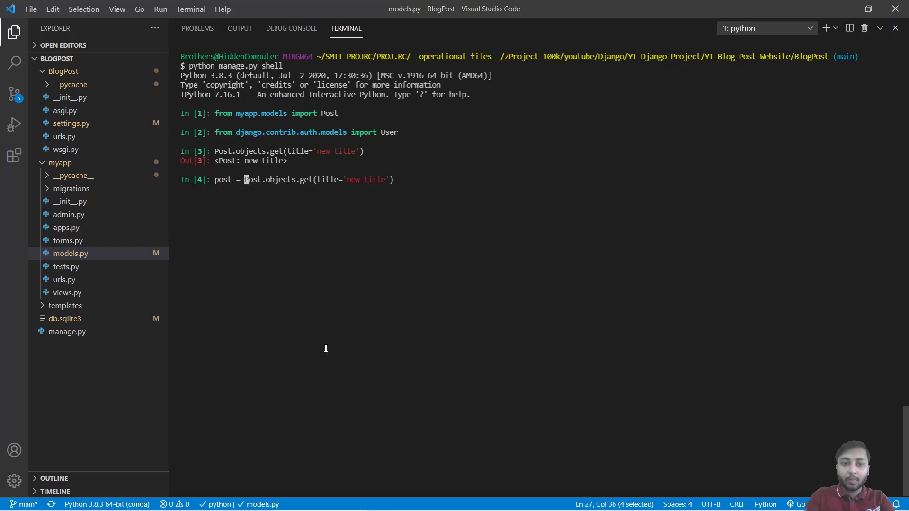
Store the fetched post in post and run post.tags.all(), raising 'no such table taggit_tag'
{"action": "key", "text": "Enter"}
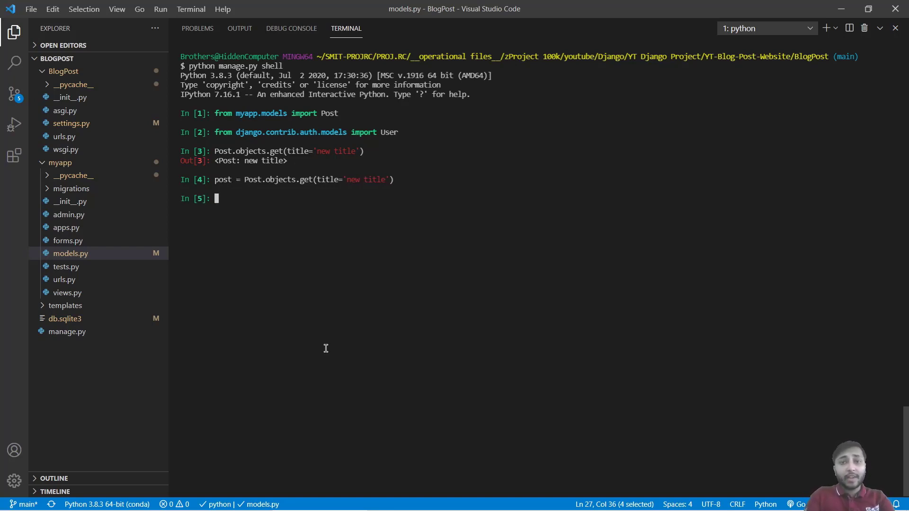
{"action": "type", "text": "post."}
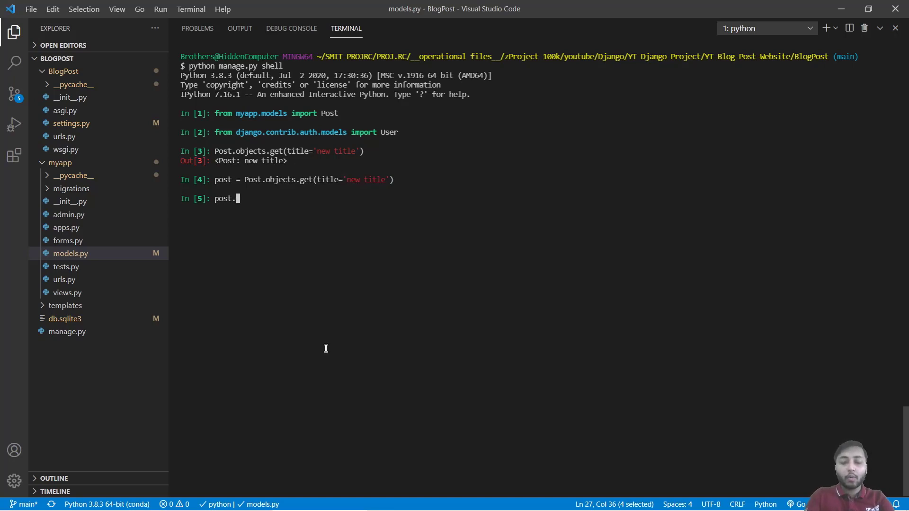
{"action": "type", "text": "tags.all"}
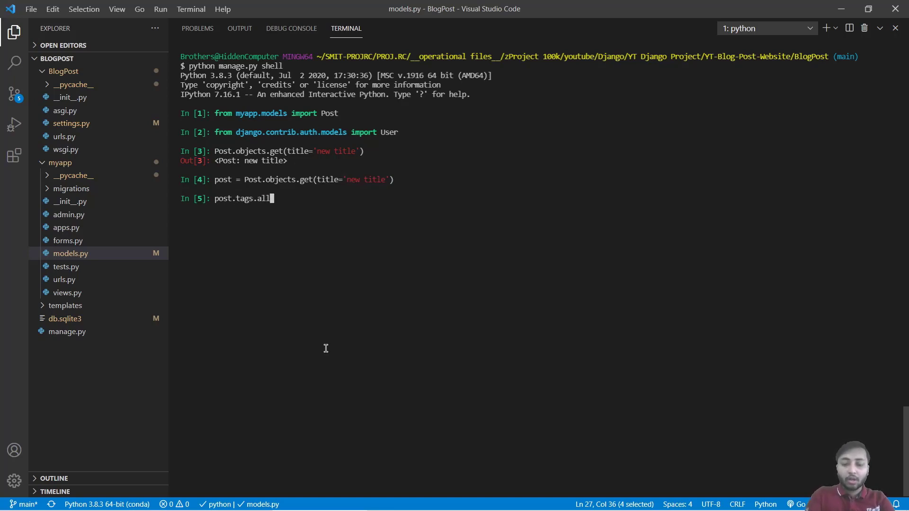
{"action": "key", "text": "Enter"}
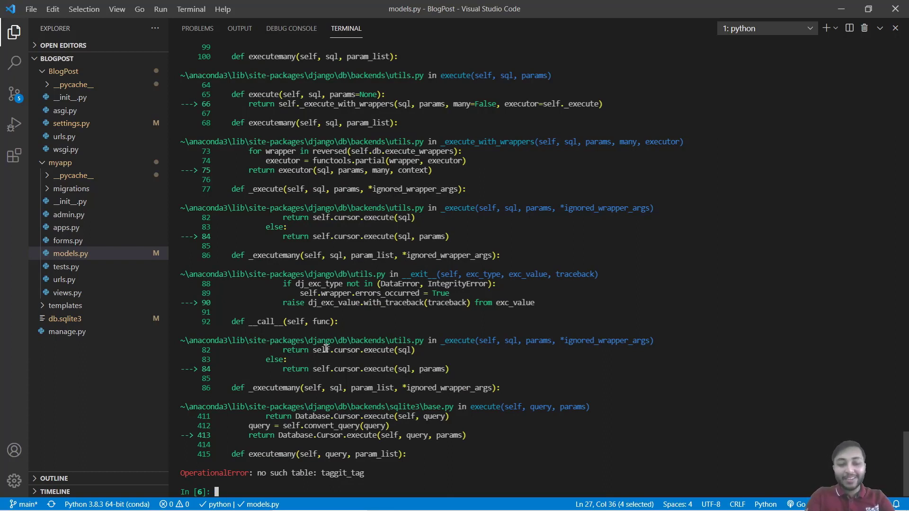
Exit the shell, run makemigrations creating 0007_post_tags, then migrate to apply taggit migrations
{"action": "type", "text": "exit"}
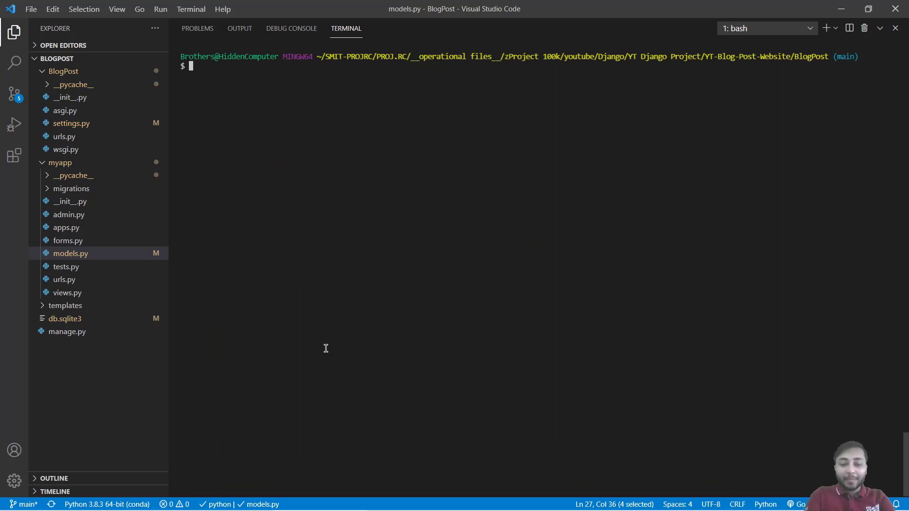
{"action": "type", "text": "python mana"}
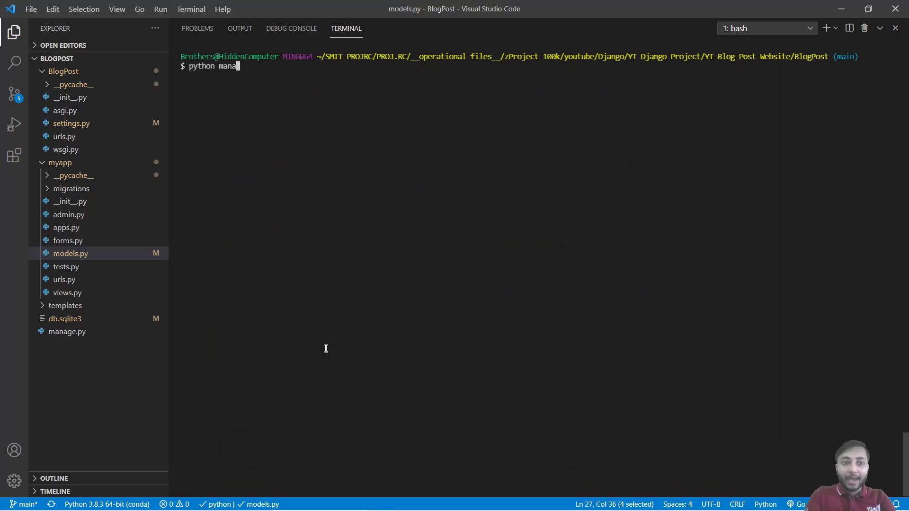
{"action": "type", "text": "ge.py"}
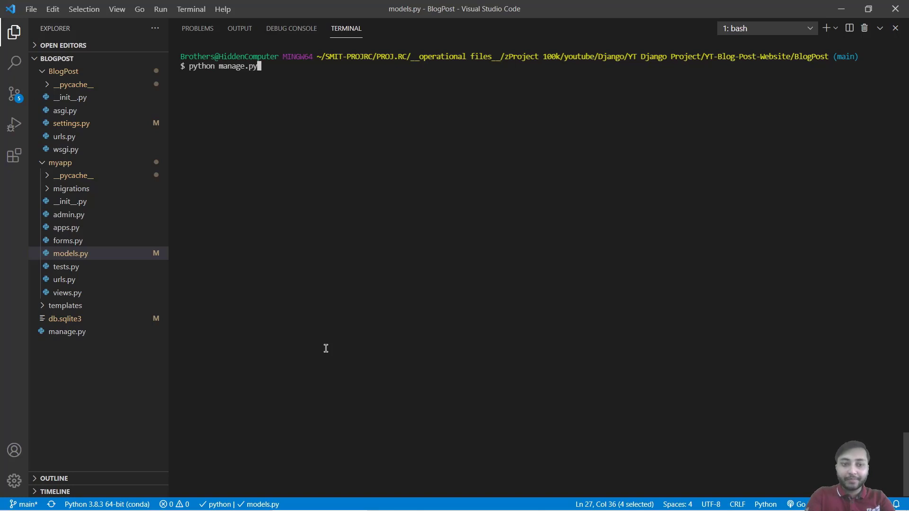
{"action": "type", "text": "makemigr"}
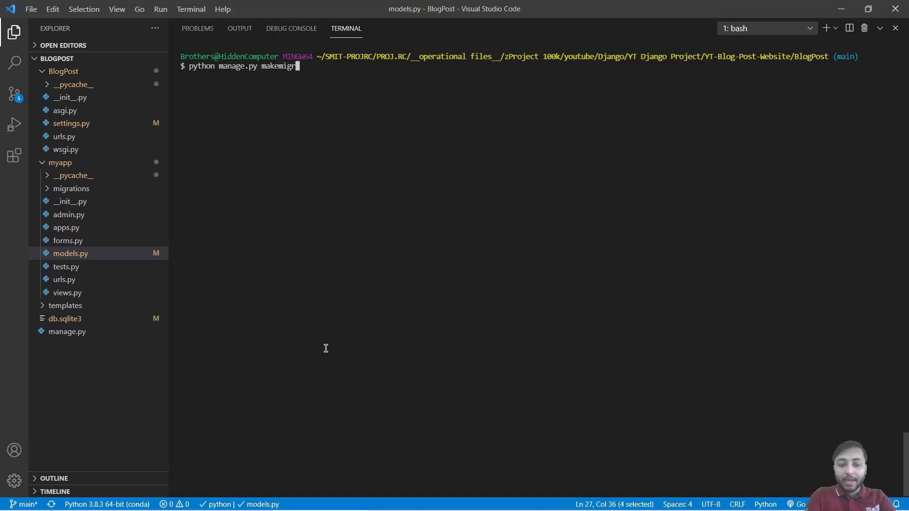
{"action": "key", "text": "Enter"}
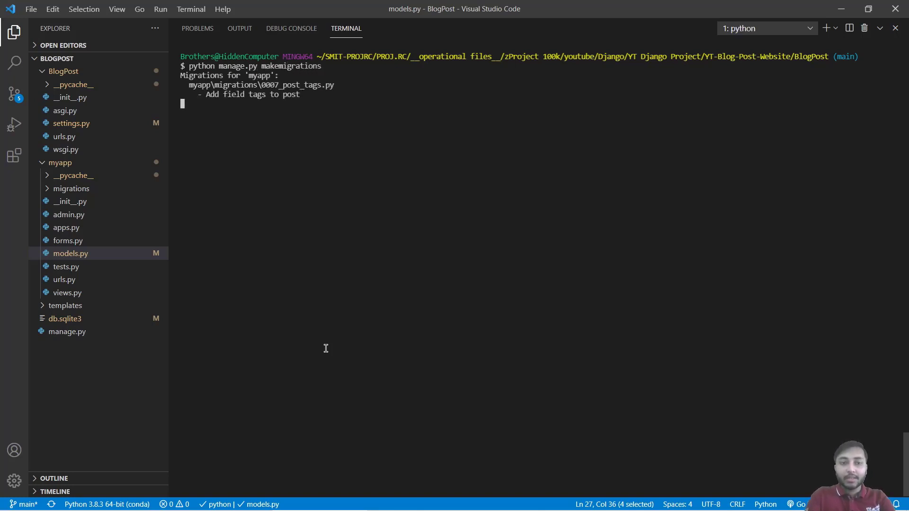
{"action": "type", "text": "python manage.py migra"}
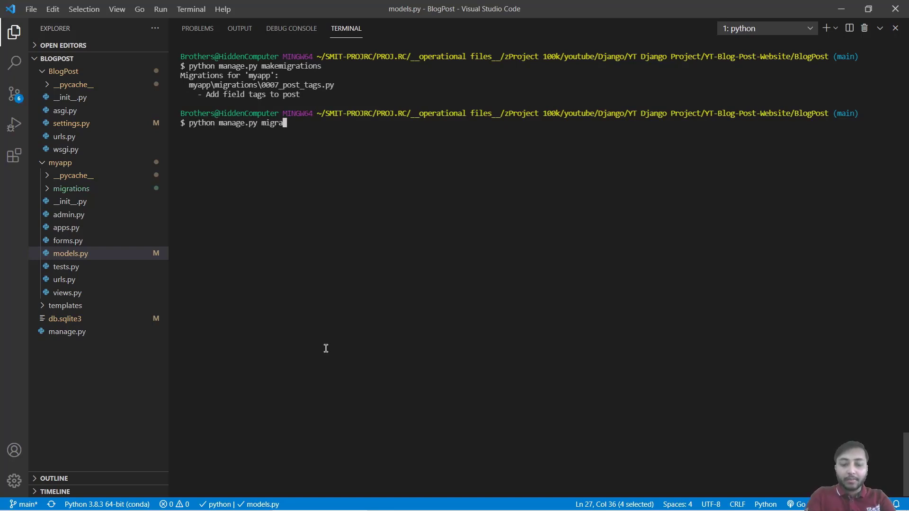
{"action": "key", "text": "Enter"}
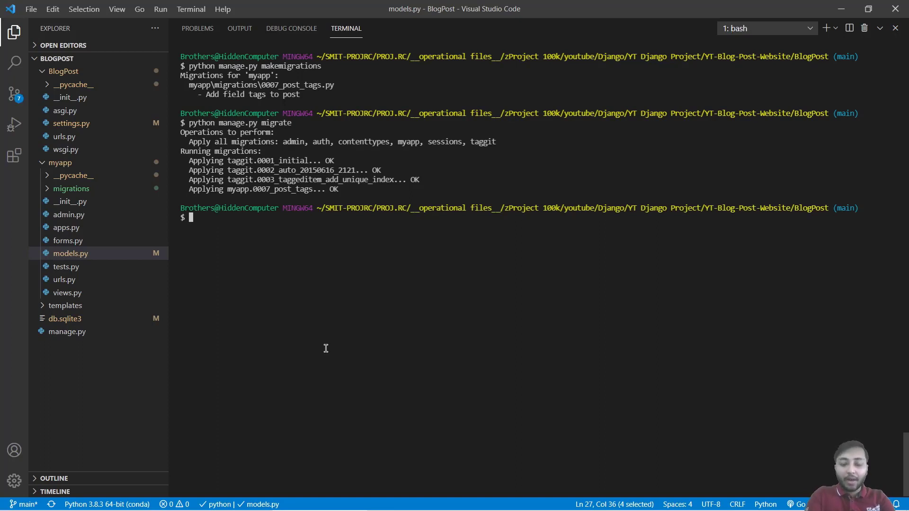
Start a fresh Django shell, load the 'new title' post into post, and enter post.tags.all()
{"action": "type", "text": "python manage.py shell"}
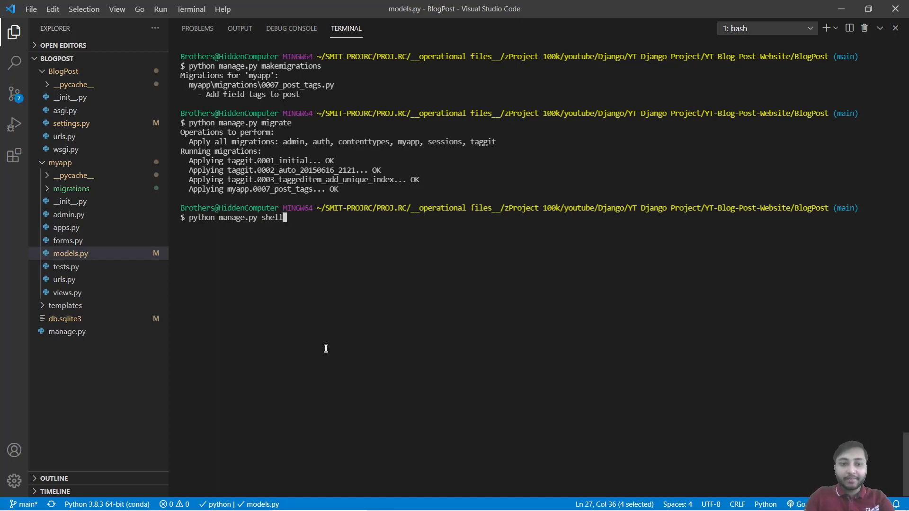
{"action": "key", "text": "Enter"}
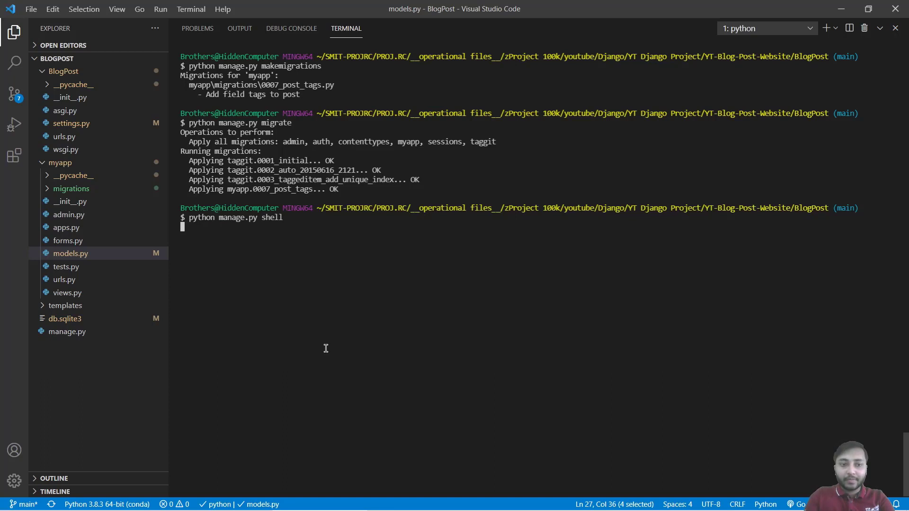
{"action": "key", "text": "Enter"}
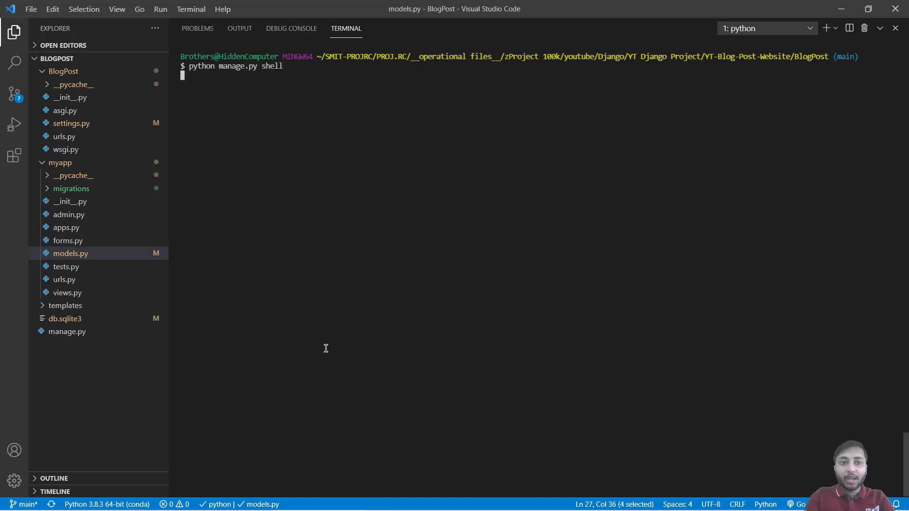
{"action": "type", "text": "Post.objects.get(title='new title')"}
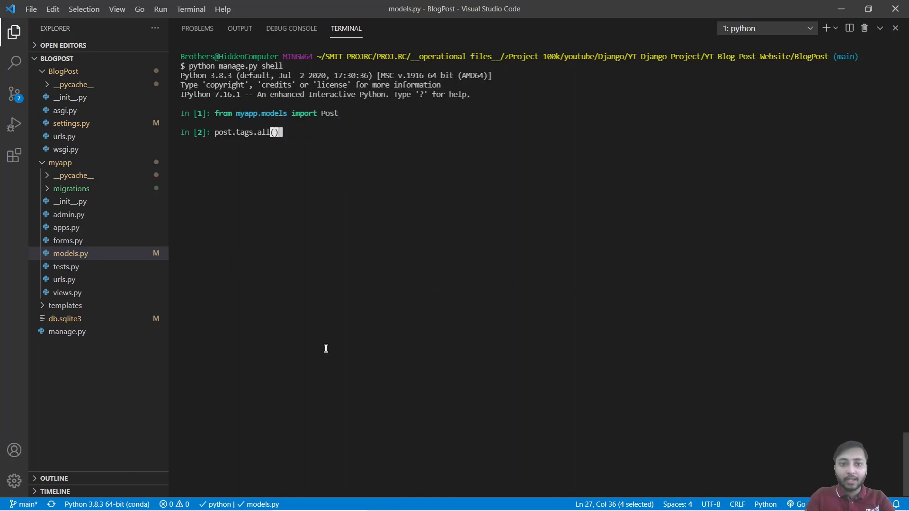
{"action": "type", "text": "post = Post.objects.get(title='new title')"}
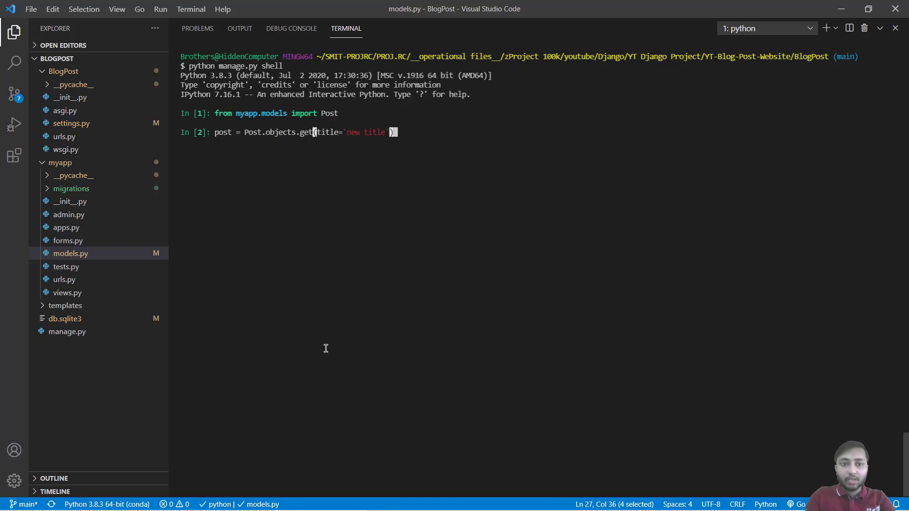
{"action": "type", "text": "post.tags.all()"}
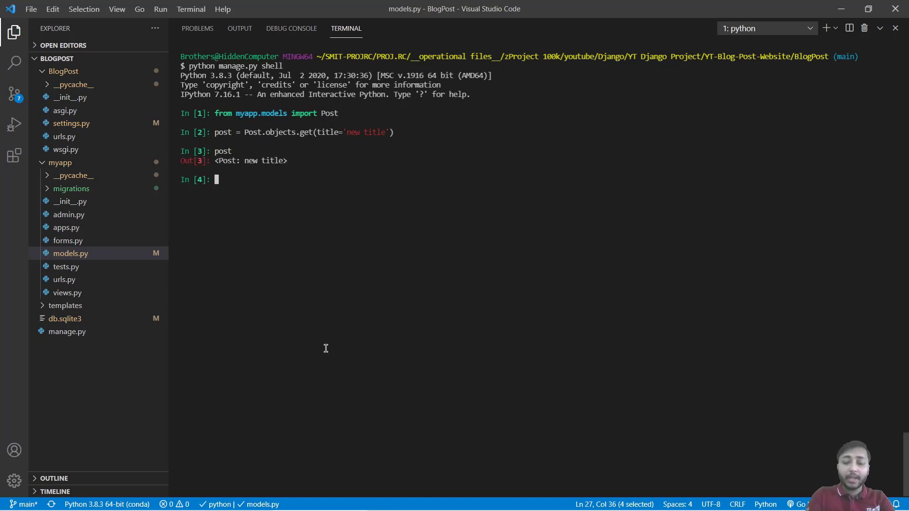
List the post's current tags with post.tags.all()
{"action": "type", "text": "post."}
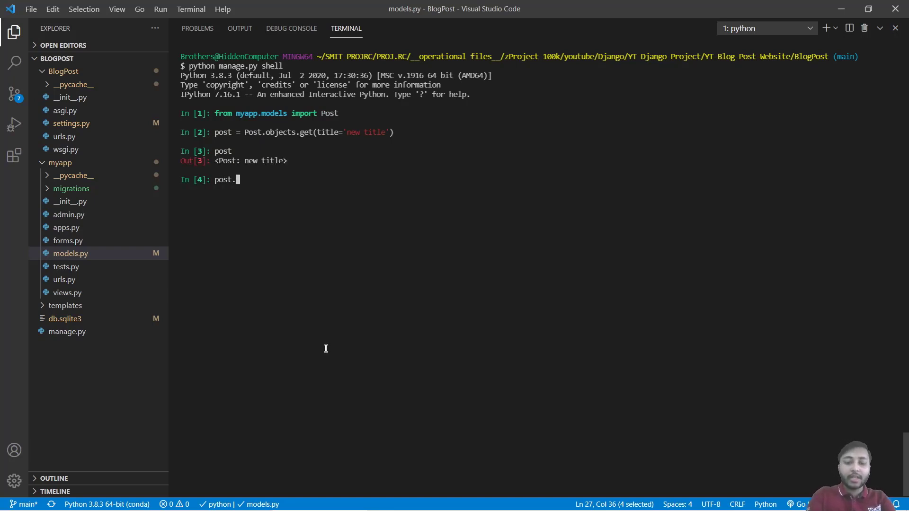
{"action": "type", "text": "tags.all("}
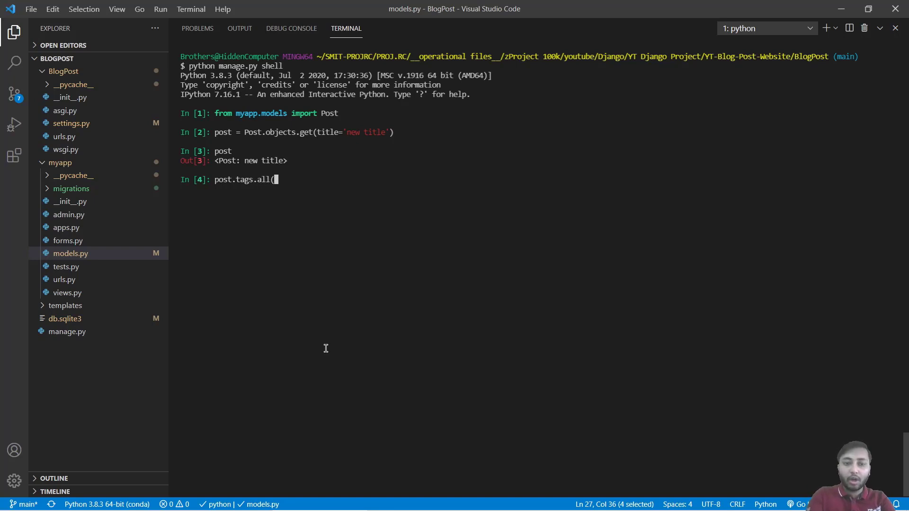
{"action": "key", "text": "Enter"}
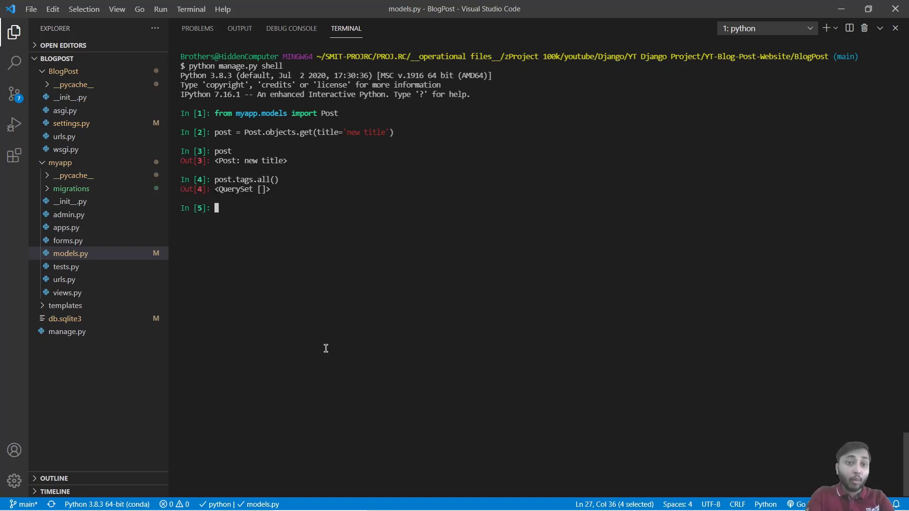
Attach tag1 and tag2 to the post with post.tags.add('tag1', 'tag2')
{"action": "type", "text": "post.ta"}
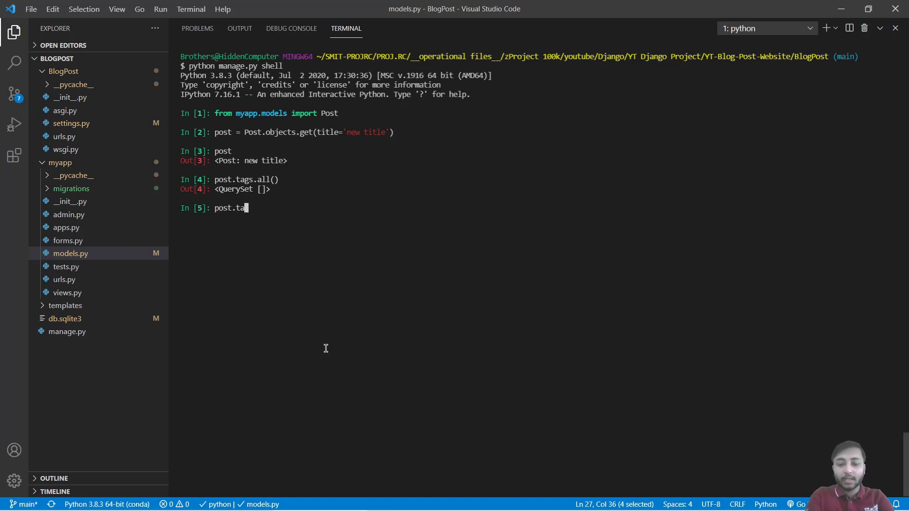
{"action": "type", "text": "gs.all"}
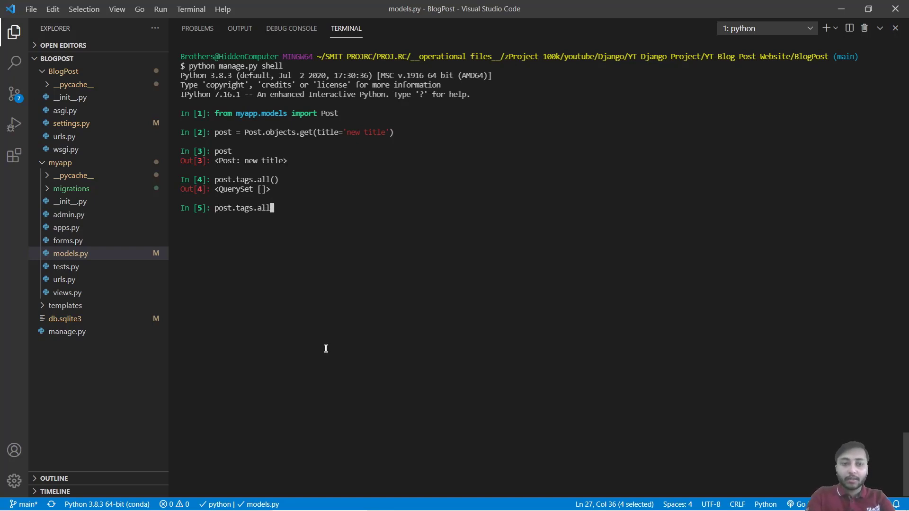
{"action": "key", "text": "Backspace"}
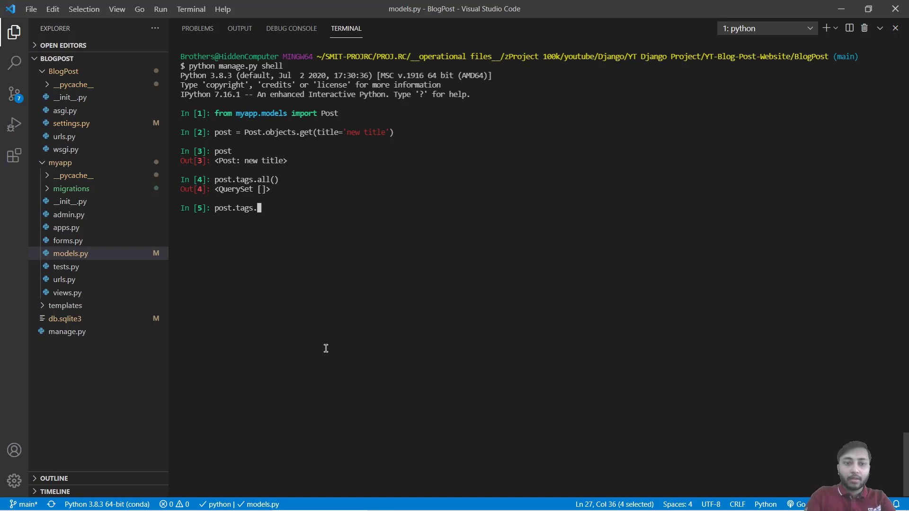
{"action": "type", "text": "add()"}
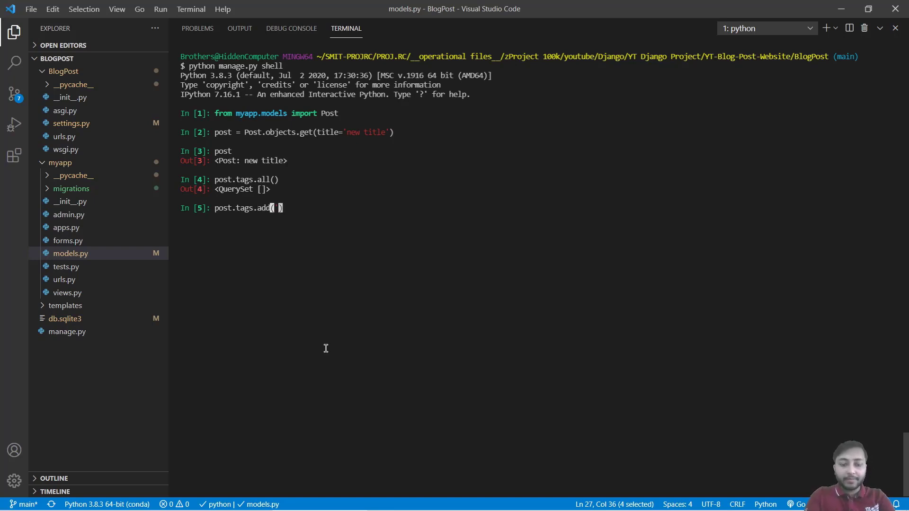
{"action": "type", "text": "'tag1'"}
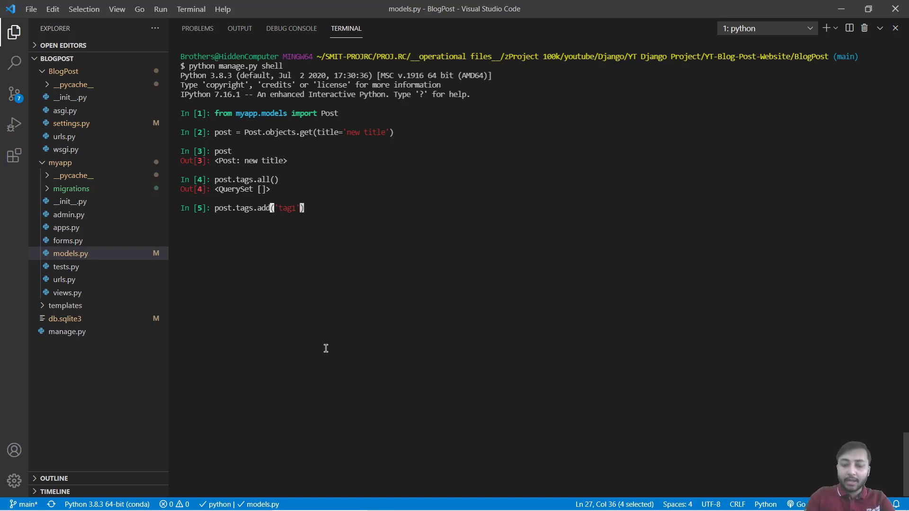
{"action": "type", "text": ", 'tag2"}
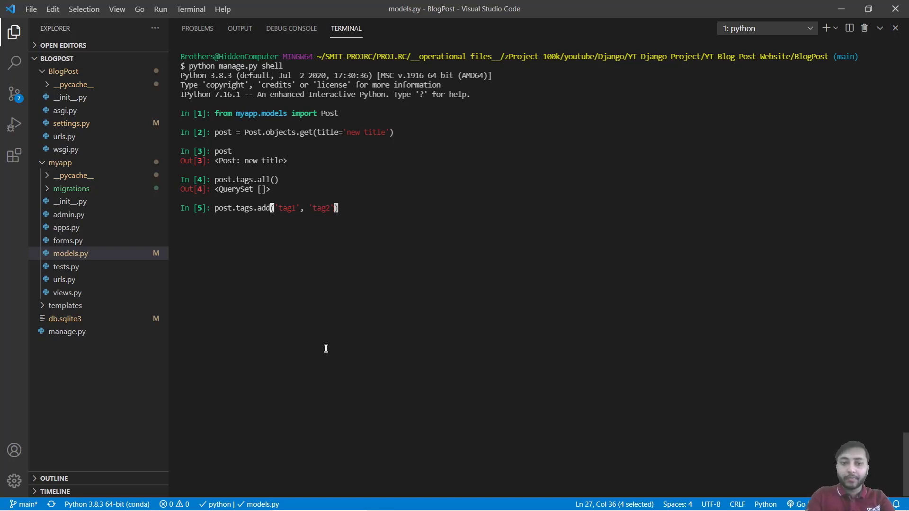
{"action": "key", "text": "Enter"}
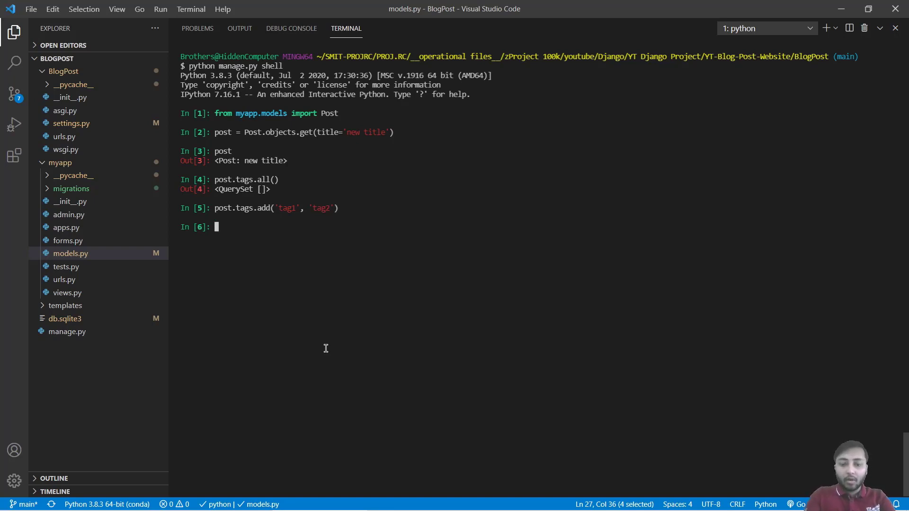
{"action": "type", "text": "post.tags.all("}
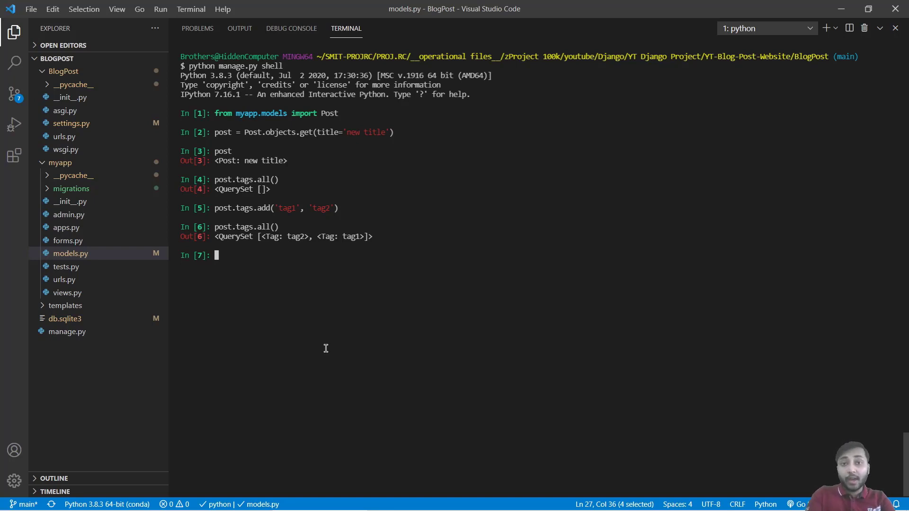
Run post.tags.remove('tag1') and list the post's tags, leaving only tag2
{"action": "type", "text": "post"}
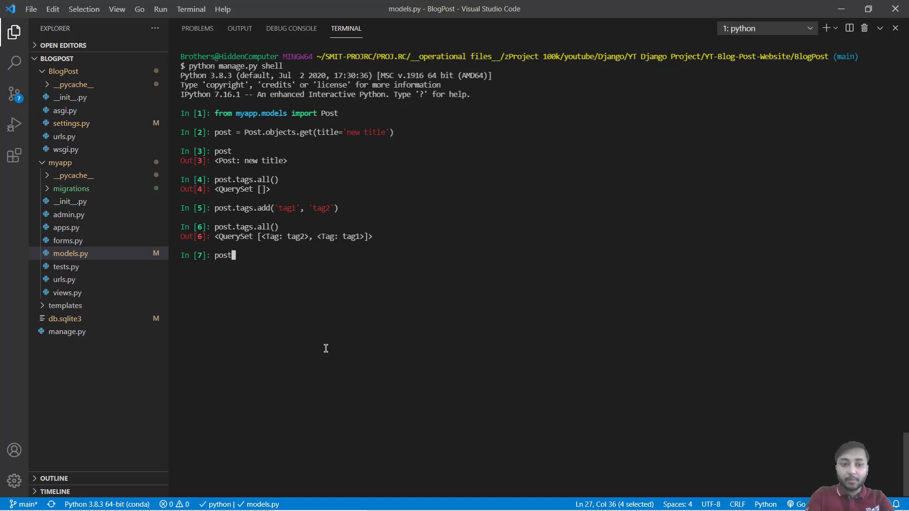
{"action": "type", "text": ".tags."}
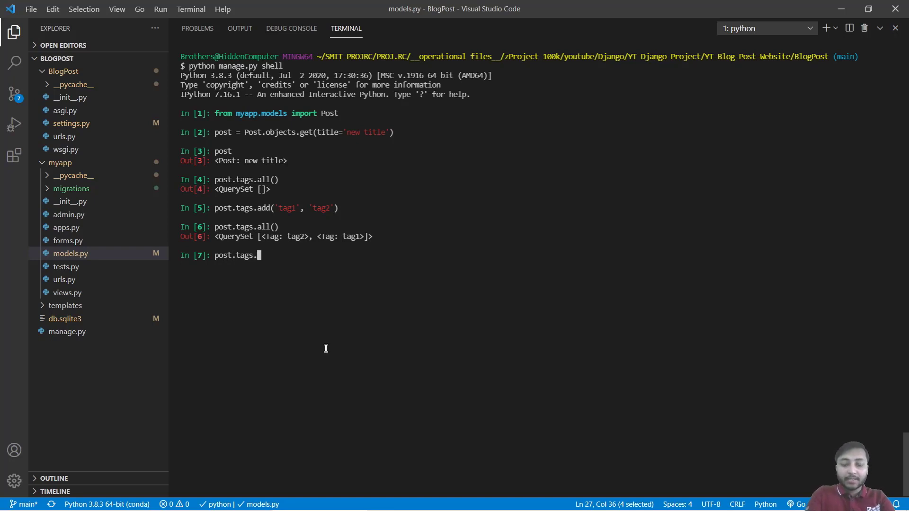
{"action": "type", "text": "remo"}
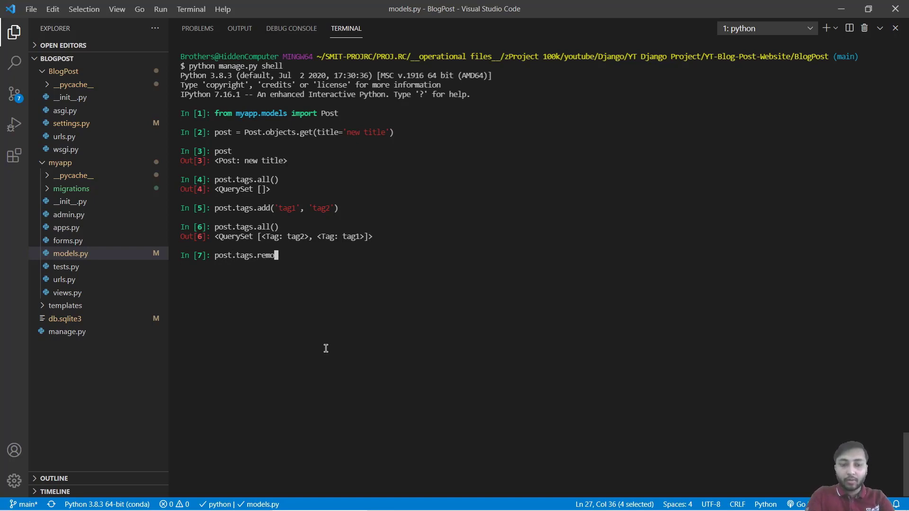
{"action": "type", "text": "ve(tag"}
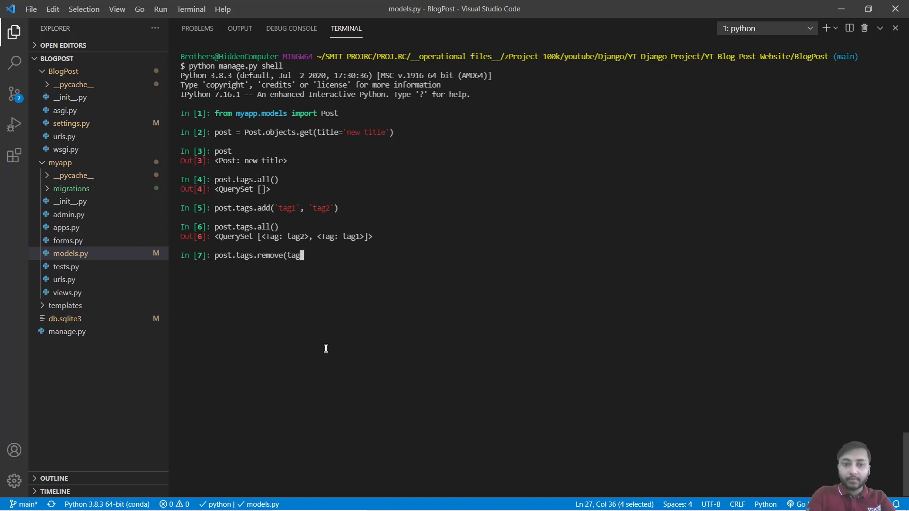
{"action": "type", "text": "'"}
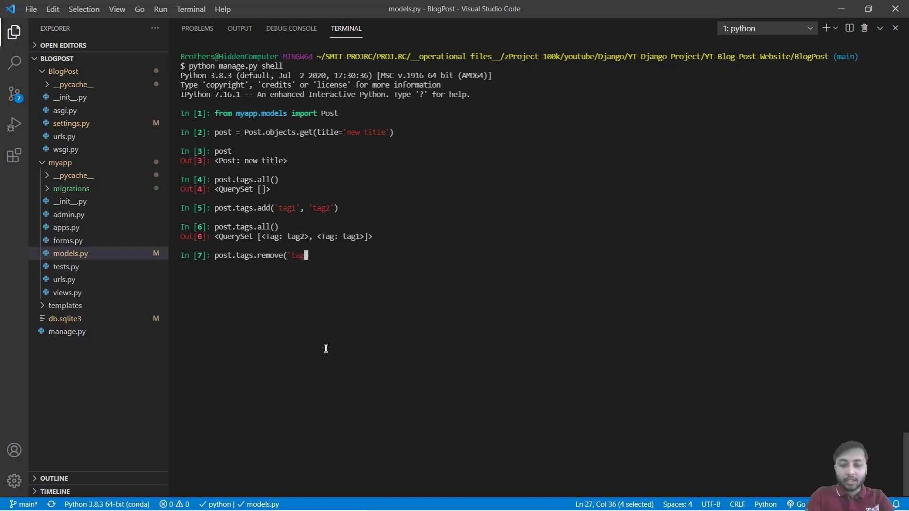
{"action": "type", "text": "1' )"}
{"action": "type", "text": "post"}
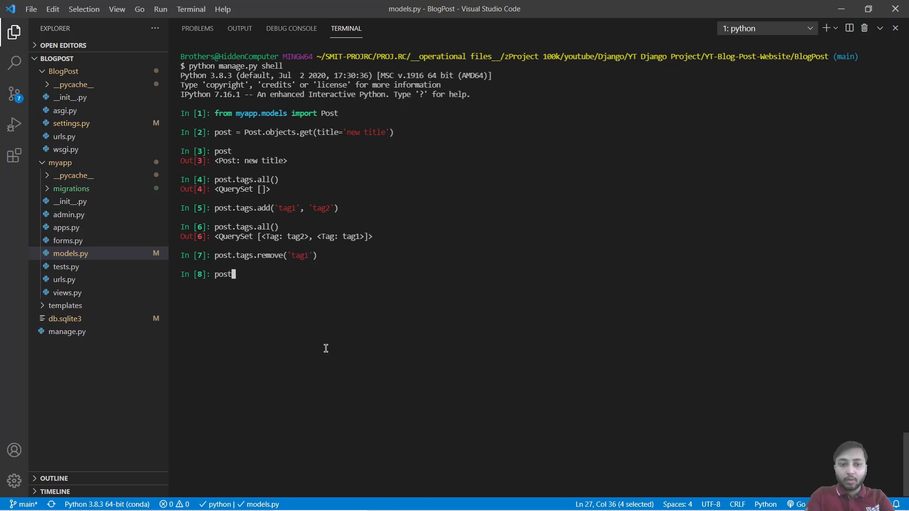
{"action": "type", "text": ".tags.all()"}
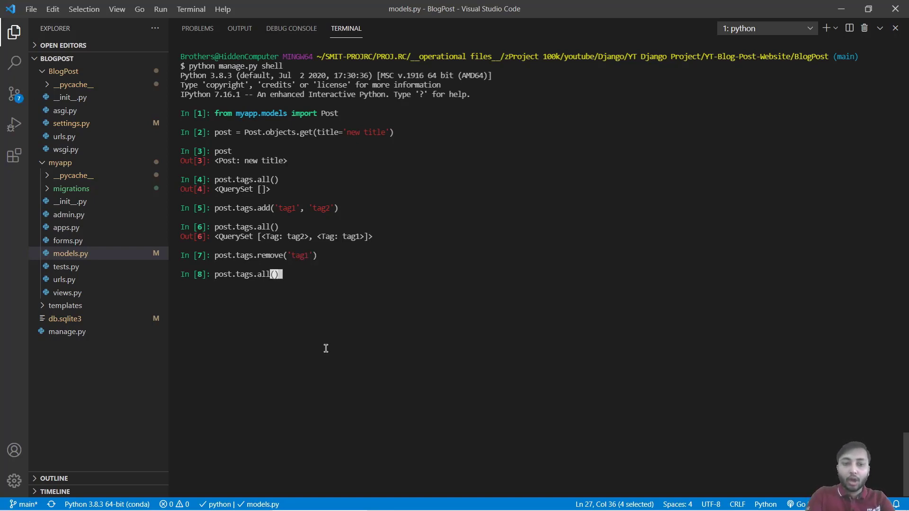
{"action": "key", "text": "Enter"}
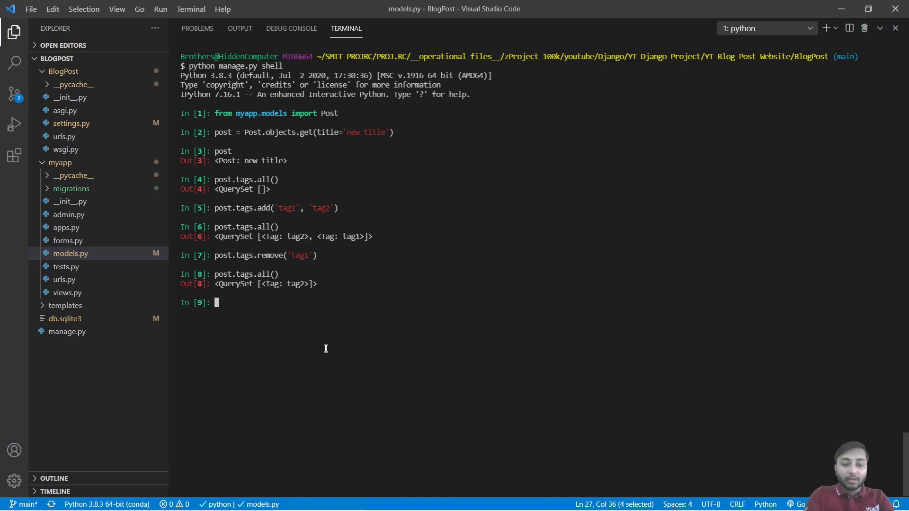
Exit the shell and launch the server with python manage.py runserver, correcting the typo
{"action": "type", "text": "exit"}
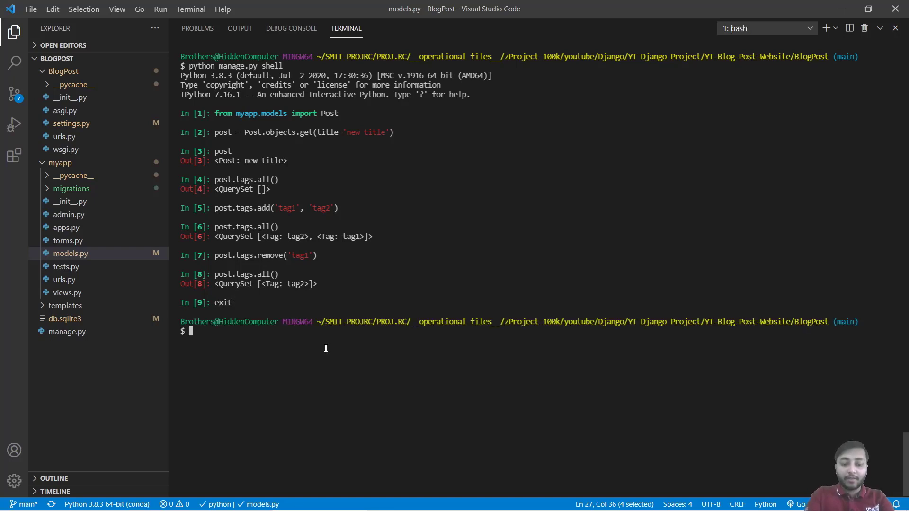
{"action": "type", "text": "python"}
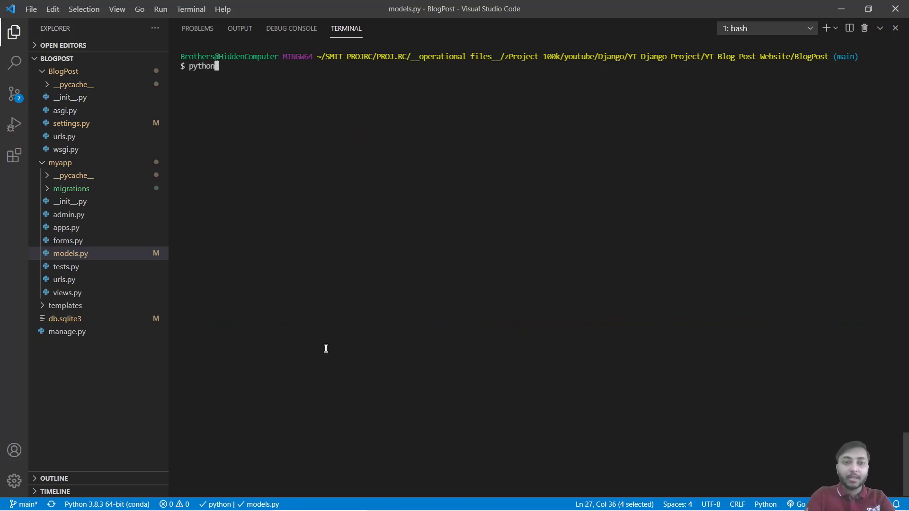
{"action": "type", "text": "manage.py runser"}
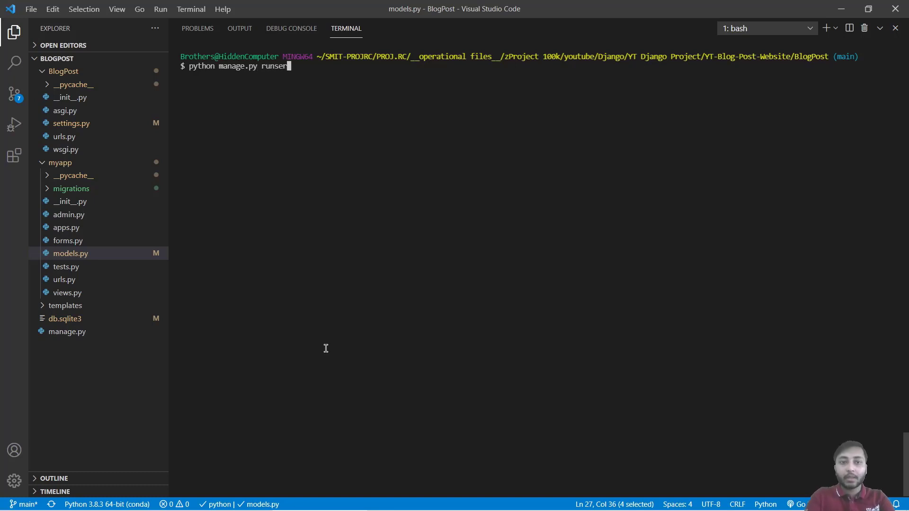
{"action": "key", "text": "Enter"}
{"action": "type", "text": "python manage.py runserver"}
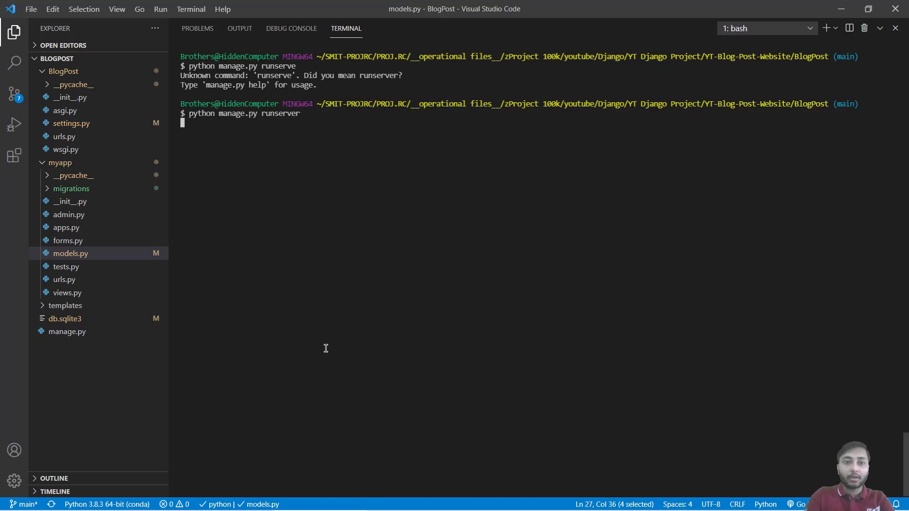
{"action": "key", "text": "Enter"}
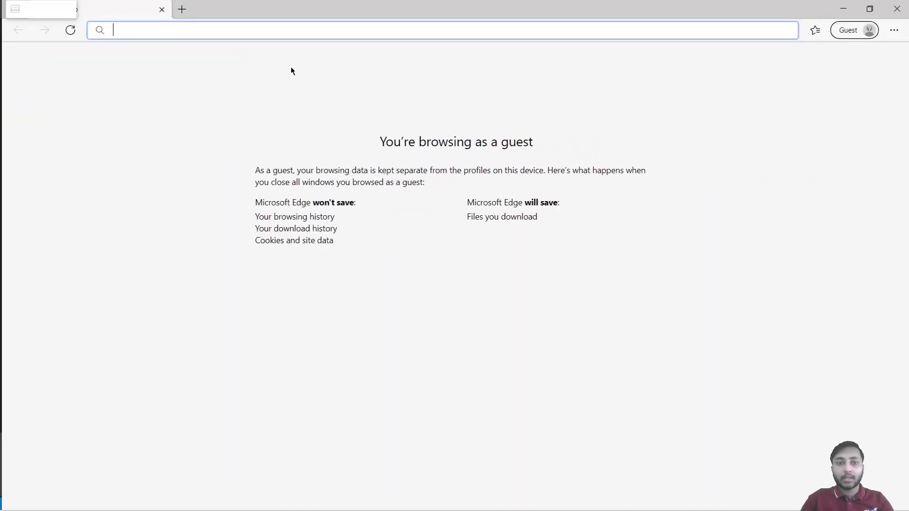
Load 127.0.0.1:8000/admin and log in as harsh
{"action": "type", "text": "http://127.0.0.1:8000/a"}
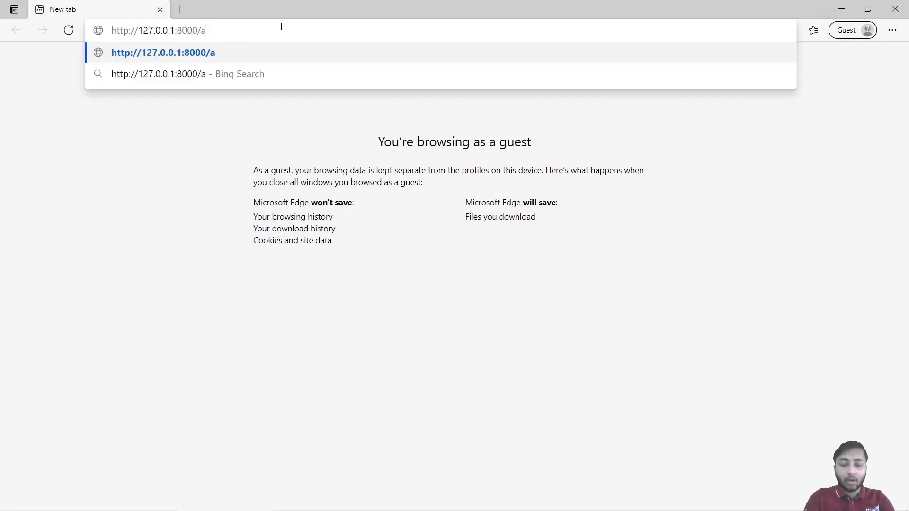
{"action": "key", "text": "Enter"}
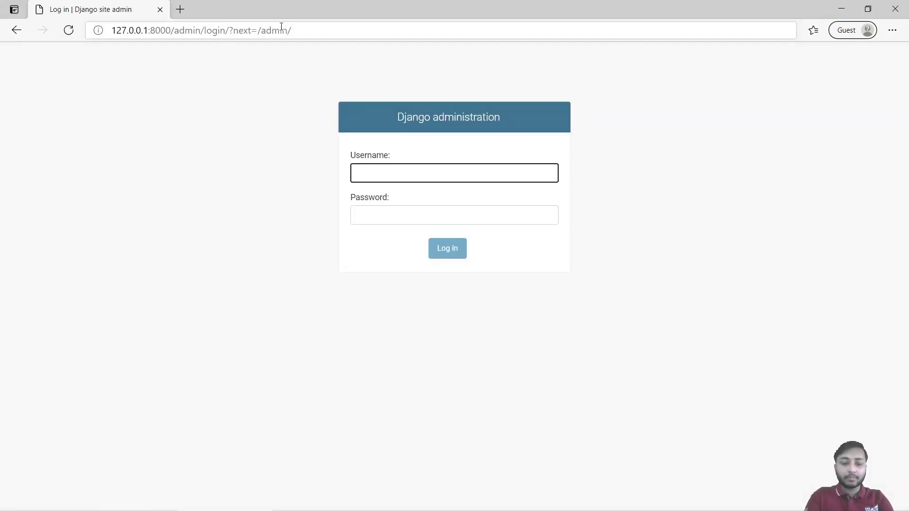
{"action": "type", "text": "harsh"}
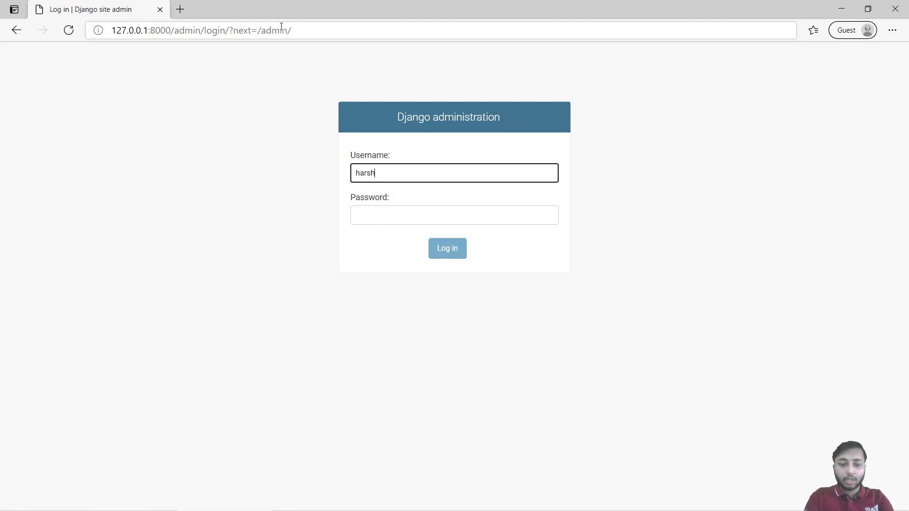
{"action": "left_click", "coordinate": [447, 248]}
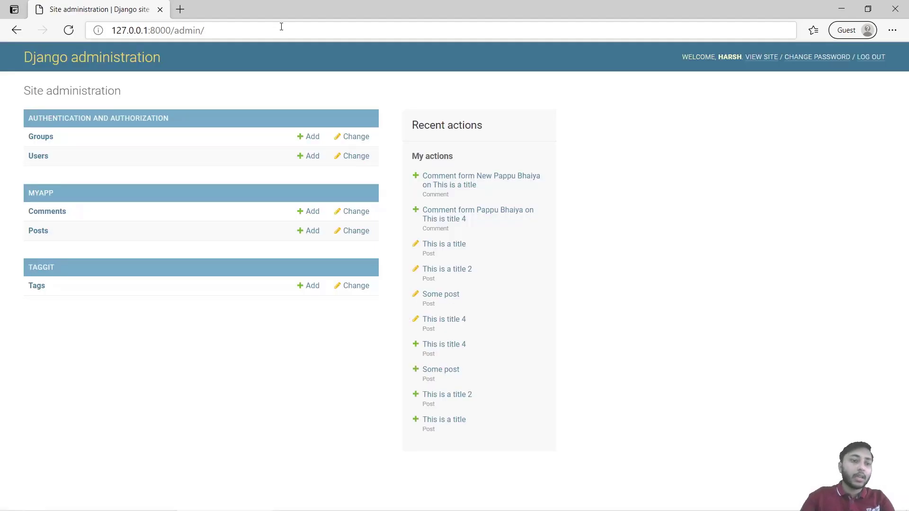
{"action": "mouse_move", "coordinate": [53, 294]}
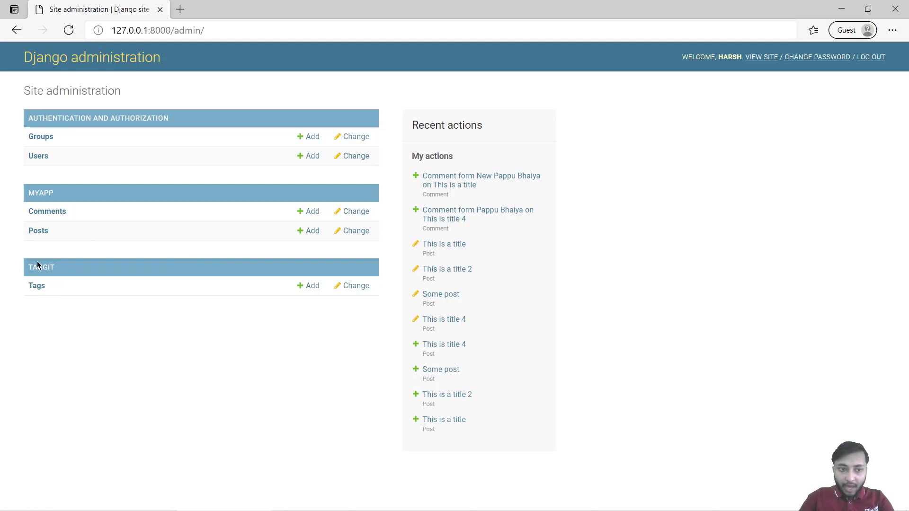
Browse Tags, opening tag1 and tag2 to see 'new title' as a tagged item
{"action": "left_click", "coordinate": [37, 286]}
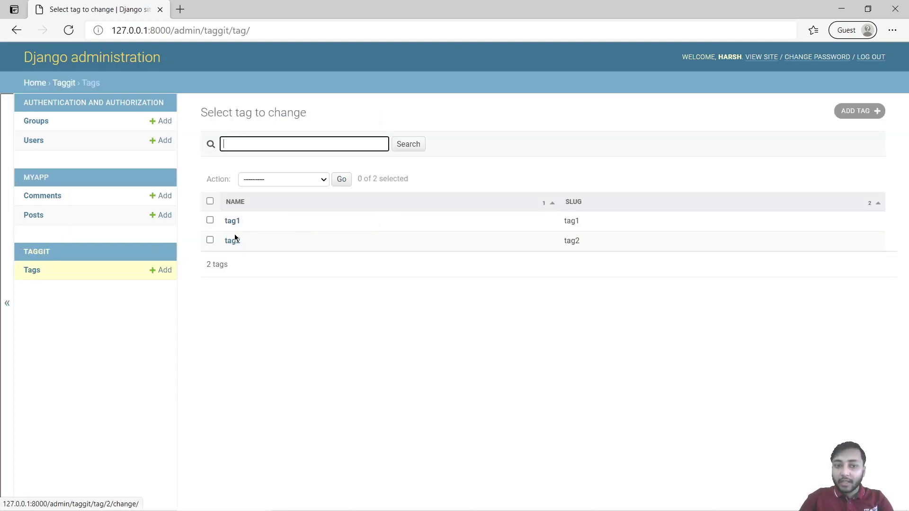
{"action": "mouse_move", "coordinate": [239, 232]}
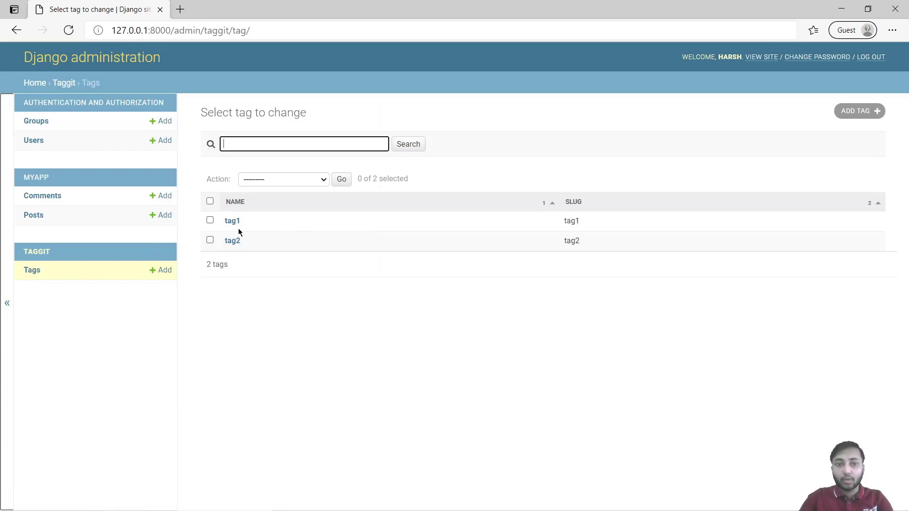
{"action": "mouse_move", "coordinate": [238, 225]}
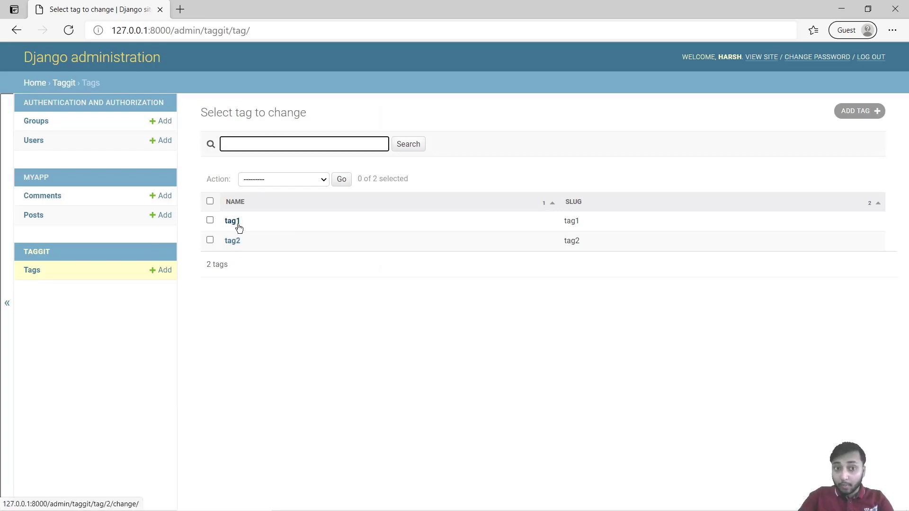
{"action": "left_click", "coordinate": [232, 220]}
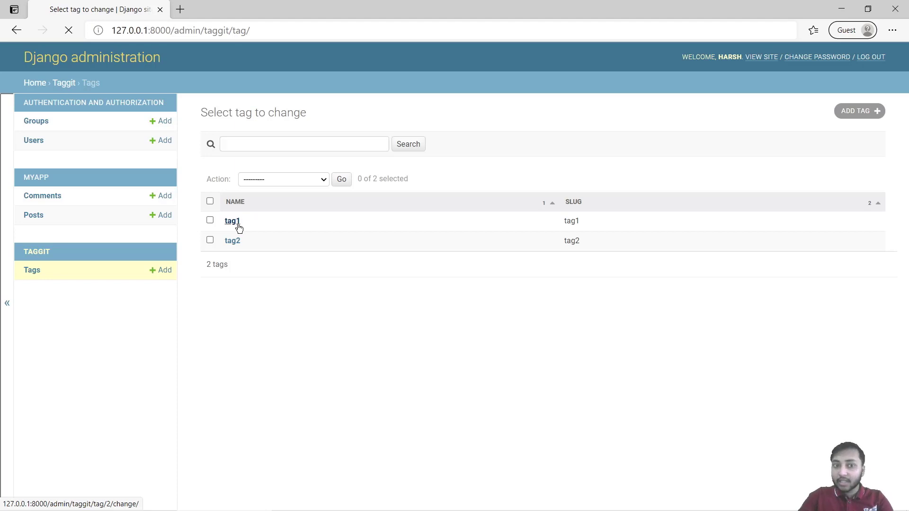
{"action": "left_click", "coordinate": [231, 220]}
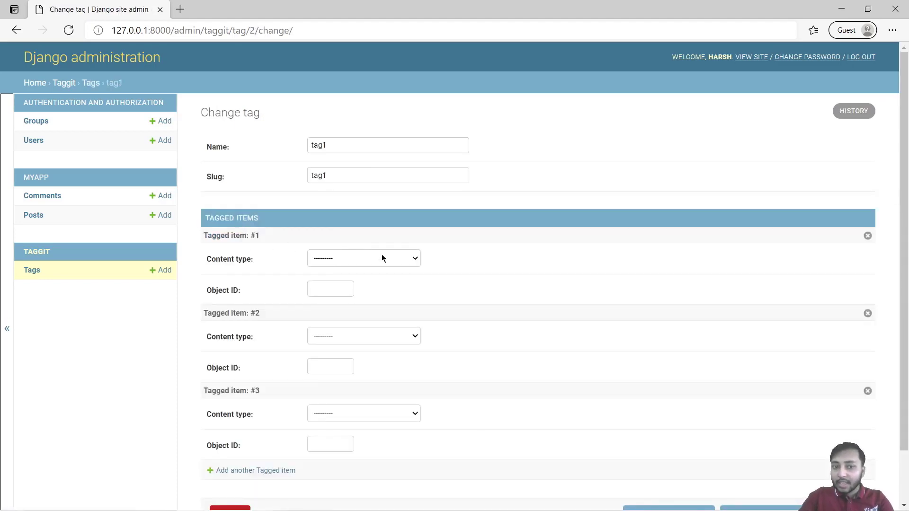
{"action": "mouse_move", "coordinate": [375, 414]}
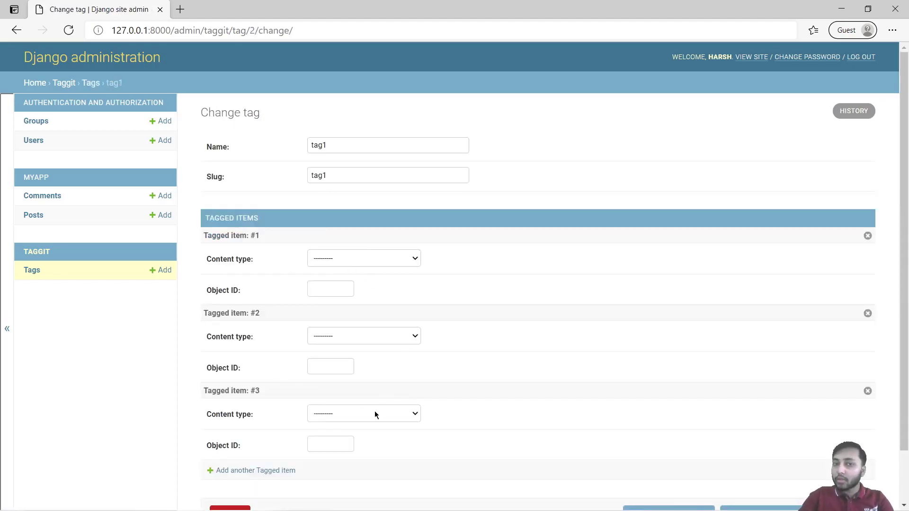
{"action": "mouse_move", "coordinate": [27, 286]}
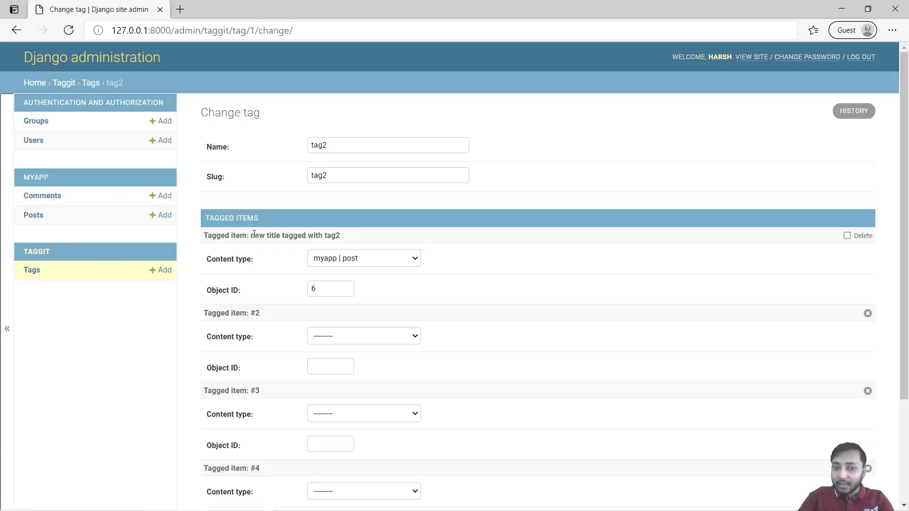
{"action": "double_click", "coordinate": [307, 235]}
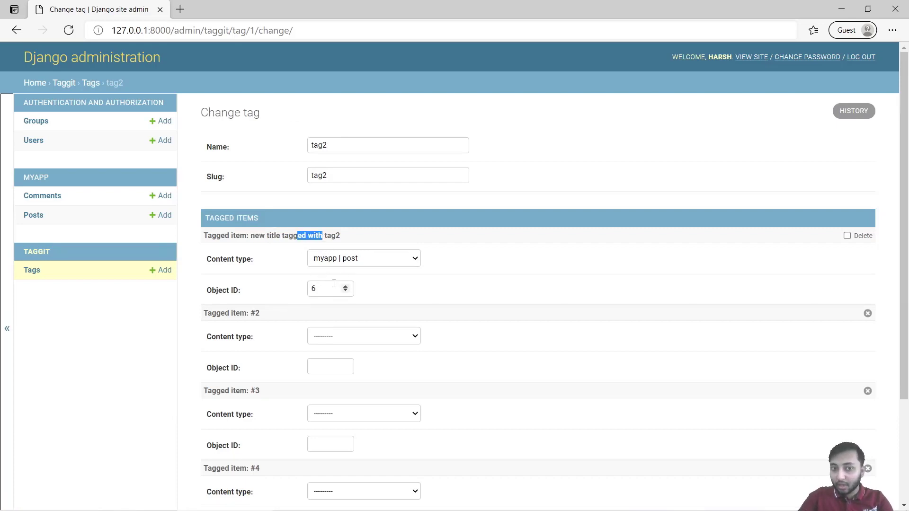
{"action": "left_click", "coordinate": [34, 215]}
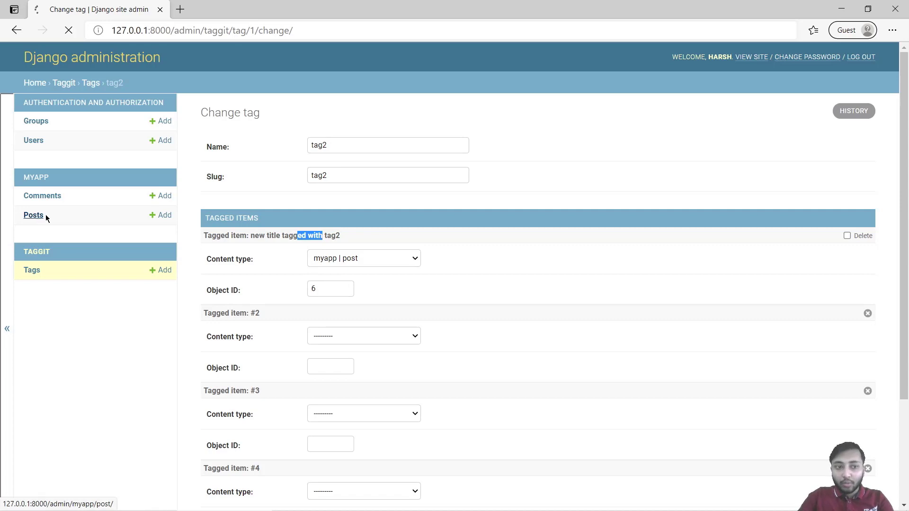
Open 'Some post' from the Posts list and enter tag3 and tag4 in Tags
{"action": "left_click", "coordinate": [33, 215]}
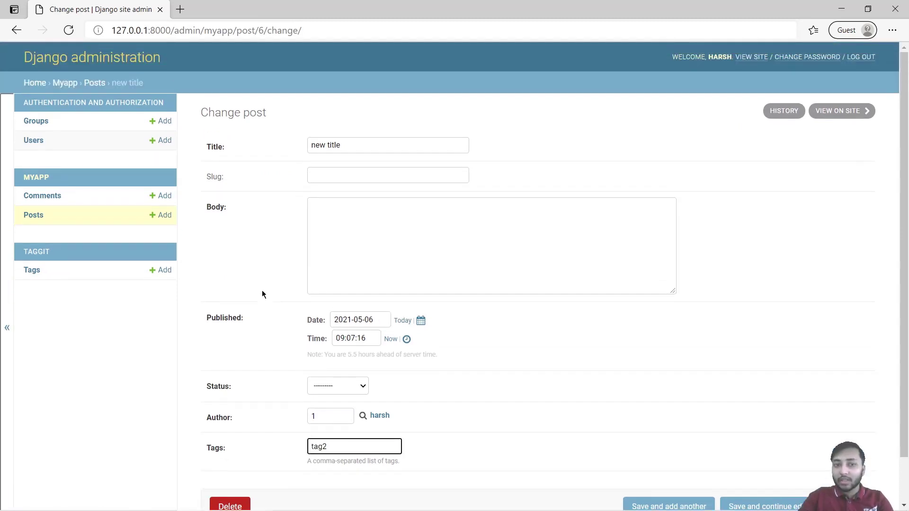
{"action": "left_click", "coordinate": [28, 215]}
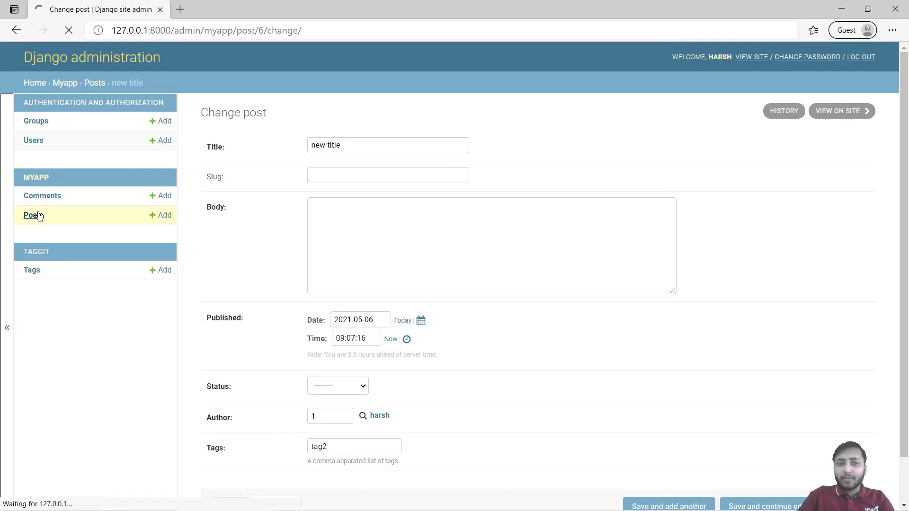
{"action": "left_click", "coordinate": [30, 215]}
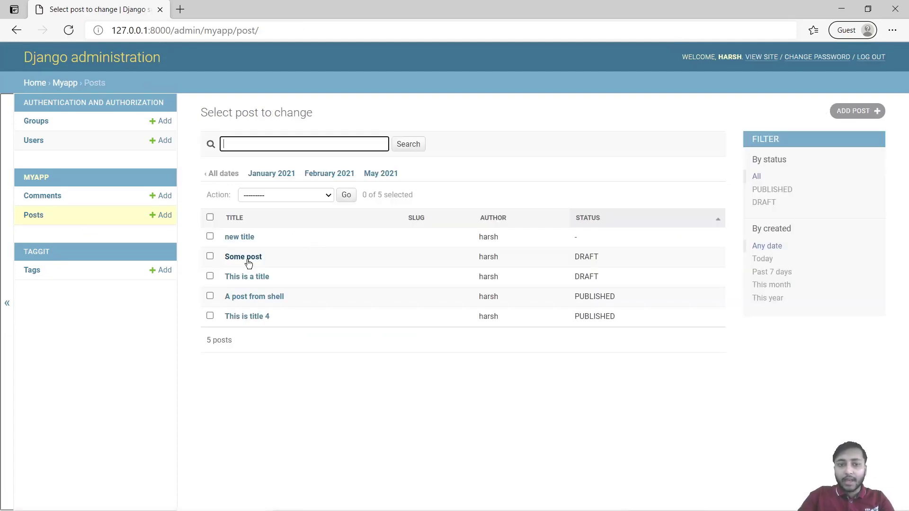
{"action": "left_click", "coordinate": [243, 257]}
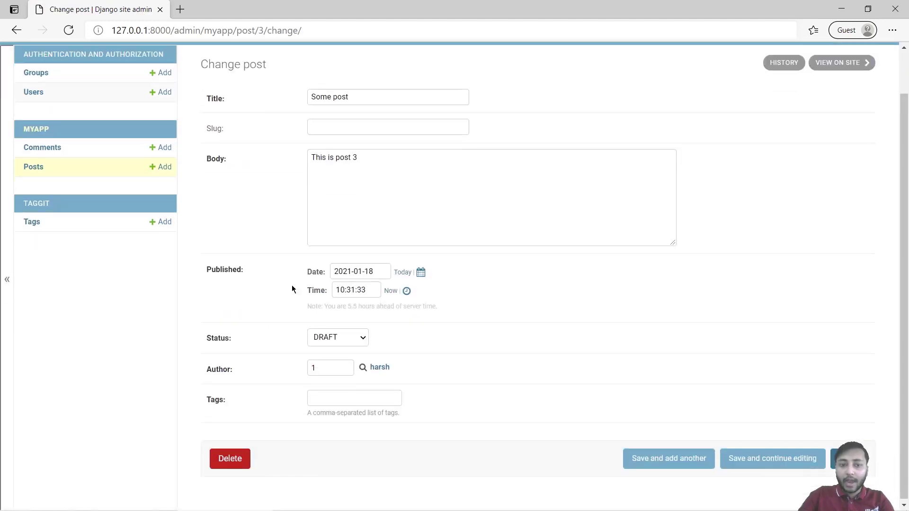
{"action": "type", "text": "tag3, tag4,"}
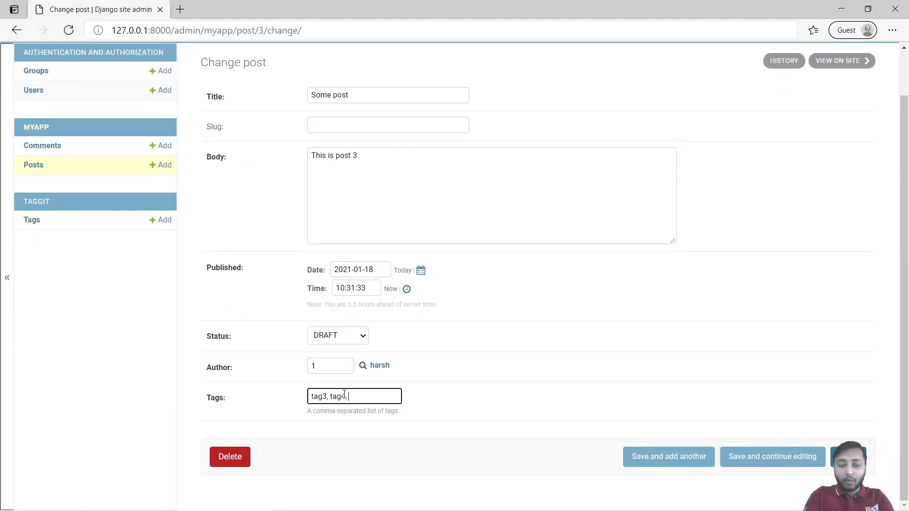
{"action": "type", "text": "tag5"}
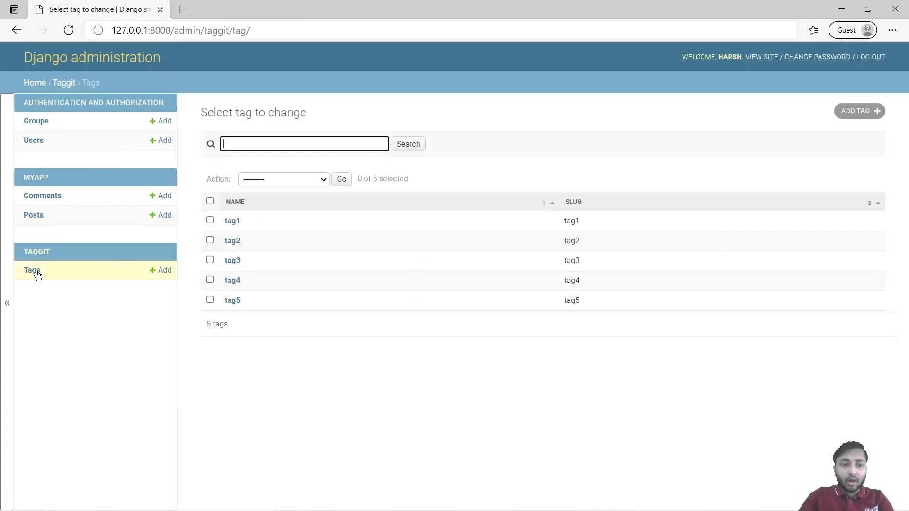
Check tag4's page lists 'Some post' as tagged, then return to the Posts list
{"action": "left_click", "coordinate": [232, 280]}
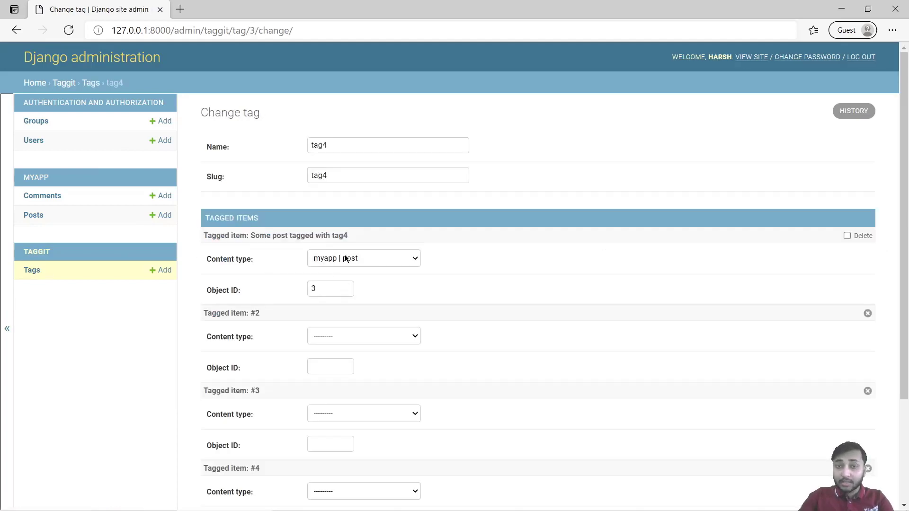
{"action": "left_click_drag", "start_coordinate": [251, 235], "coordinate": [297, 235]}
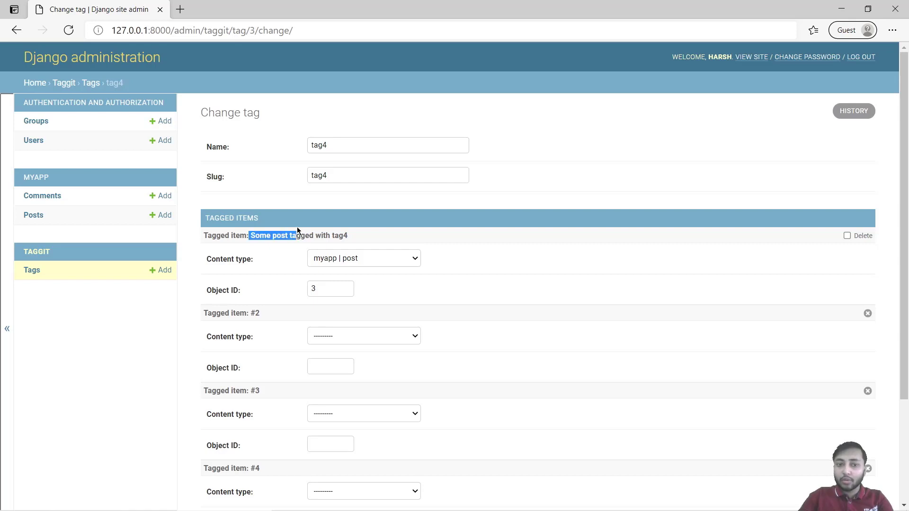
{"action": "left_click", "coordinate": [90, 82]}
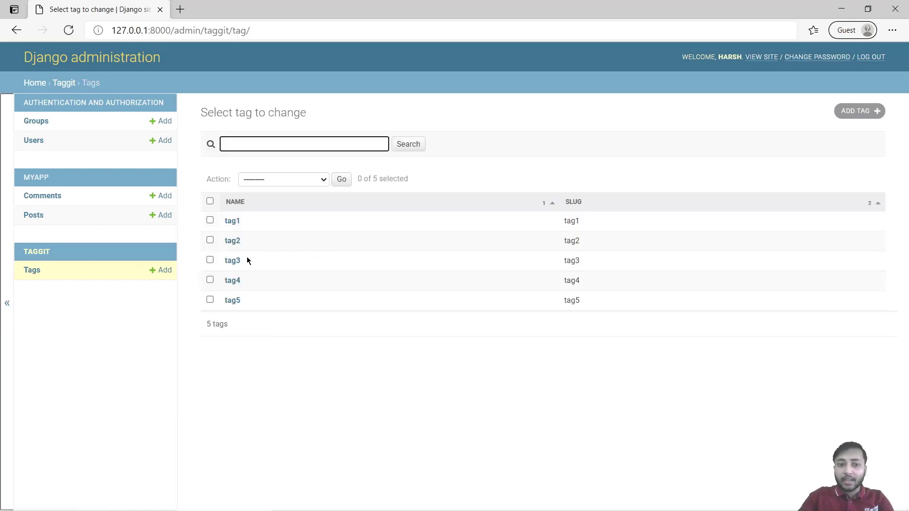
{"action": "mouse_move", "coordinate": [237, 283]}
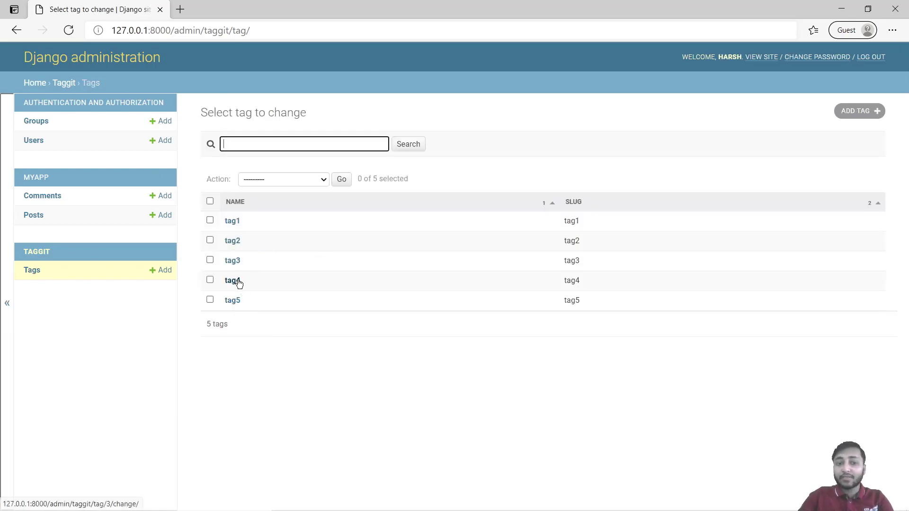
{"action": "left_click", "coordinate": [33, 215]}
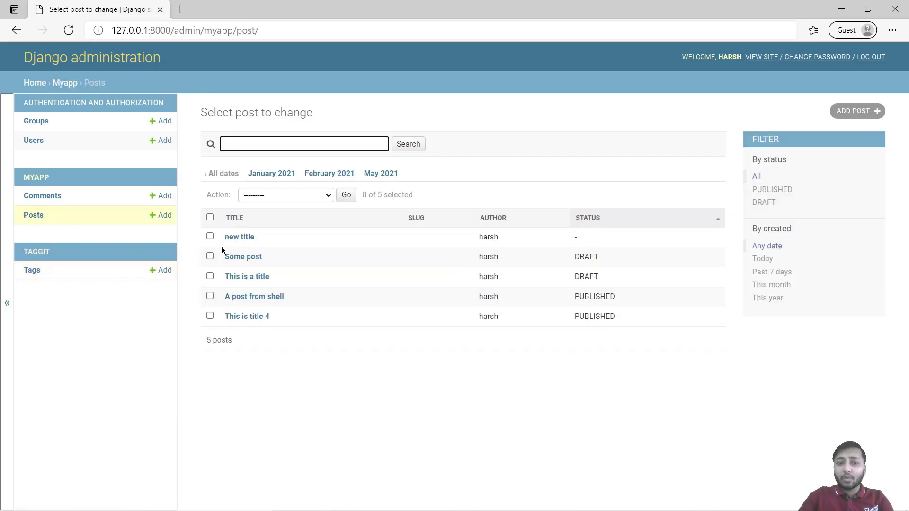
Append tag4 to the tags of 'new title' and try saving
{"action": "left_click", "coordinate": [239, 236]}
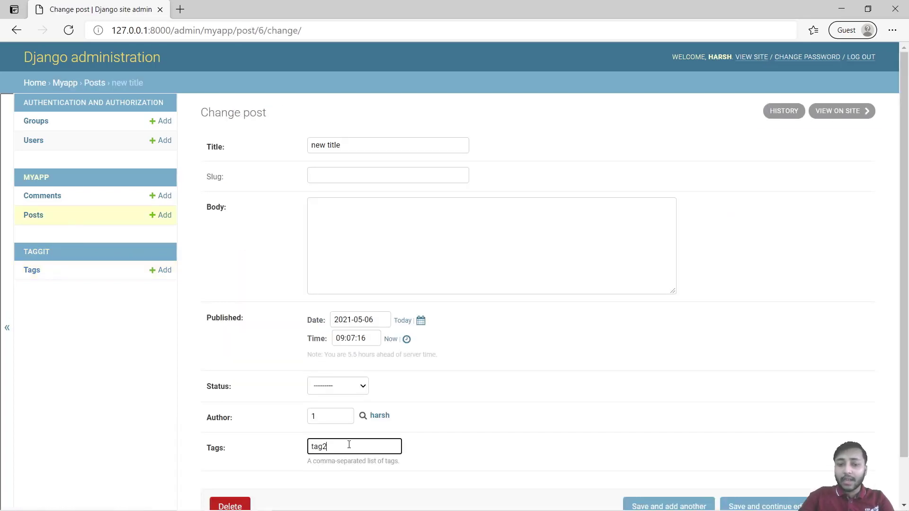
{"action": "type", "text": ", tag4"}
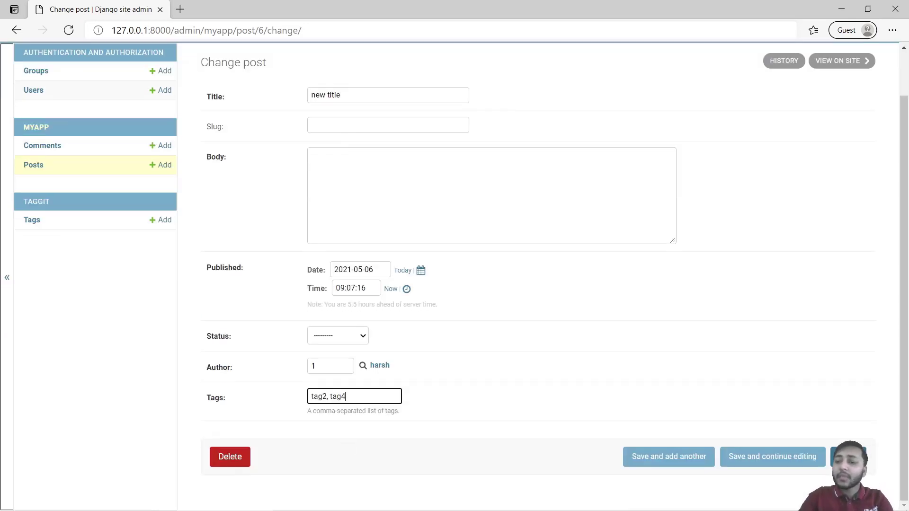
{"action": "left_click", "coordinate": [773, 457]}
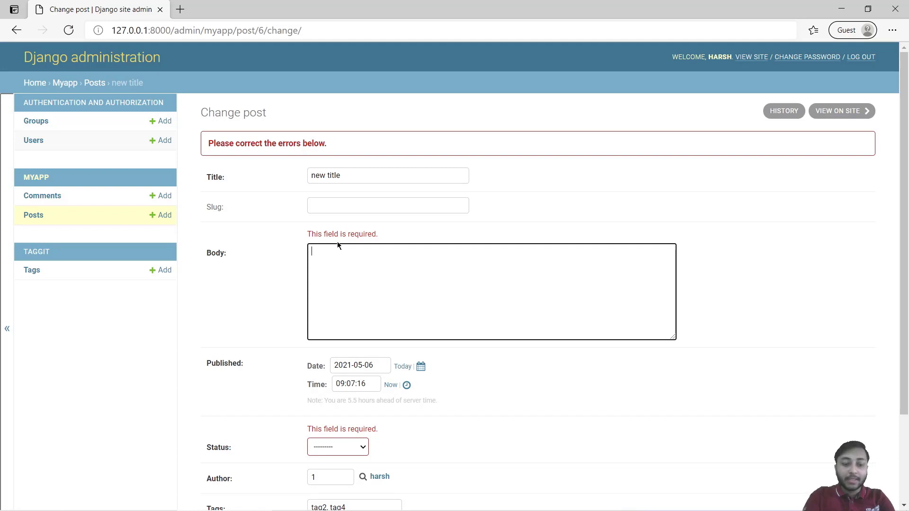
Fill Body with 'Some Body', set Status to PUBLISHED, and save the post
{"action": "type", "text": "Some Body"}
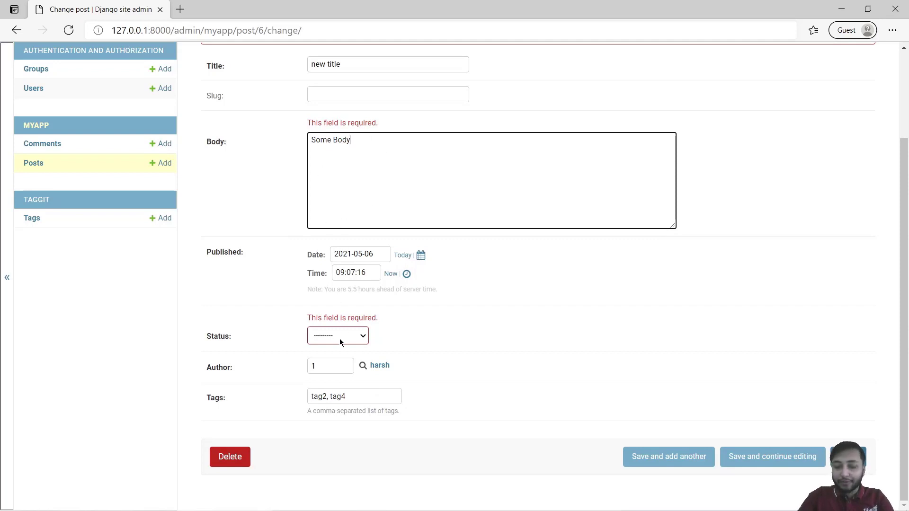
{"action": "left_click", "coordinate": [338, 335]}
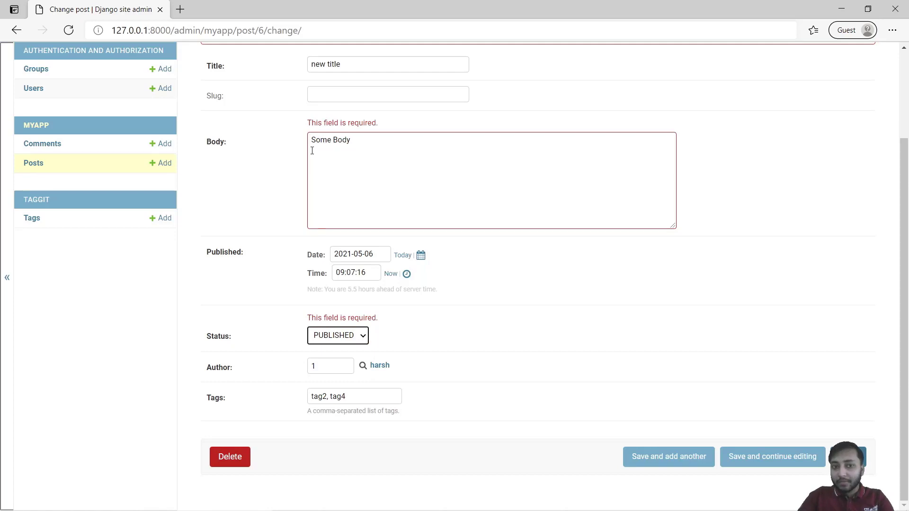
{"action": "mouse_move", "coordinate": [300, 184]}
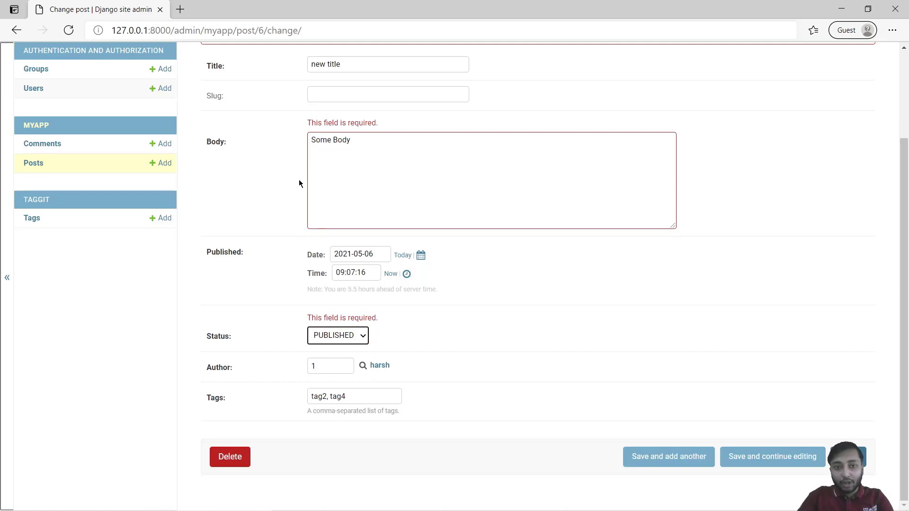
{"action": "mouse_move", "coordinate": [298, 171]}
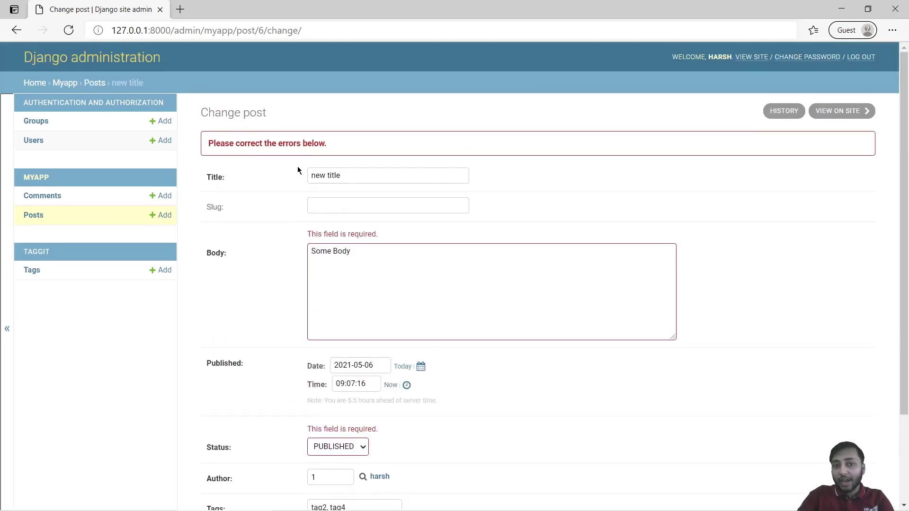
{"action": "mouse_move", "coordinate": [316, 227]}
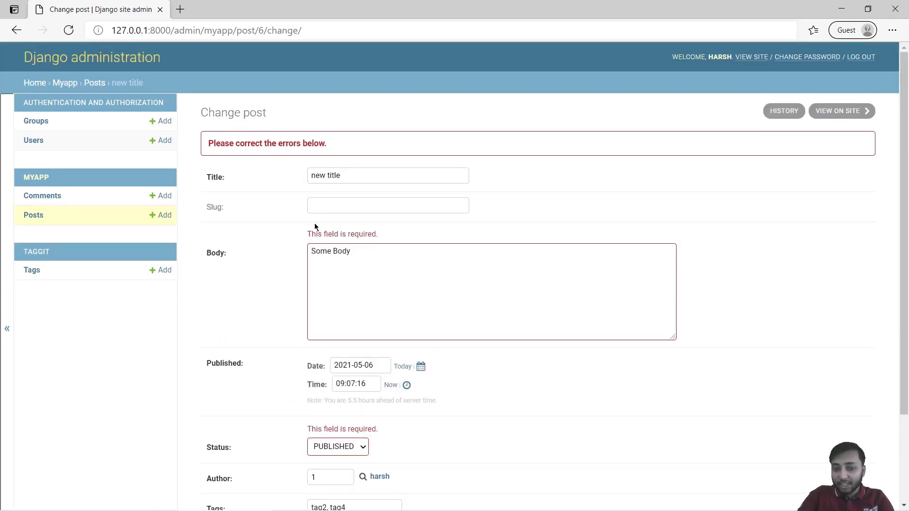
{"action": "scroll", "scroll_direction": "down", "scroll_amount": 3}
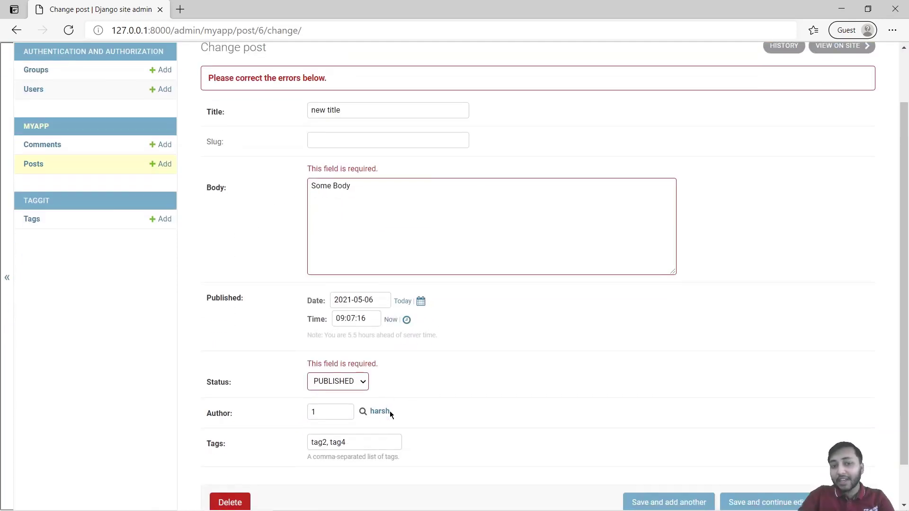
{"action": "scroll", "scroll_direction": "down", "scroll_amount": 3}
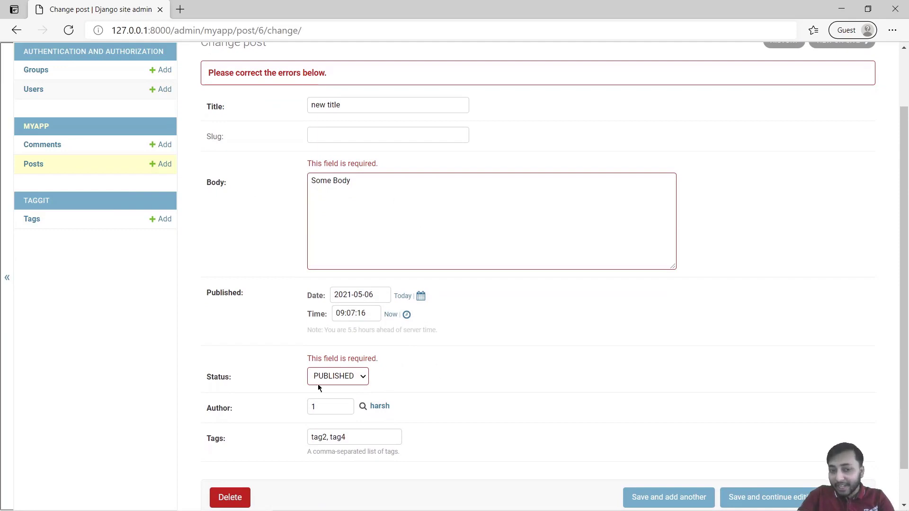
{"action": "mouse_move", "coordinate": [356, 260]}
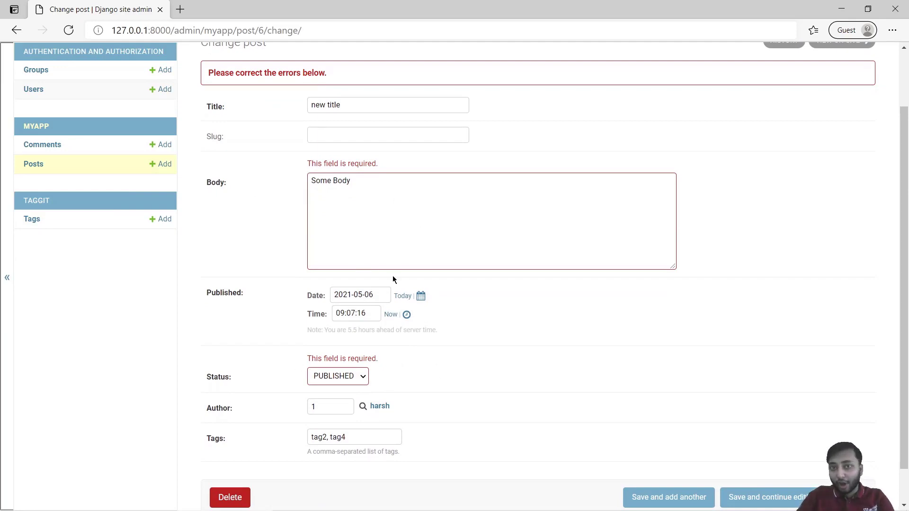
{"action": "left_click", "coordinate": [769, 498]}
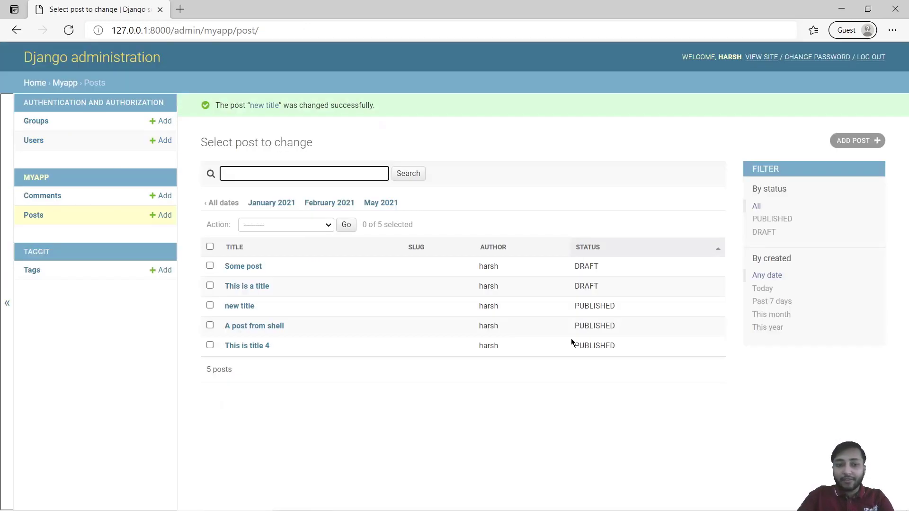
{"action": "mouse_move", "coordinate": [32, 270]}
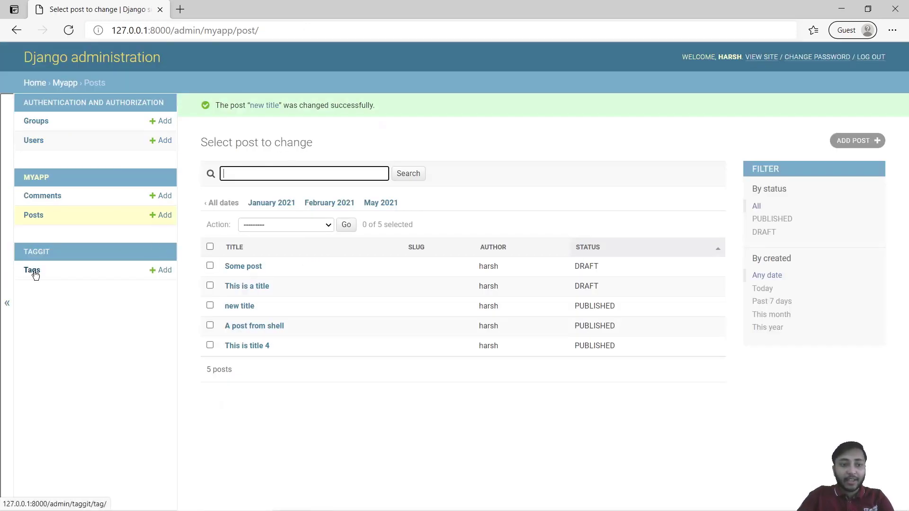
Open tag4 from the Tags list to see 'Some post' and 'new title' tagged
{"action": "left_click", "coordinate": [32, 270]}
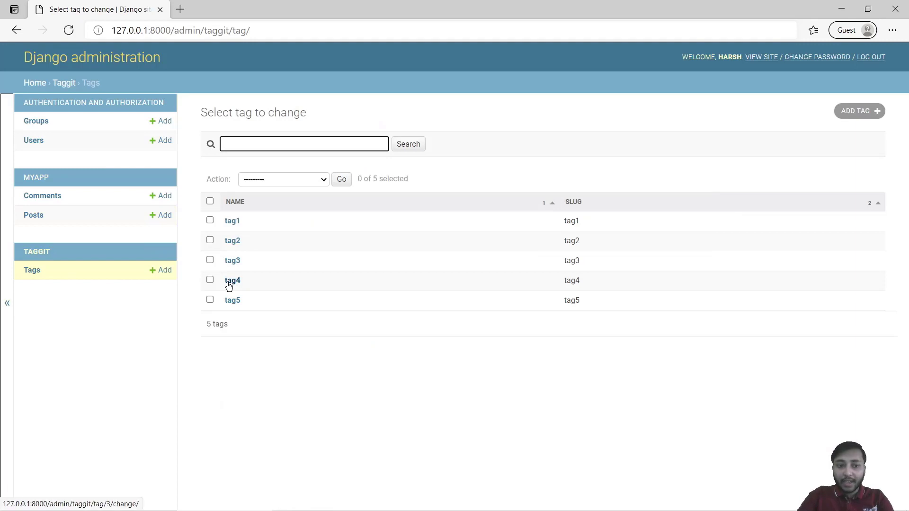
{"action": "left_click", "coordinate": [232, 280]}
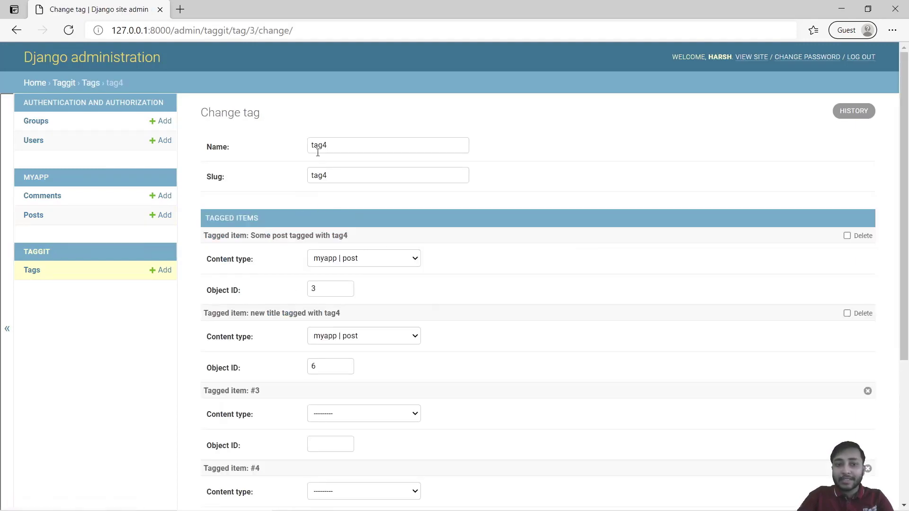
{"action": "left_click_drag", "start_coordinate": [259, 236], "coordinate": [302, 236]}
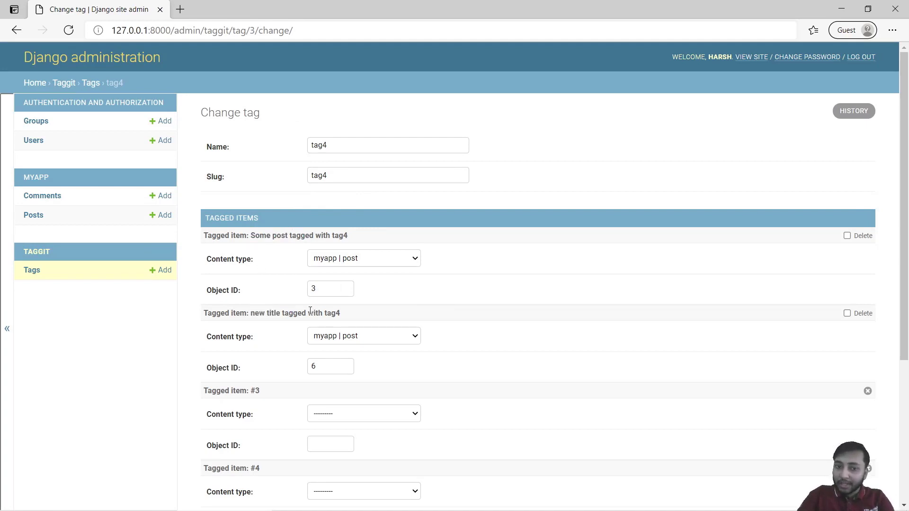
{"action": "mouse_move", "coordinate": [273, 266]}
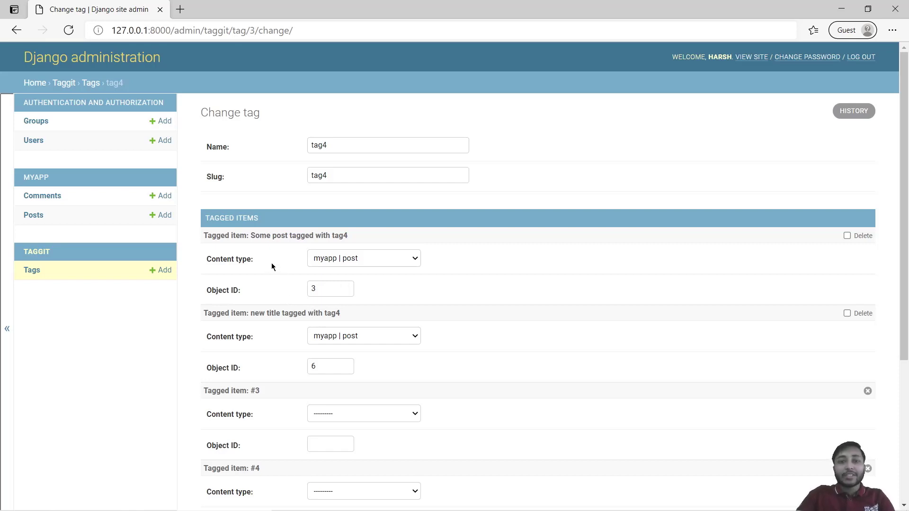